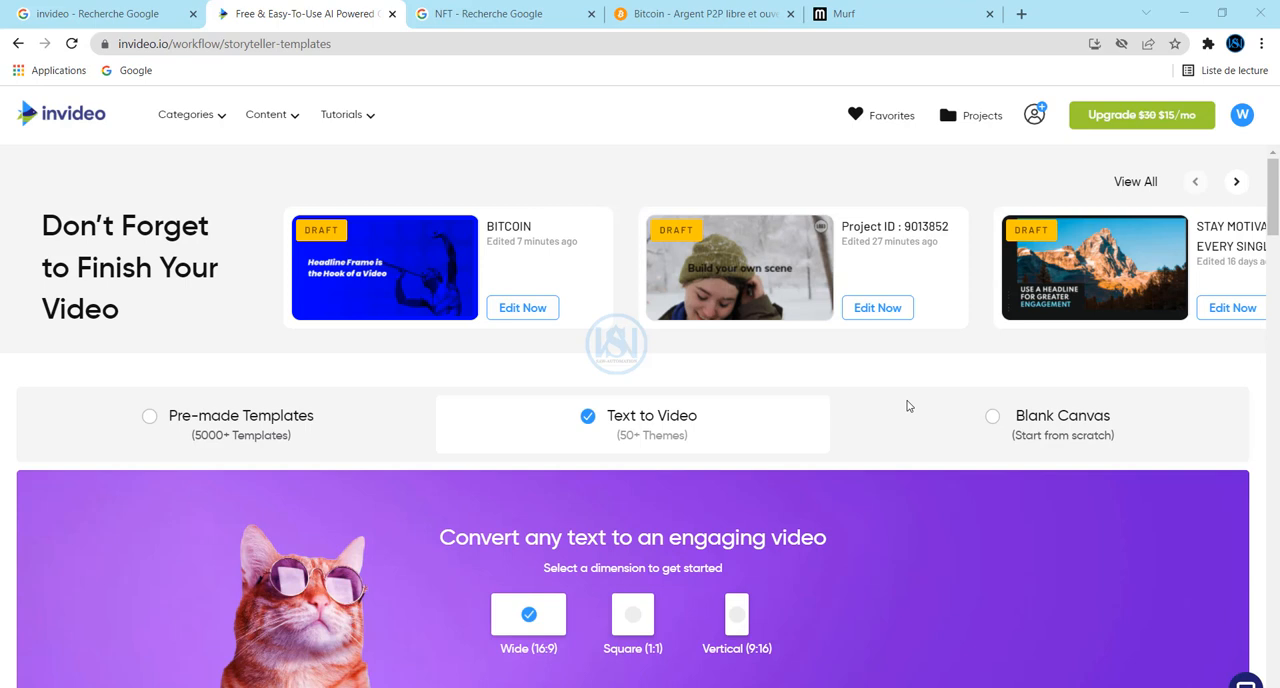
{"action": "mouse_move", "coordinate": [352, 96]}
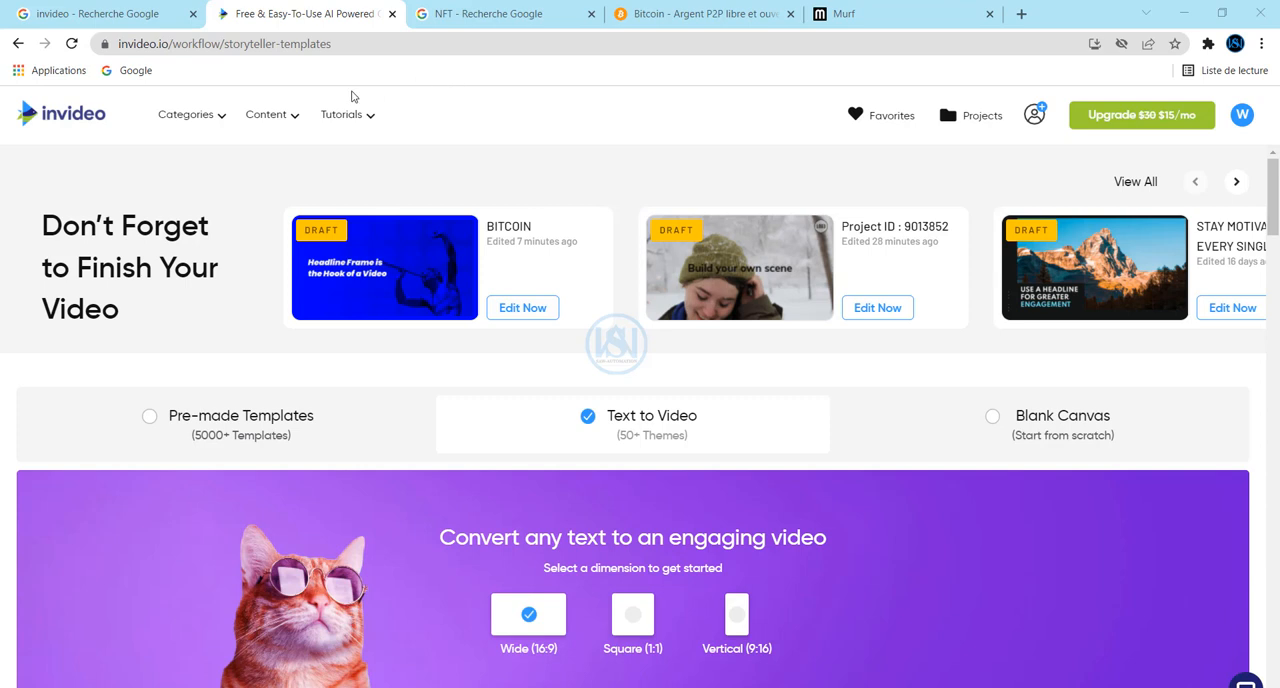
{"action": "mouse_move", "coordinate": [204, 92]}
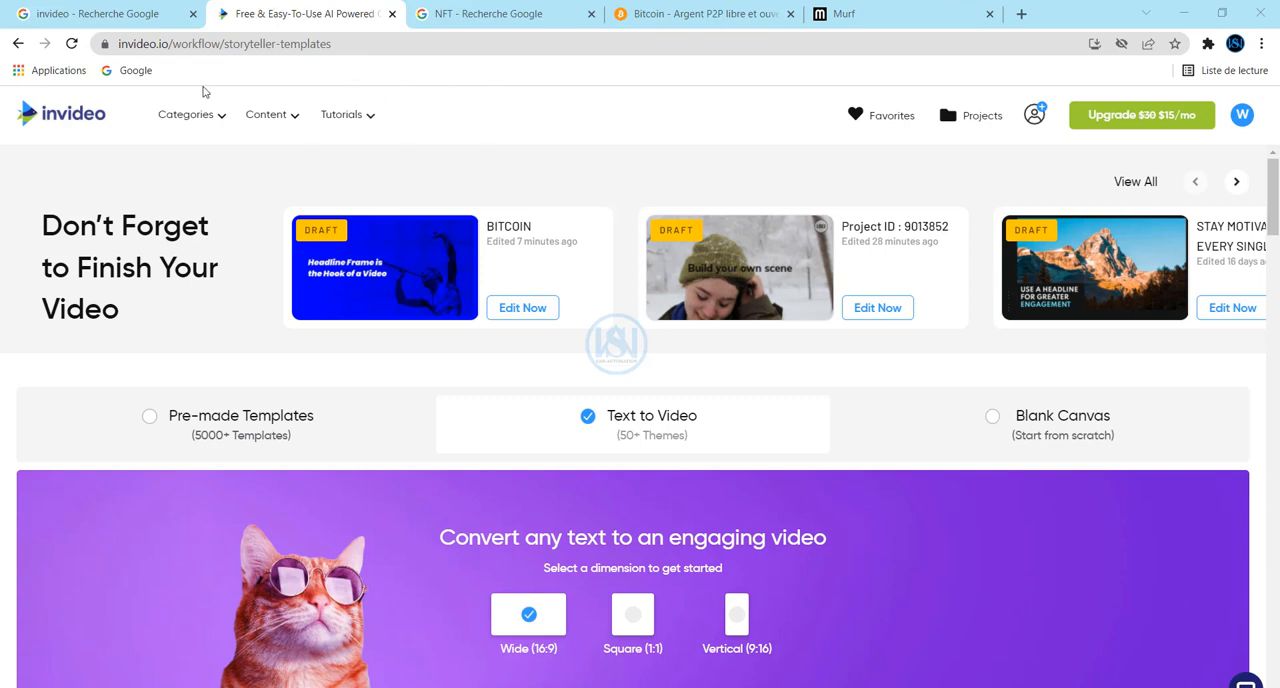
{"action": "mouse_move", "coordinate": [448, 182]}
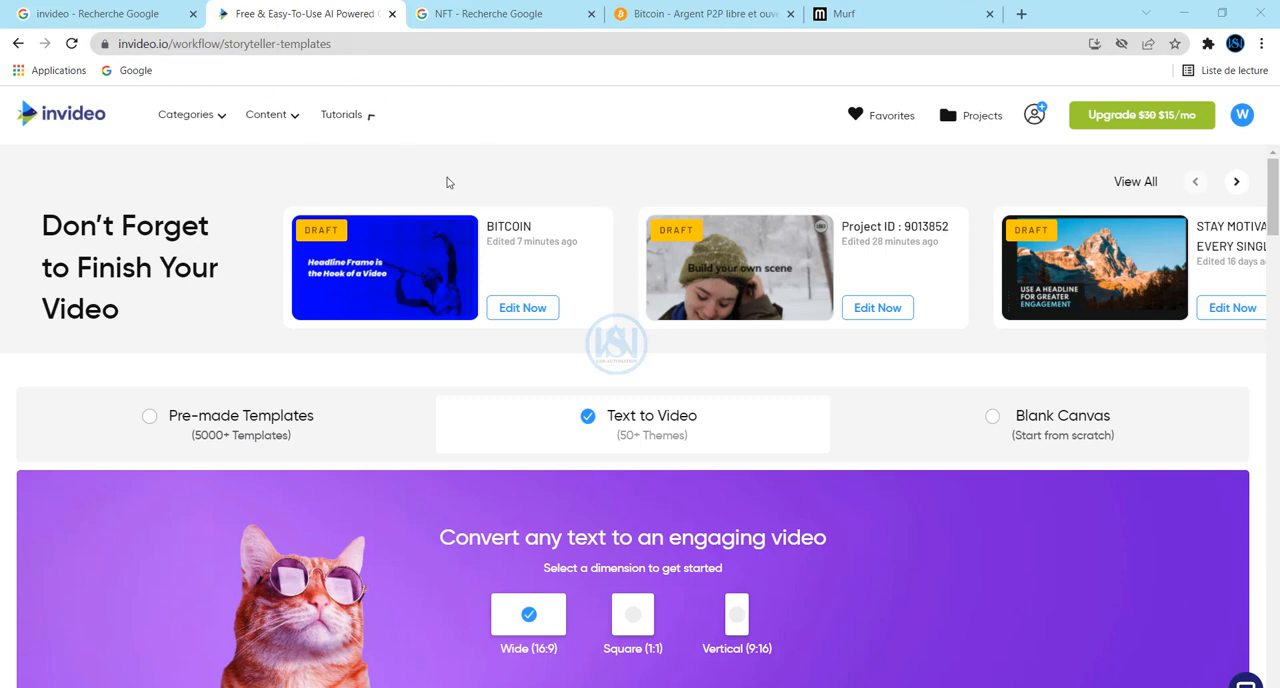
{"action": "mouse_move", "coordinate": [1252, 136]}
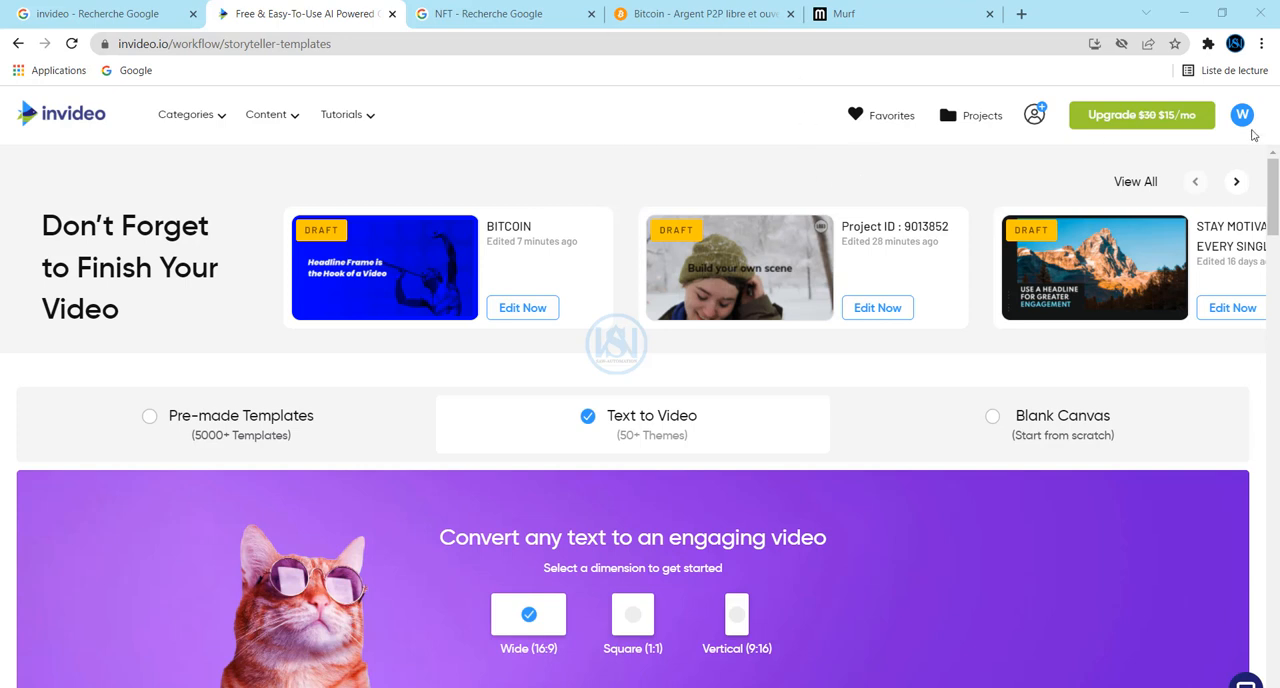
{"action": "mouse_move", "coordinate": [1224, 102]}
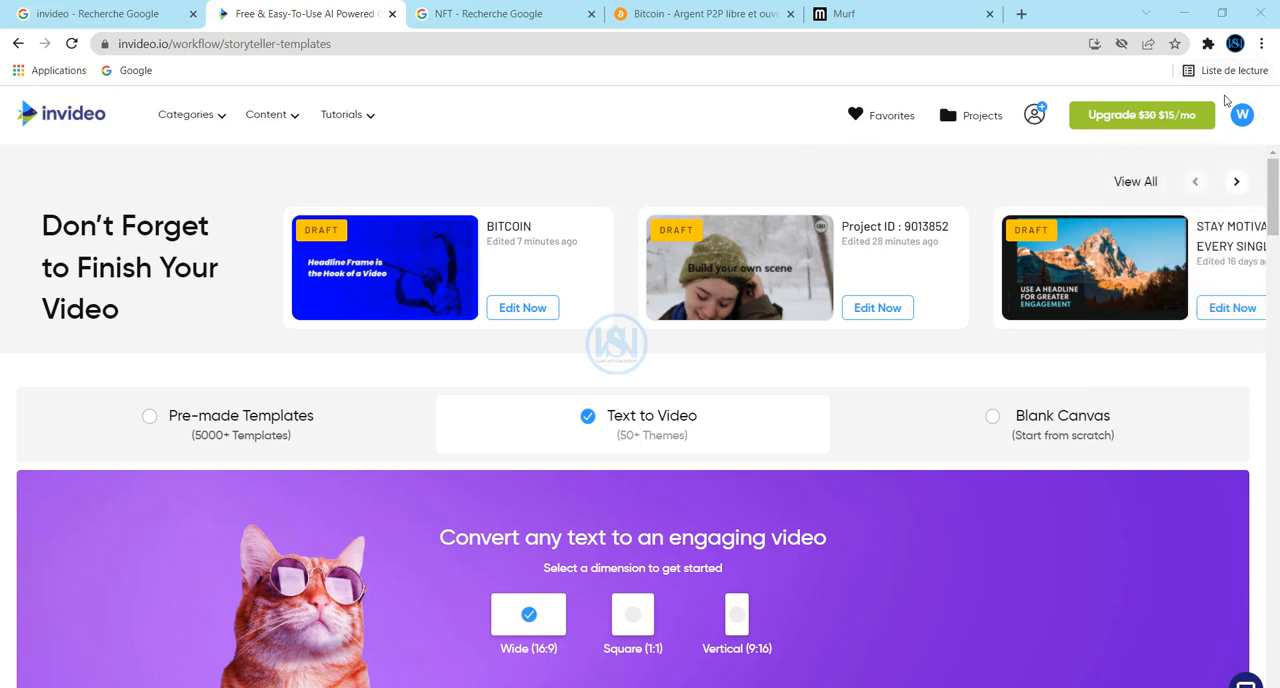
{"action": "mouse_move", "coordinate": [316, 470]}
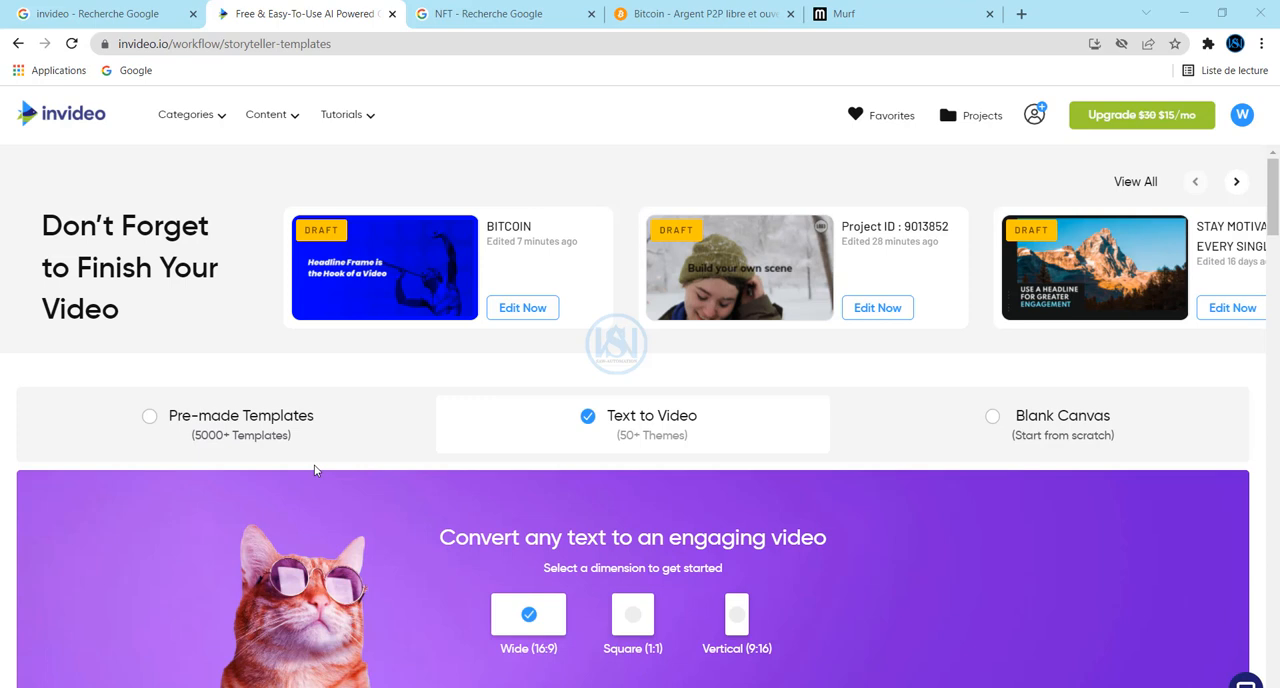
{"action": "mouse_move", "coordinate": [228, 464]}
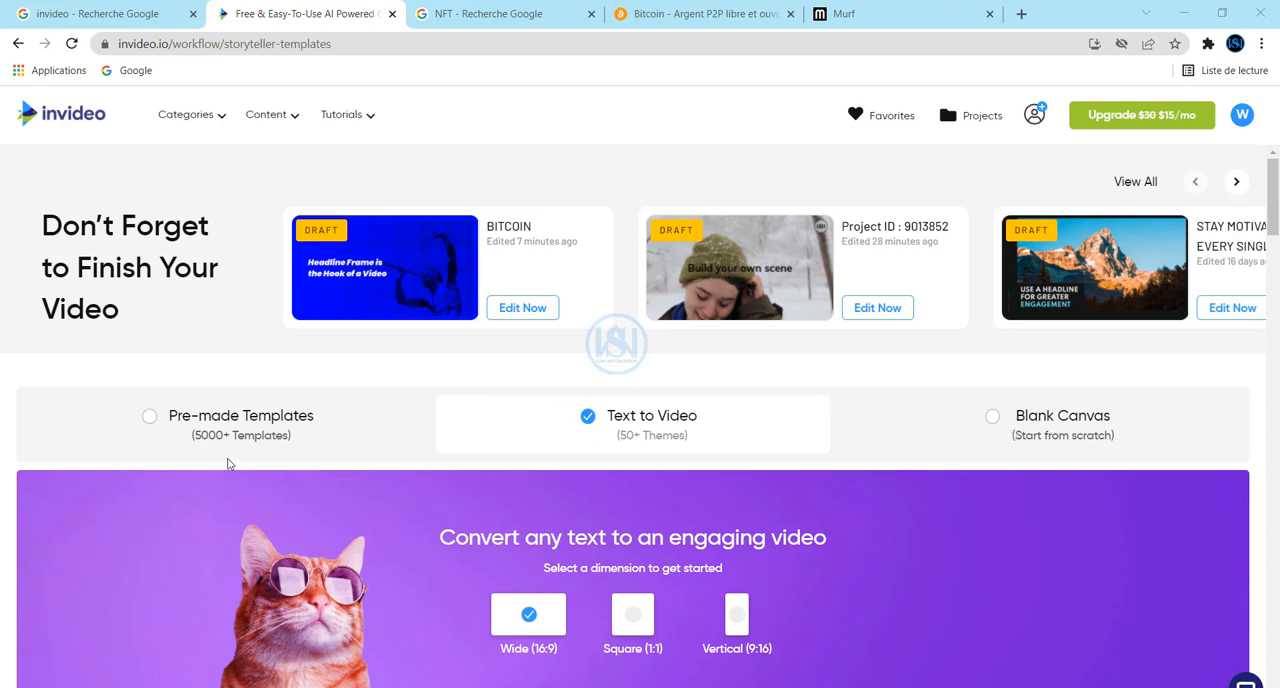
{"action": "mouse_move", "coordinate": [444, 420]}
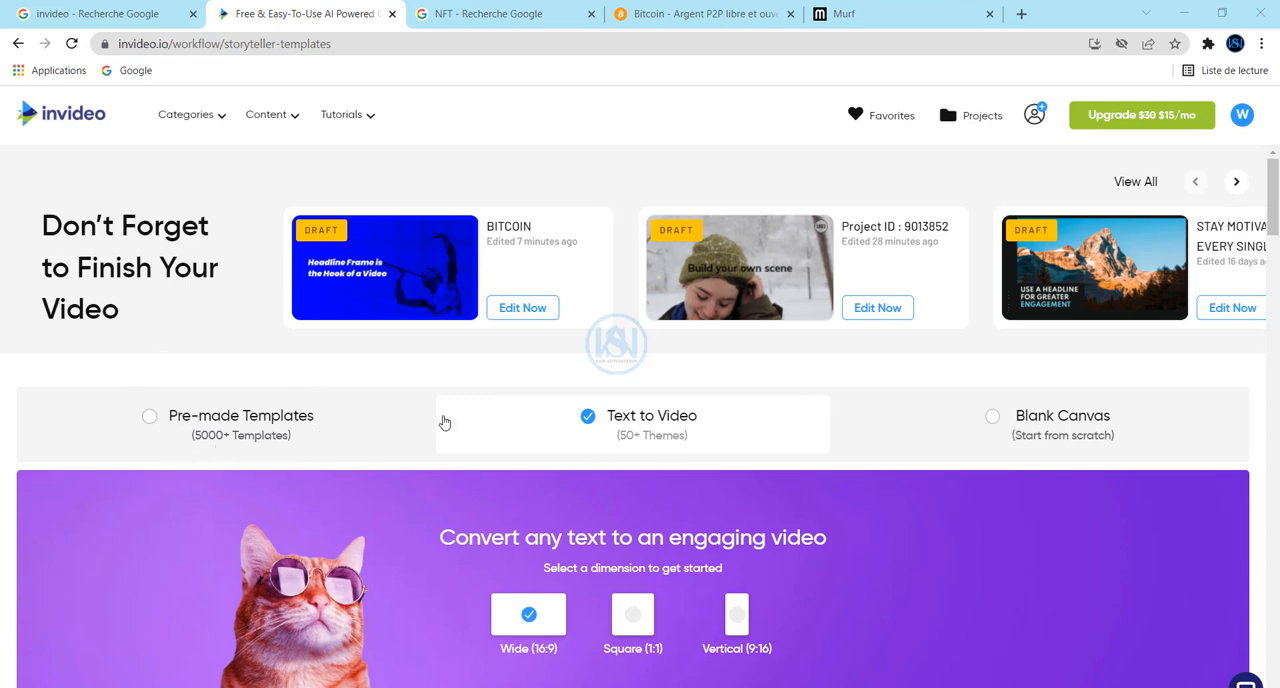
{"action": "mouse_move", "coordinate": [804, 432]}
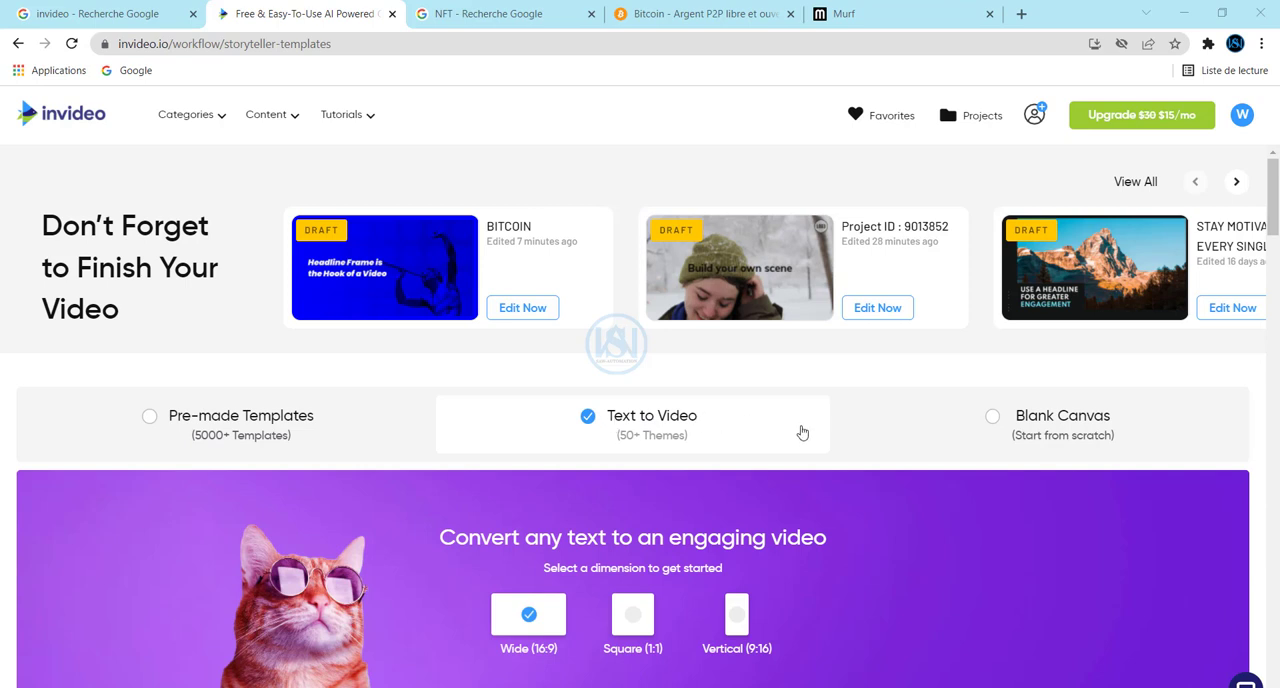
{"action": "mouse_move", "coordinate": [1116, 430]}
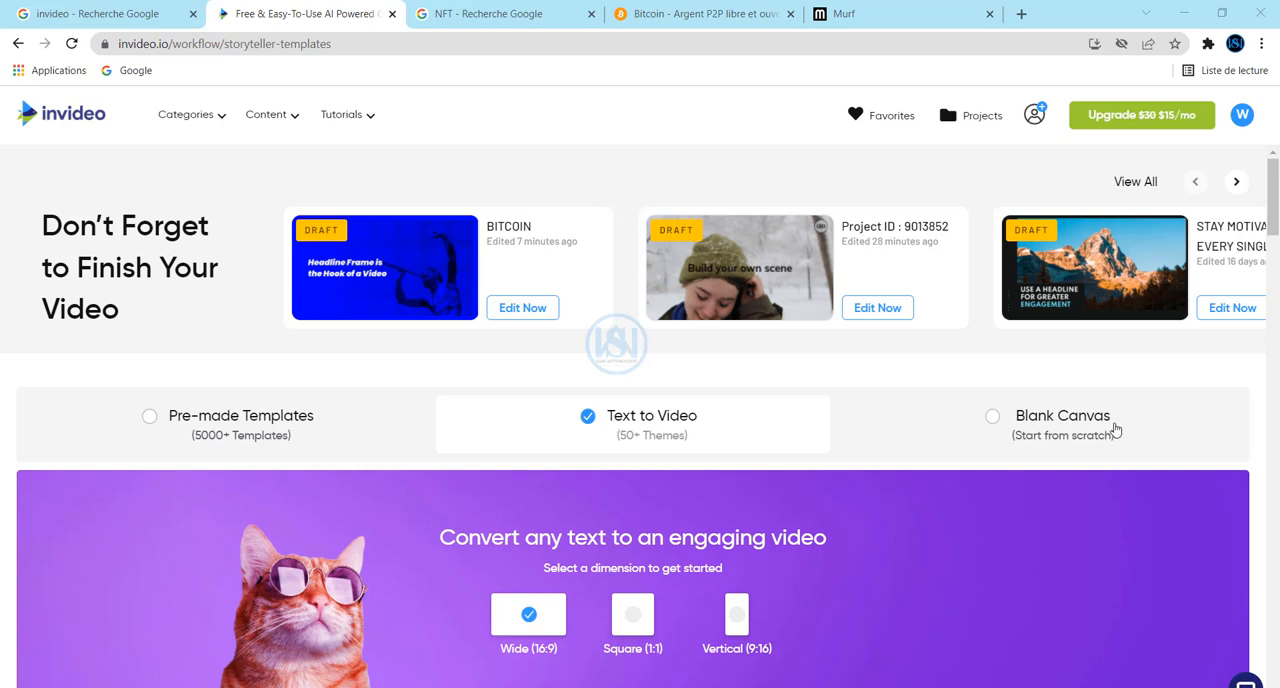
{"action": "mouse_move", "coordinate": [588, 384]}
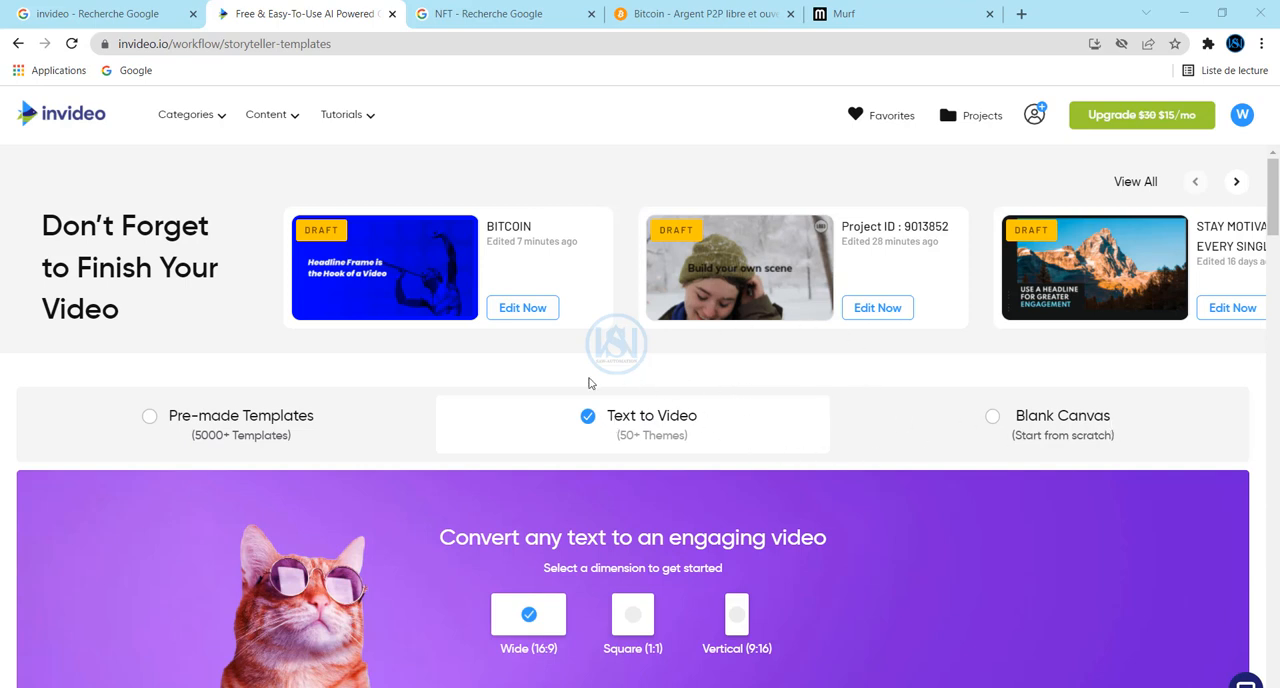
{"action": "mouse_move", "coordinate": [696, 452]}
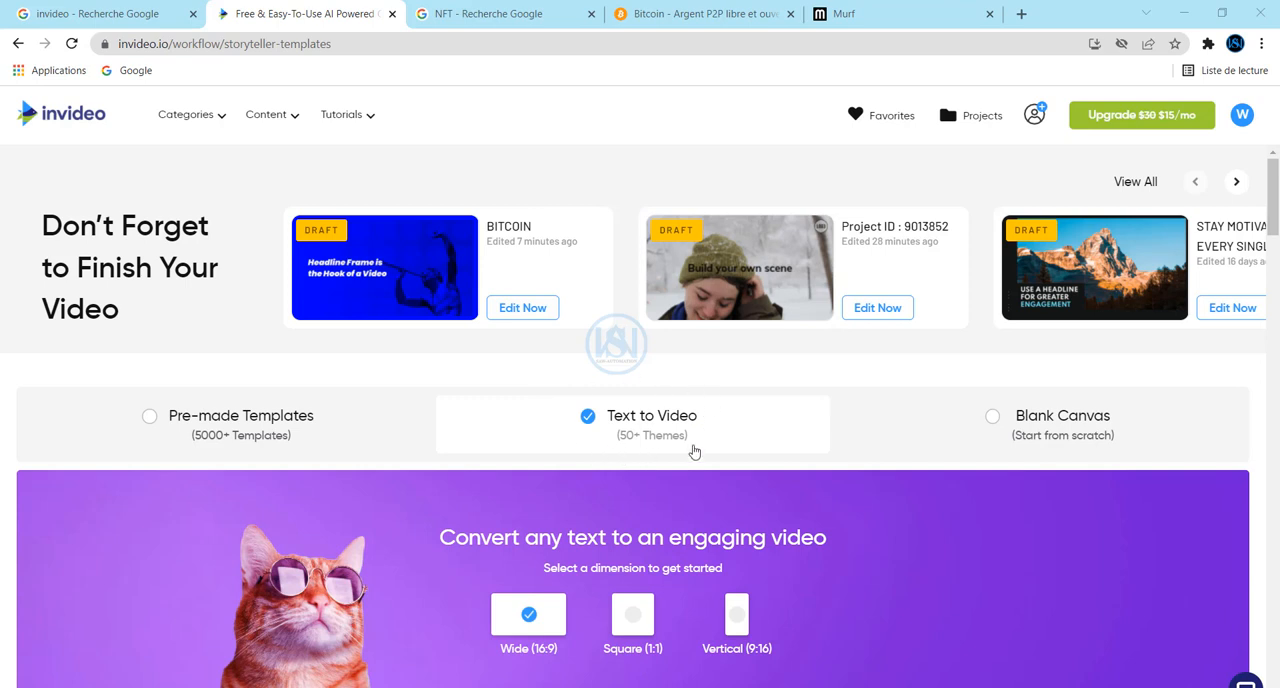
{"action": "mouse_move", "coordinate": [780, 416]}
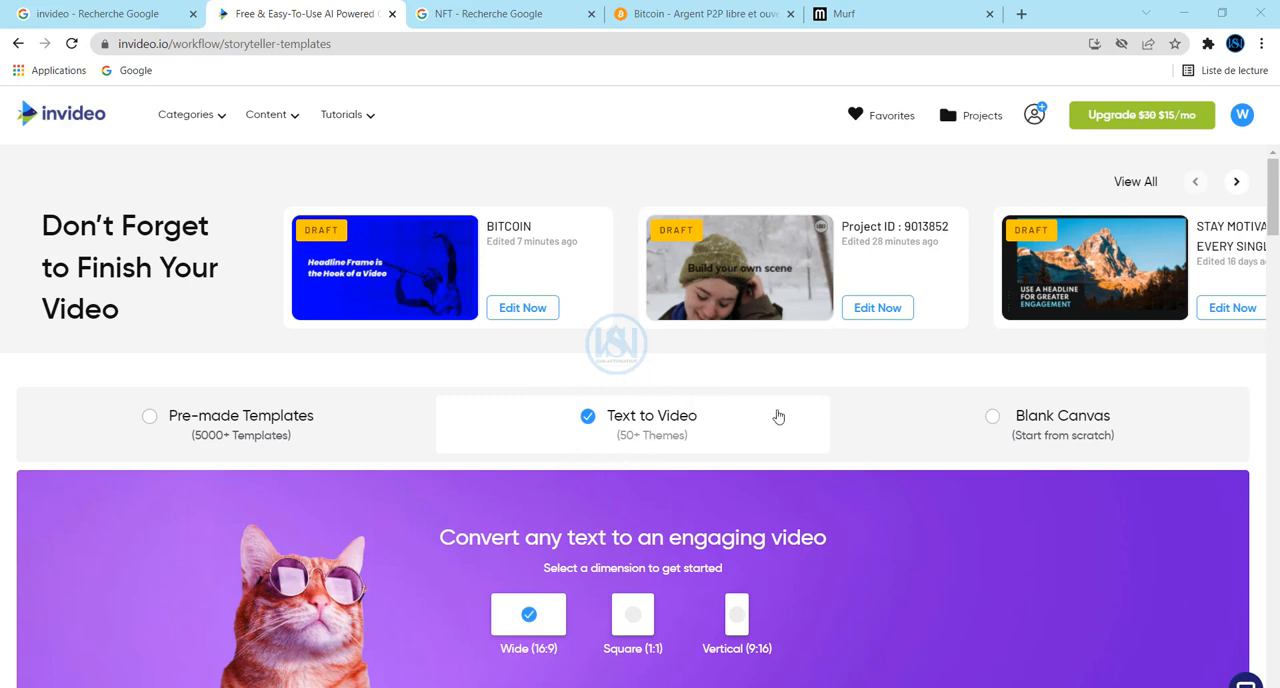
Keep the Wide 16:9 dimension after trying vertical 9:16 and browse the template gallery.
{"action": "scroll", "scroll_direction": "down", "scroll_amount": 3}
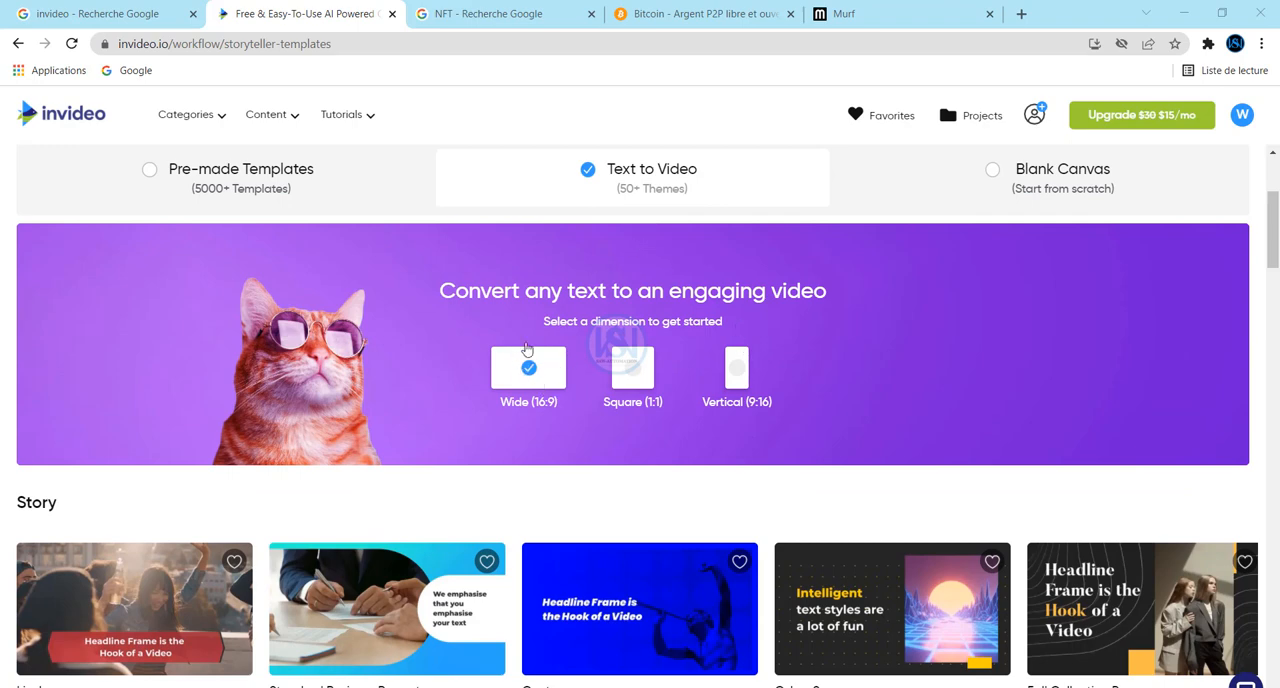
{"action": "mouse_move", "coordinate": [476, 364]}
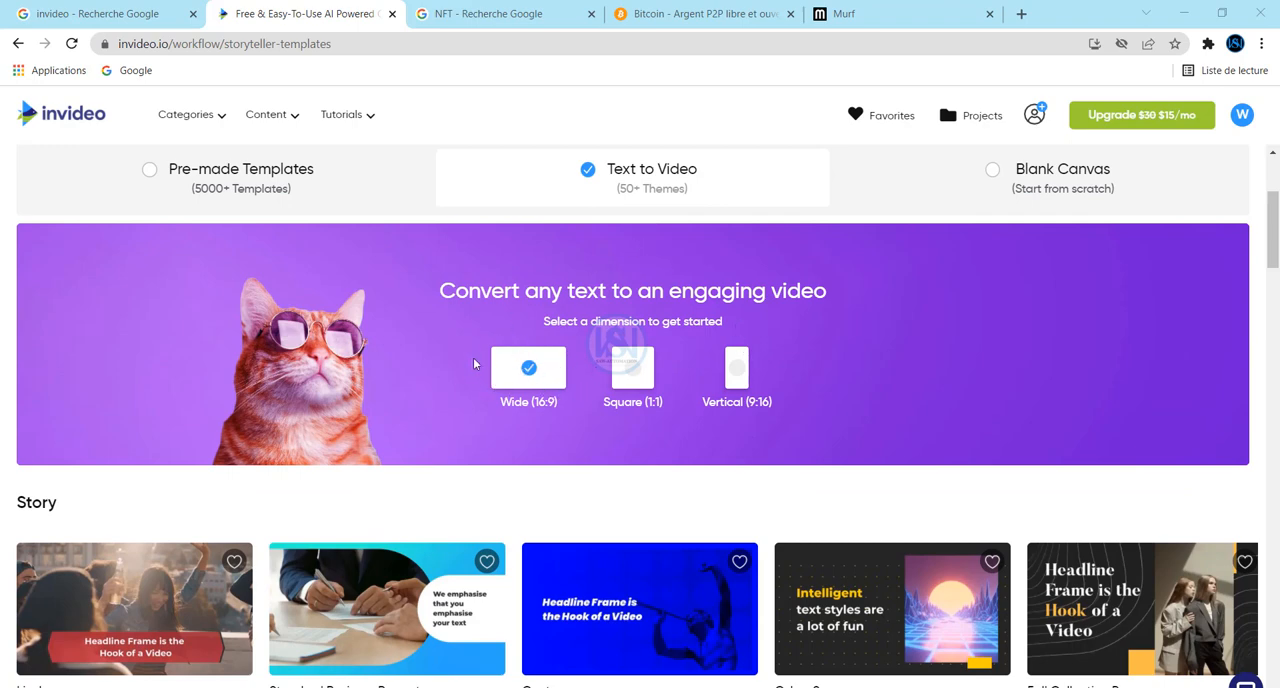
{"action": "mouse_move", "coordinate": [752, 348]}
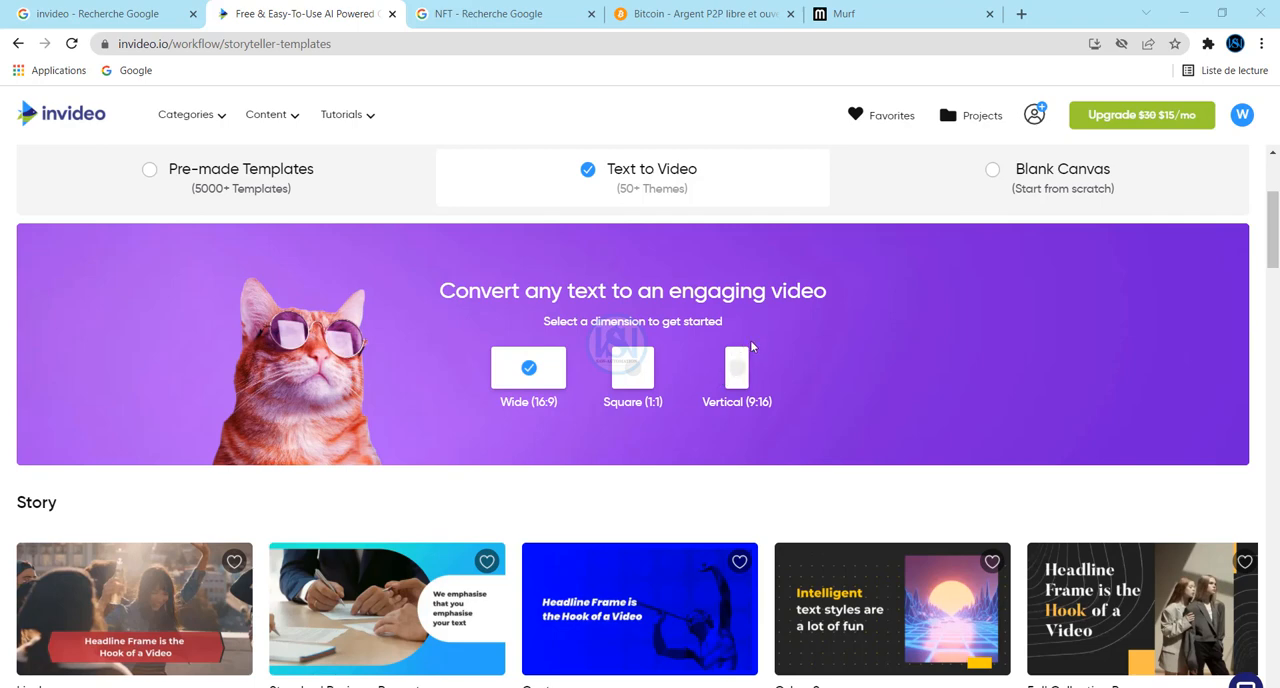
{"action": "mouse_move", "coordinate": [652, 388]}
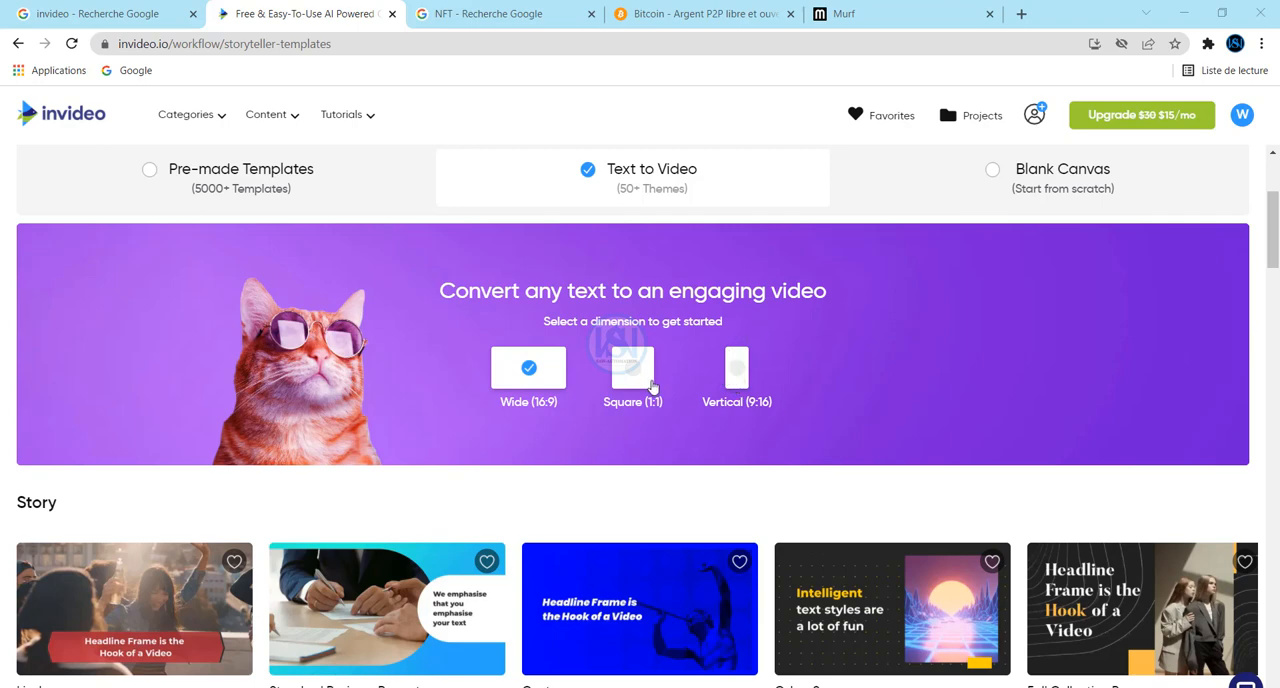
{"action": "mouse_move", "coordinate": [736, 376]}
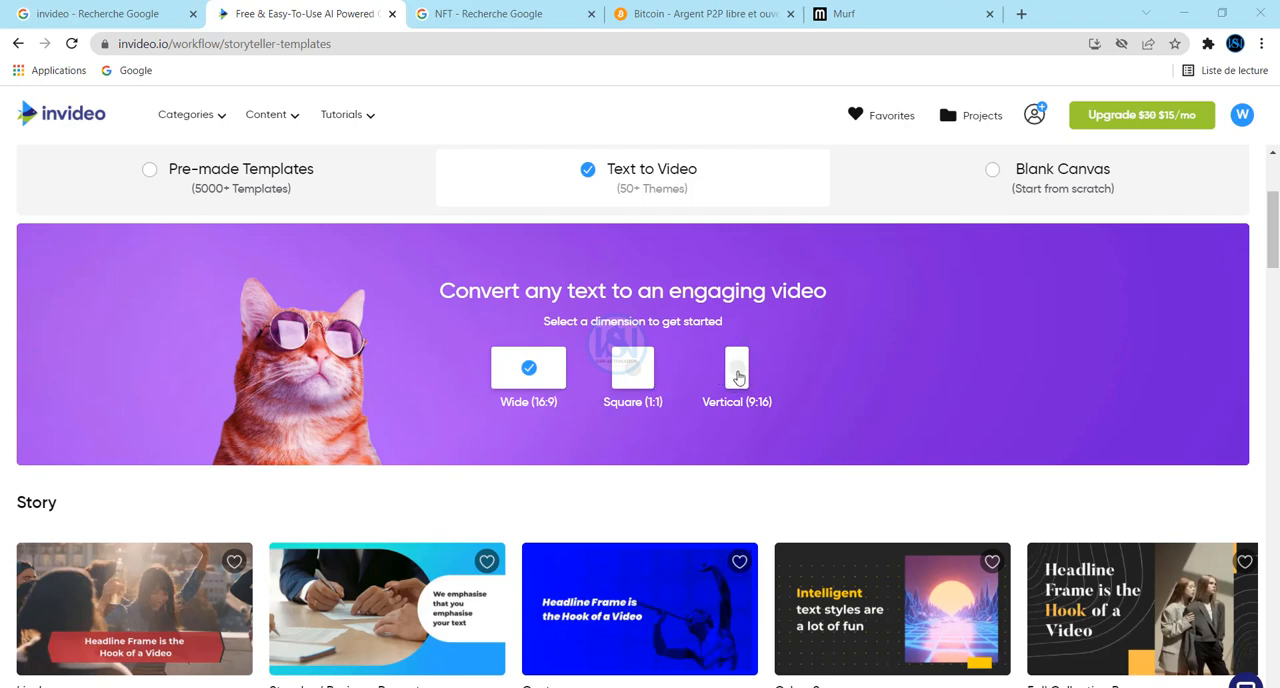
{"action": "left_click", "coordinate": [736, 368]}
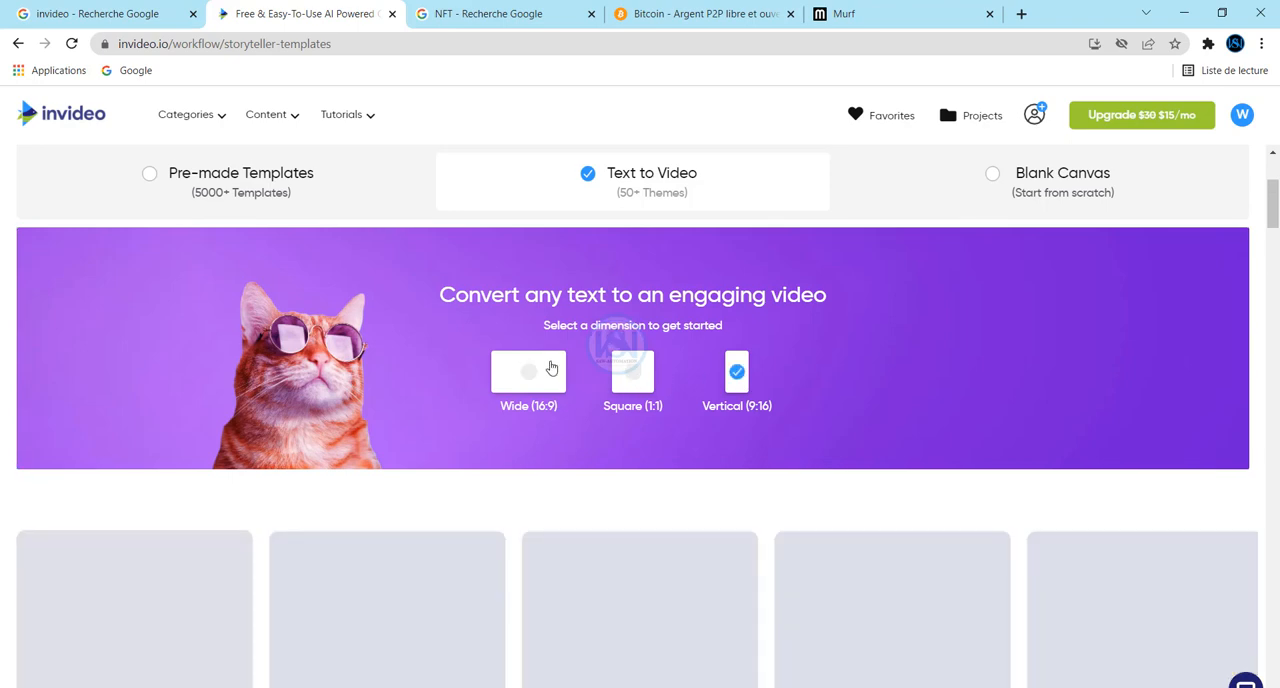
{"action": "left_click", "coordinate": [528, 372]}
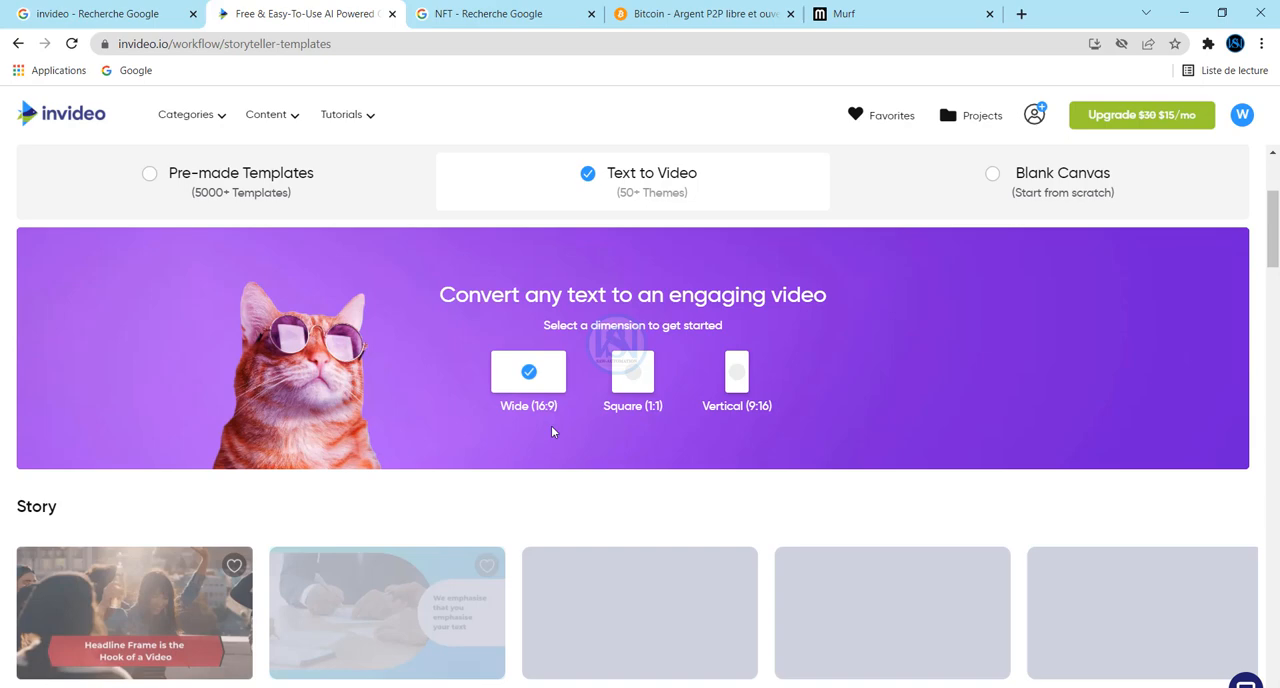
{"action": "scroll", "scroll_direction": "down", "scroll_amount": 3}
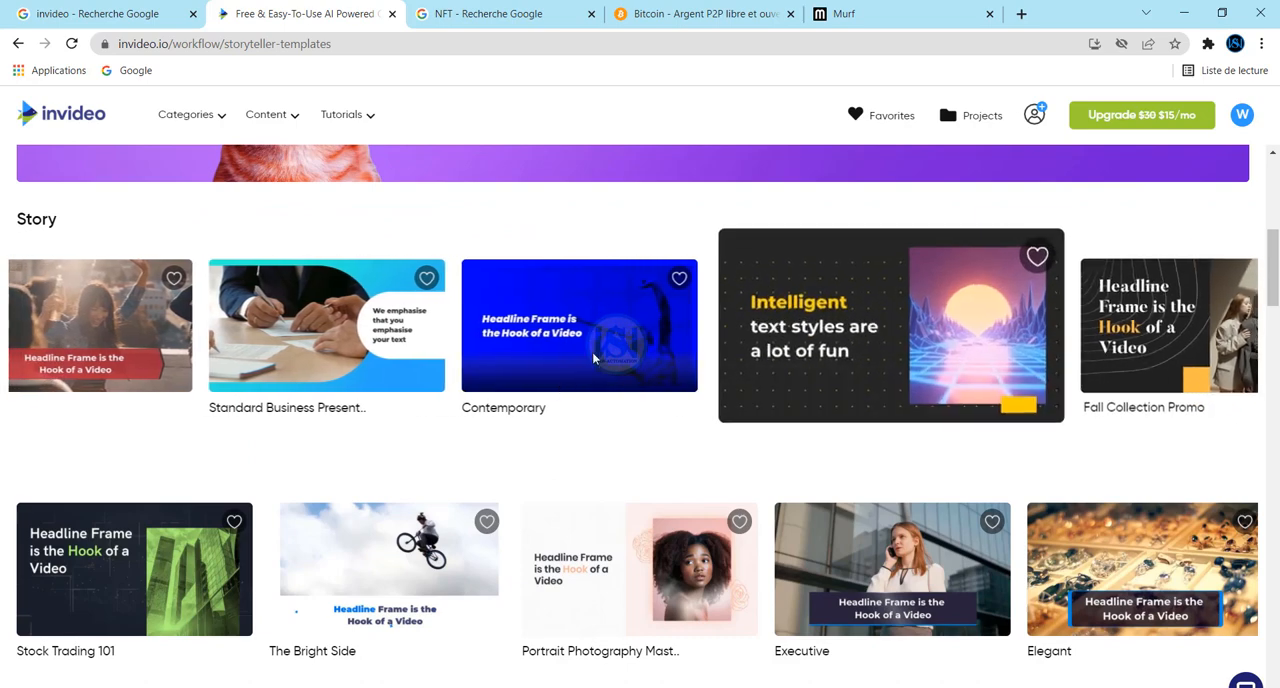
{"action": "scroll", "scroll_direction": "down", "scroll_amount": 3}
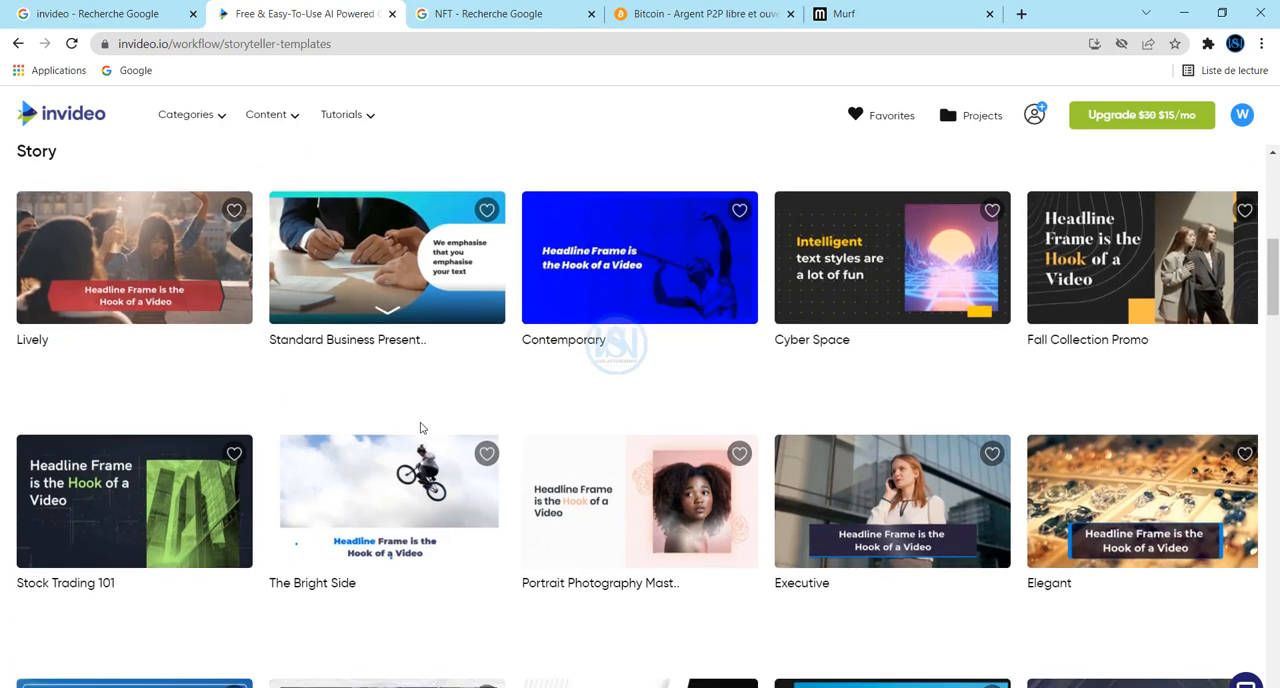
{"action": "scroll", "scroll_direction": "down", "scroll_amount": 3}
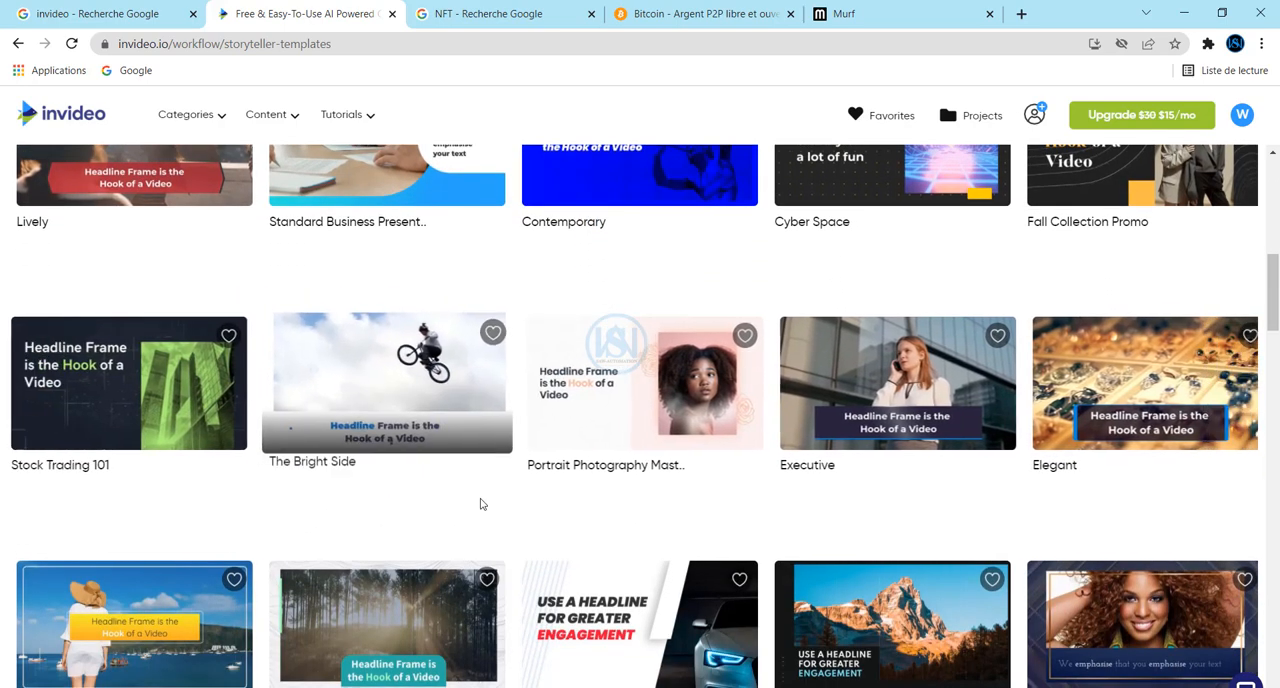
{"action": "scroll", "scroll_direction": "down", "scroll_amount": 3}
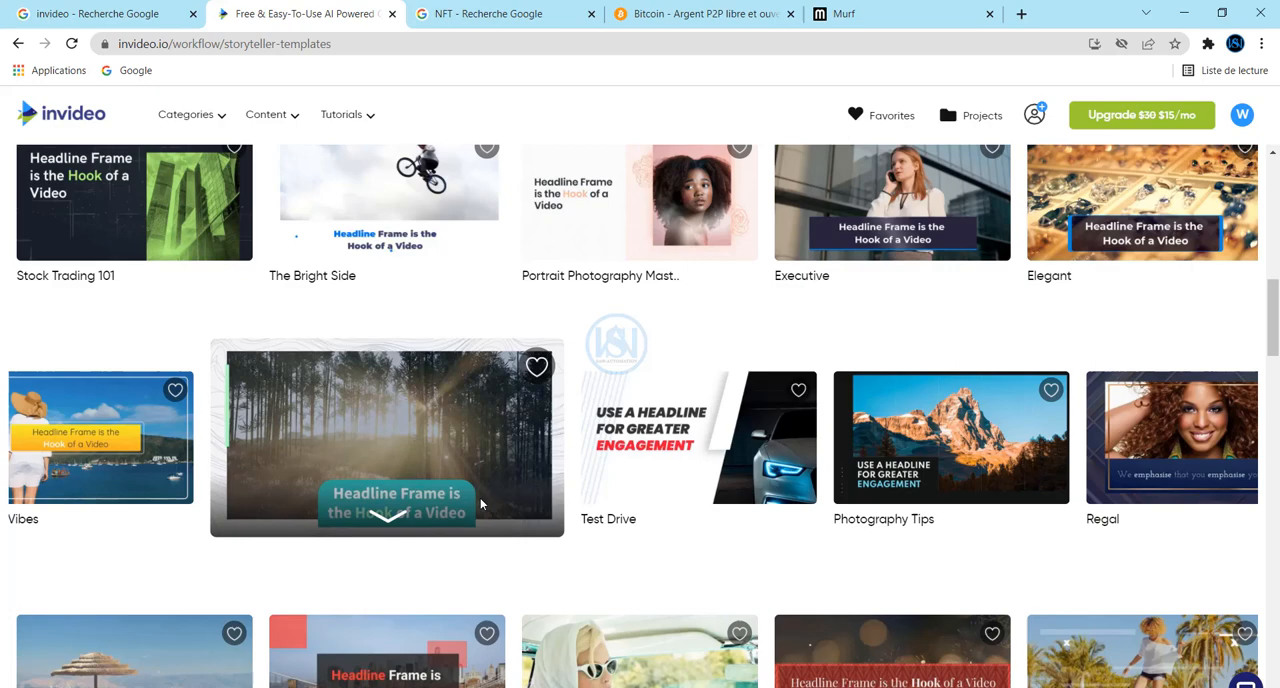
{"action": "scroll", "scroll_direction": "up", "scroll_amount": 3}
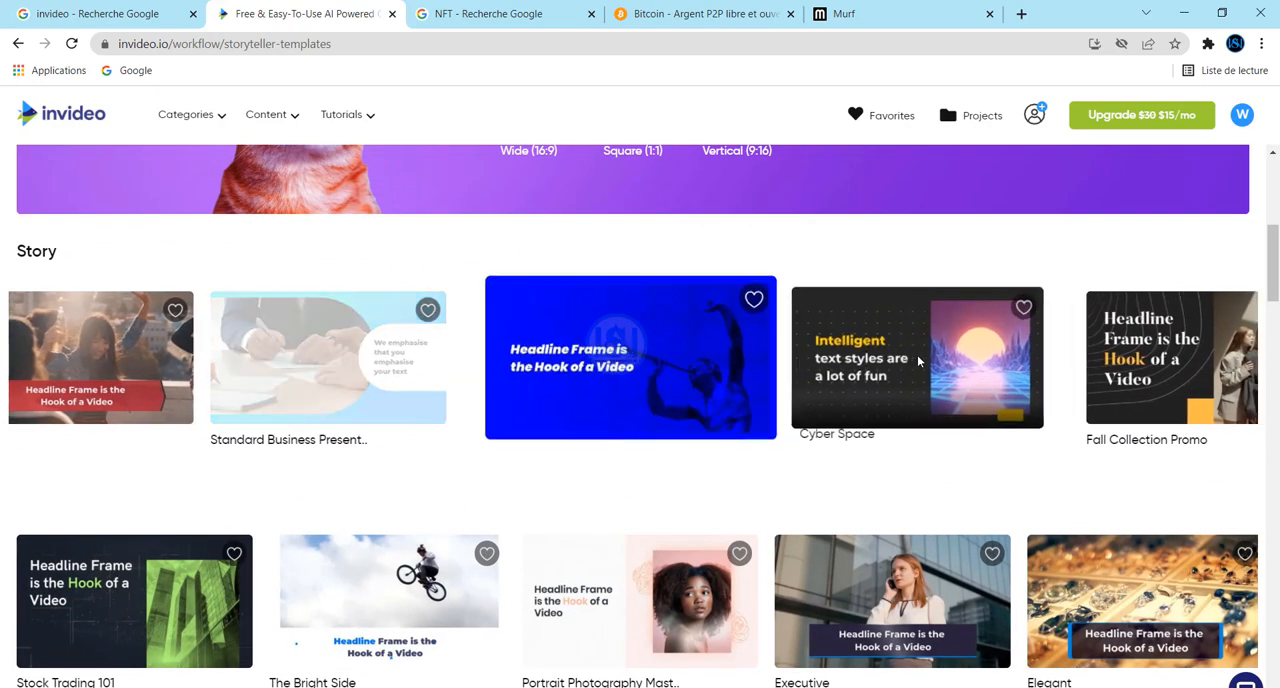
Choose the Cyber Space template and start it in widescreen, reaching its script page.
{"action": "left_click", "coordinate": [916, 356]}
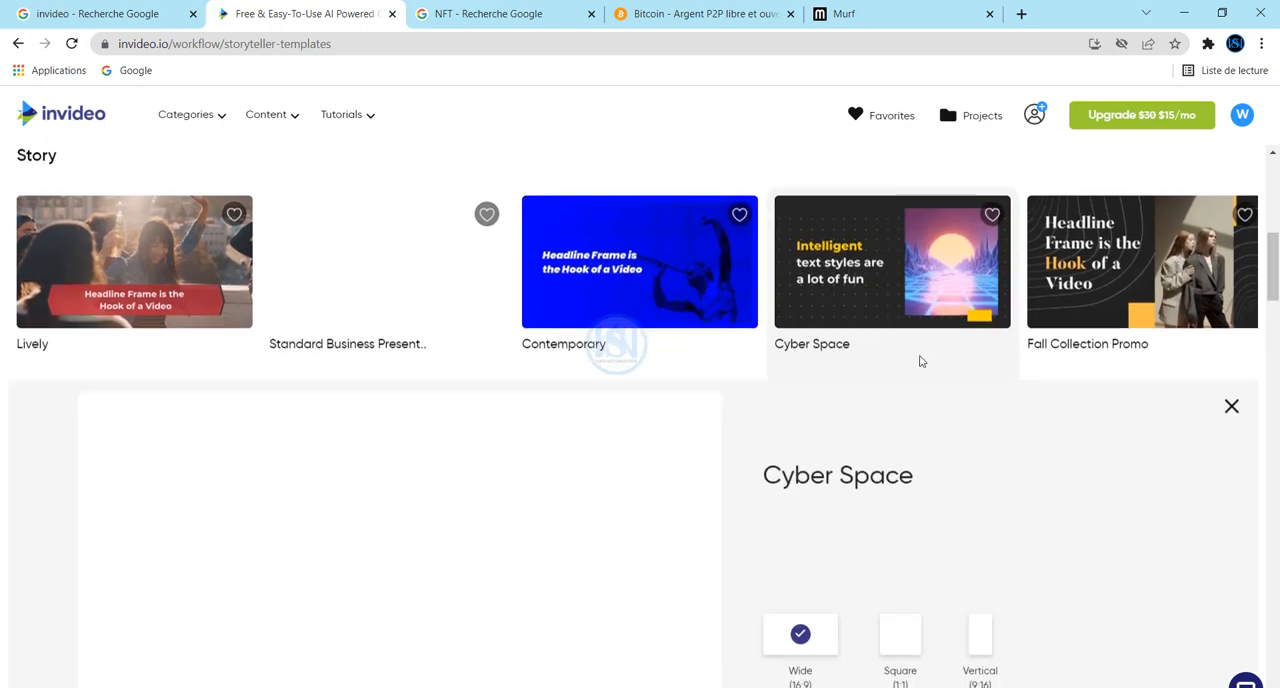
{"action": "scroll", "scroll_direction": "down", "scroll_amount": 3}
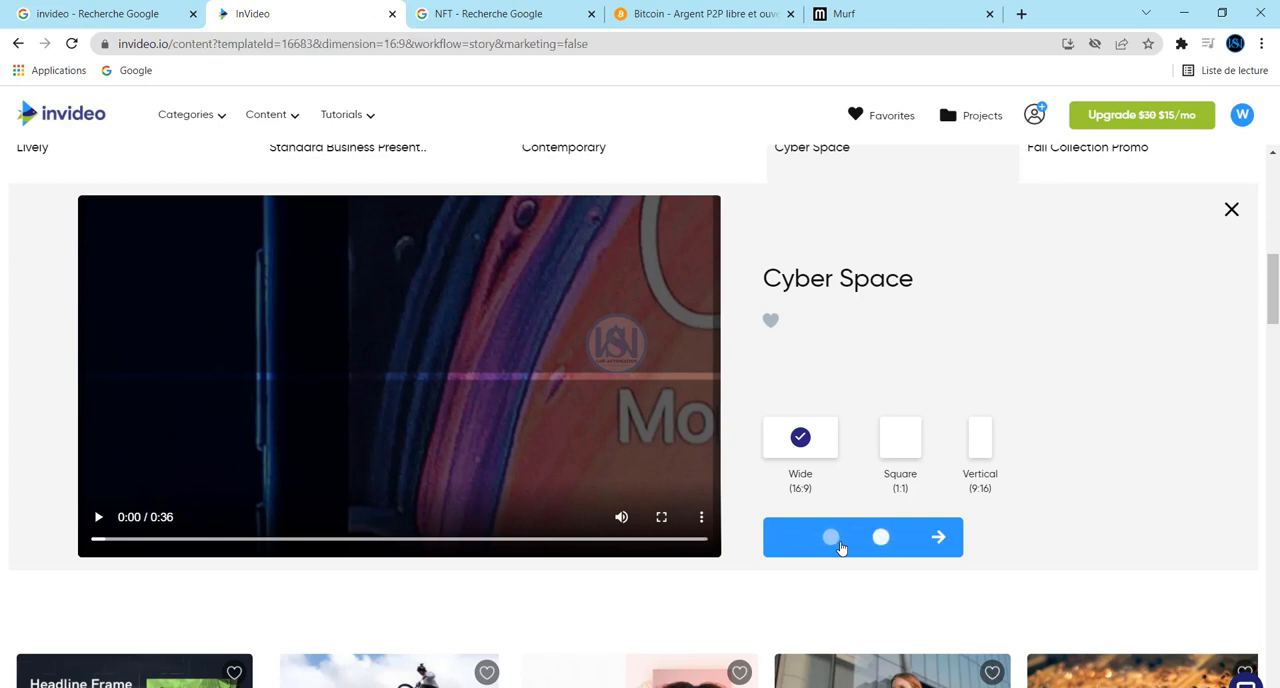
{"action": "left_click", "coordinate": [936, 536]}
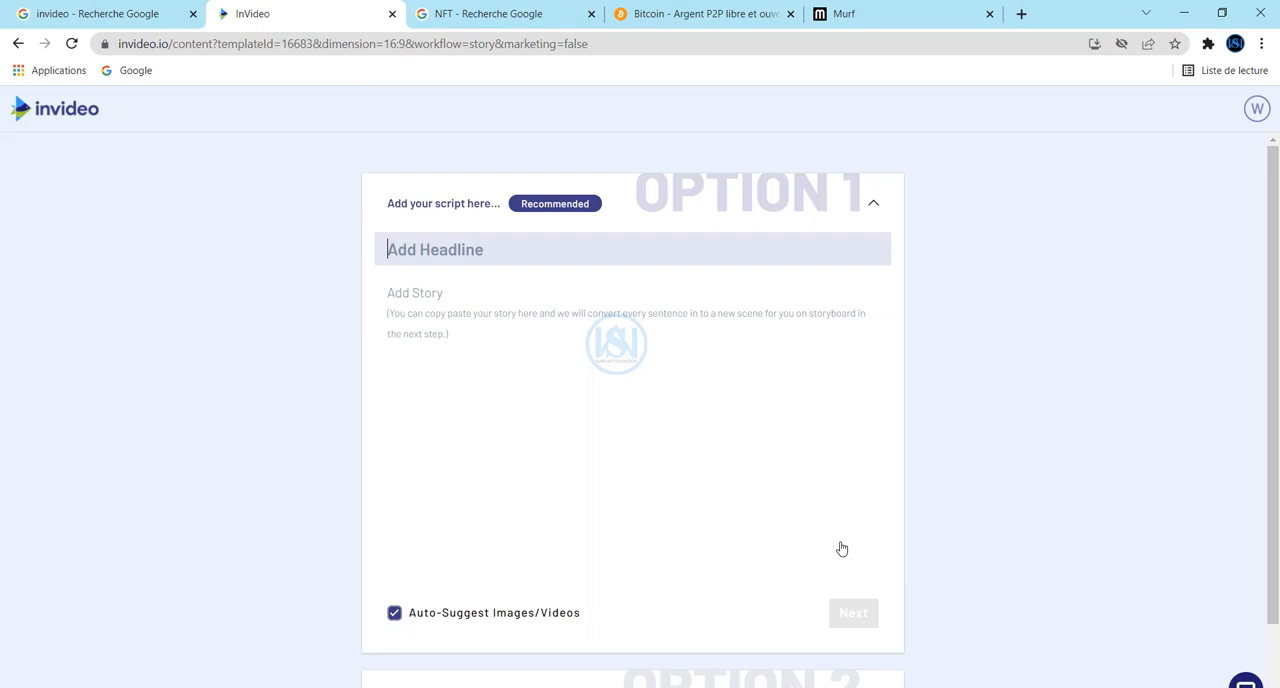
{"action": "mouse_move", "coordinate": [660, 176]}
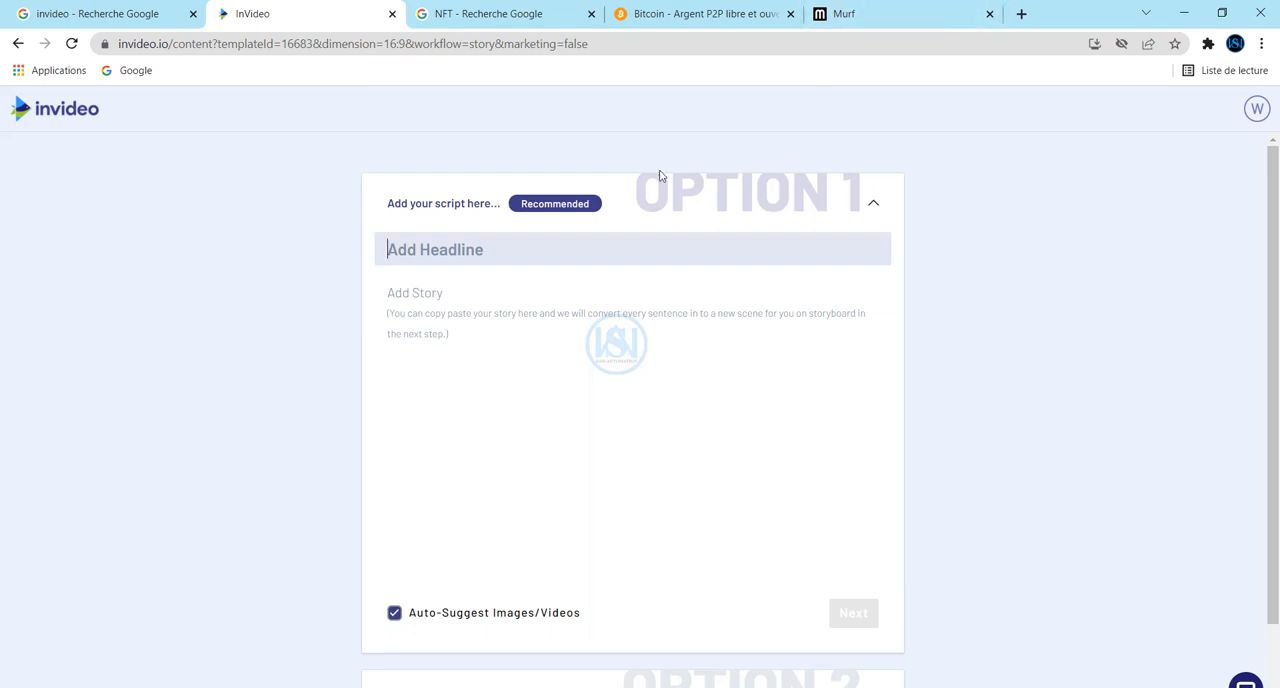
From the NFT Google results, open the RFJ article 'Les NFT, quand l'art numérique s'affole'.
{"action": "left_click", "coordinate": [490, 14]}
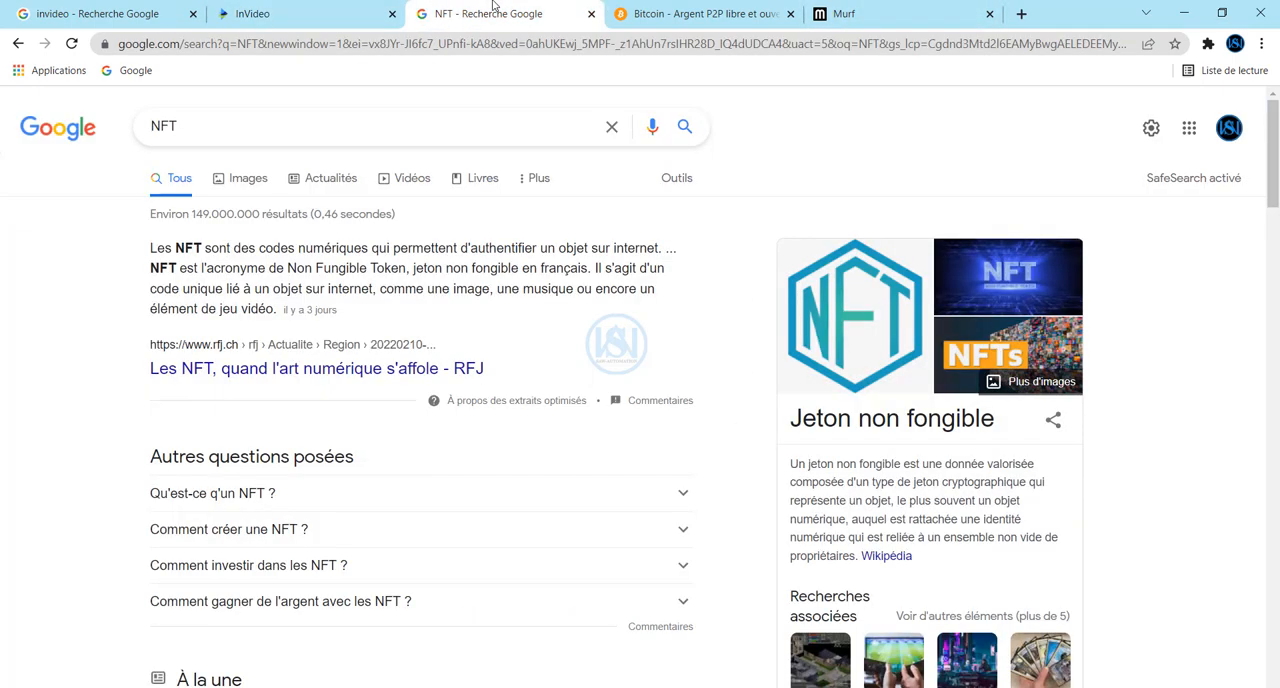
{"action": "mouse_move", "coordinate": [582, 328]}
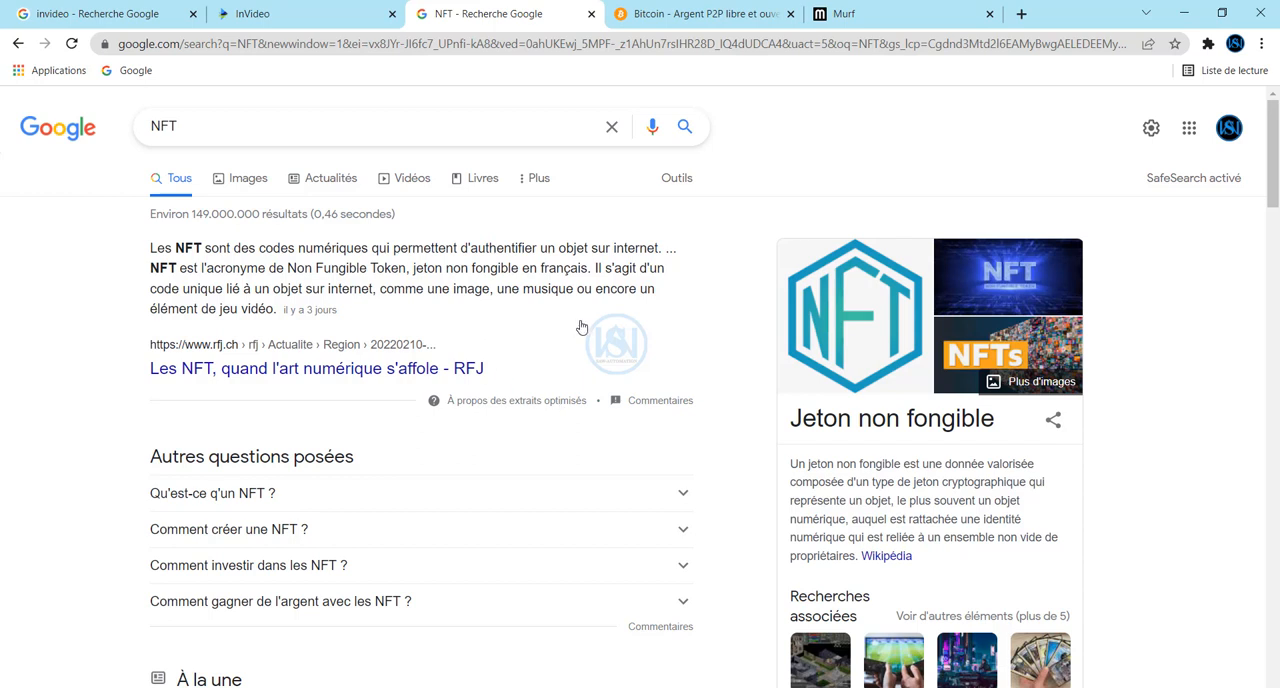
{"action": "mouse_move", "coordinate": [308, 376]}
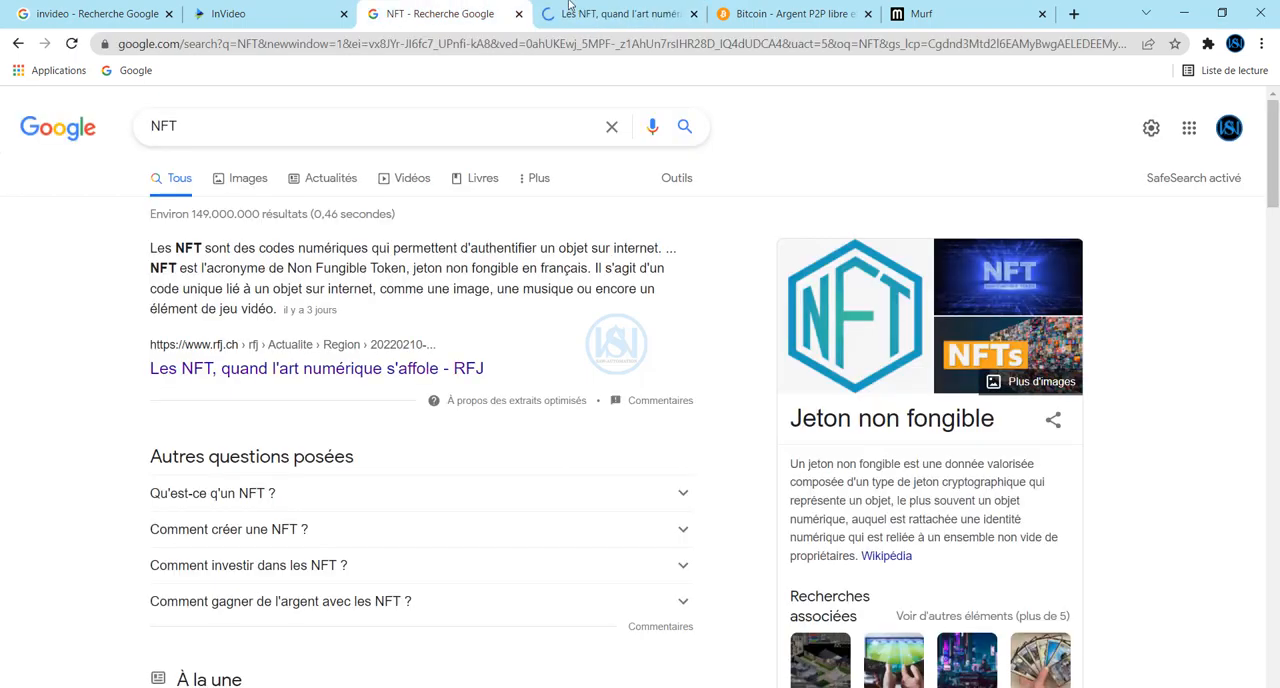
{"action": "left_click", "coordinate": [316, 368]}
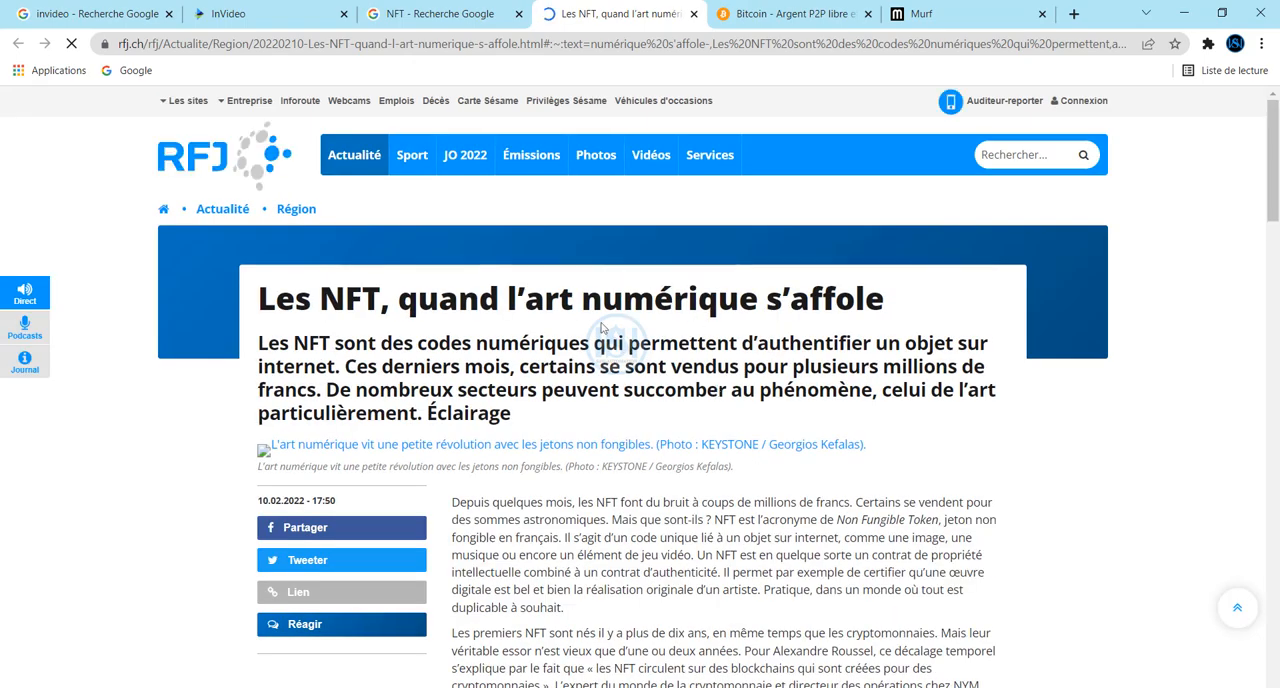
{"action": "mouse_move", "coordinate": [756, 320]}
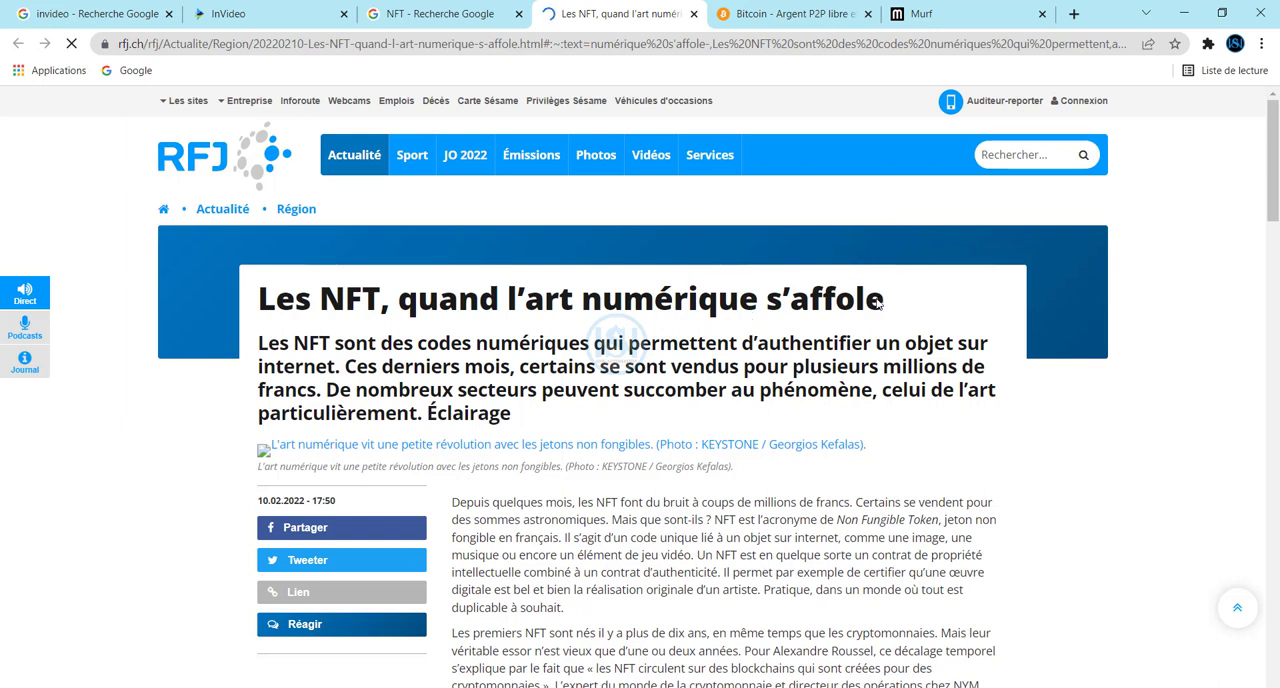
{"action": "mouse_move", "coordinate": [258, 302]}
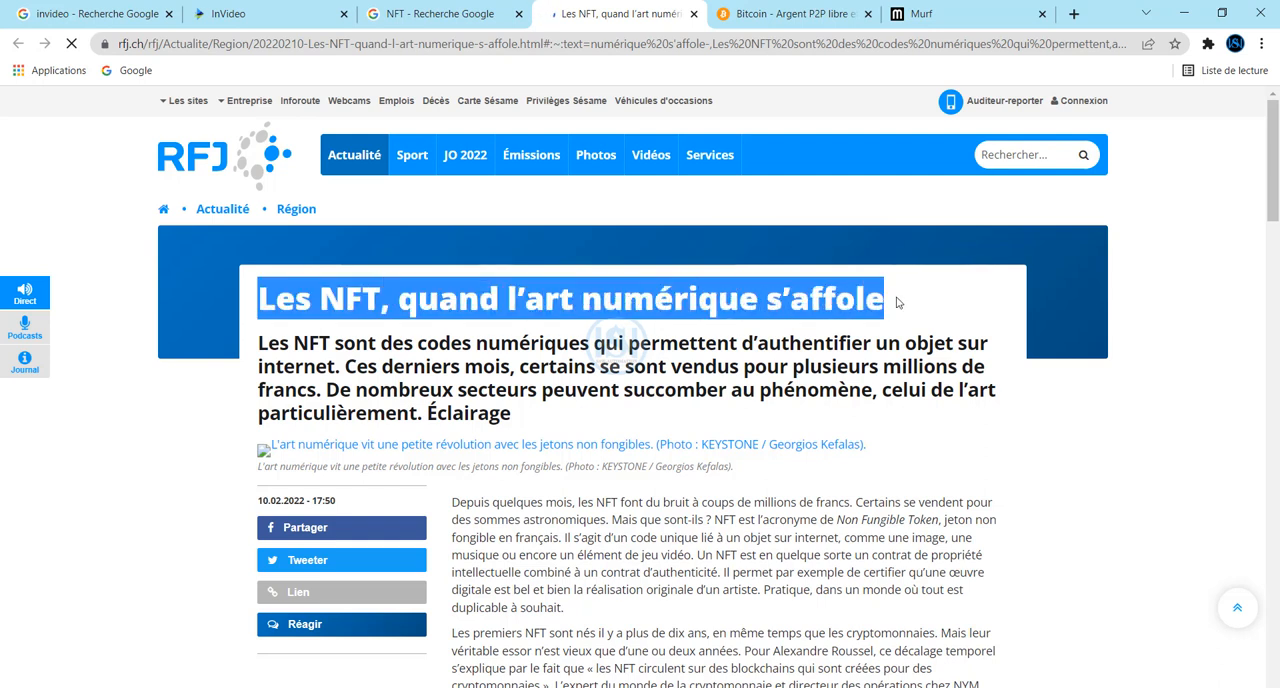
Paste the RFJ headline into Add Headline and its lead paragraph into Add Story.
{"action": "left_click", "coordinate": [270, 14]}
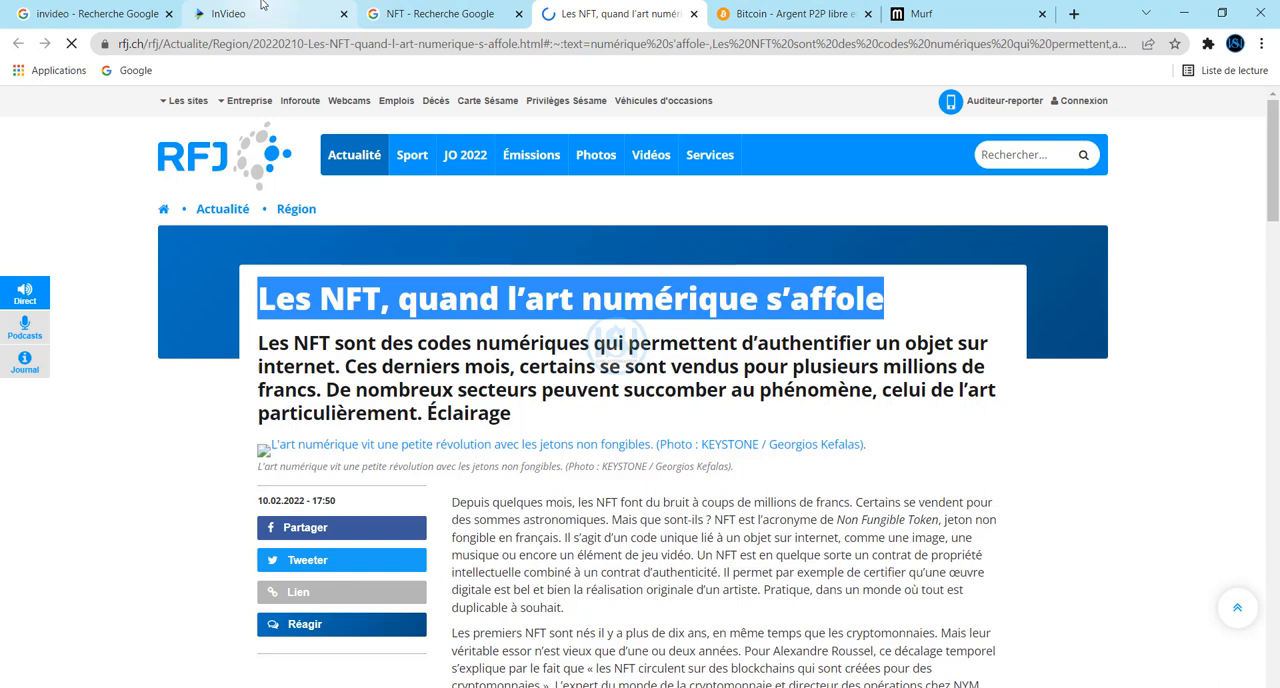
{"action": "left_click", "coordinate": [230, 14]}
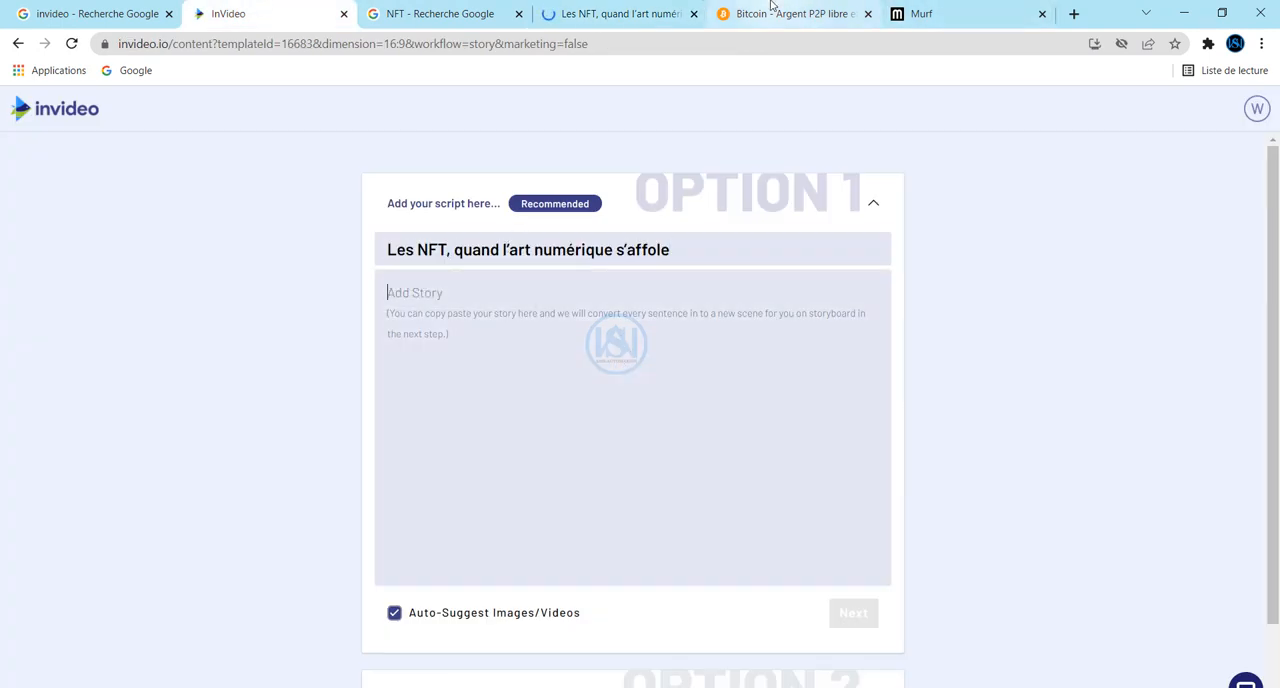
{"action": "left_click", "coordinate": [616, 12]}
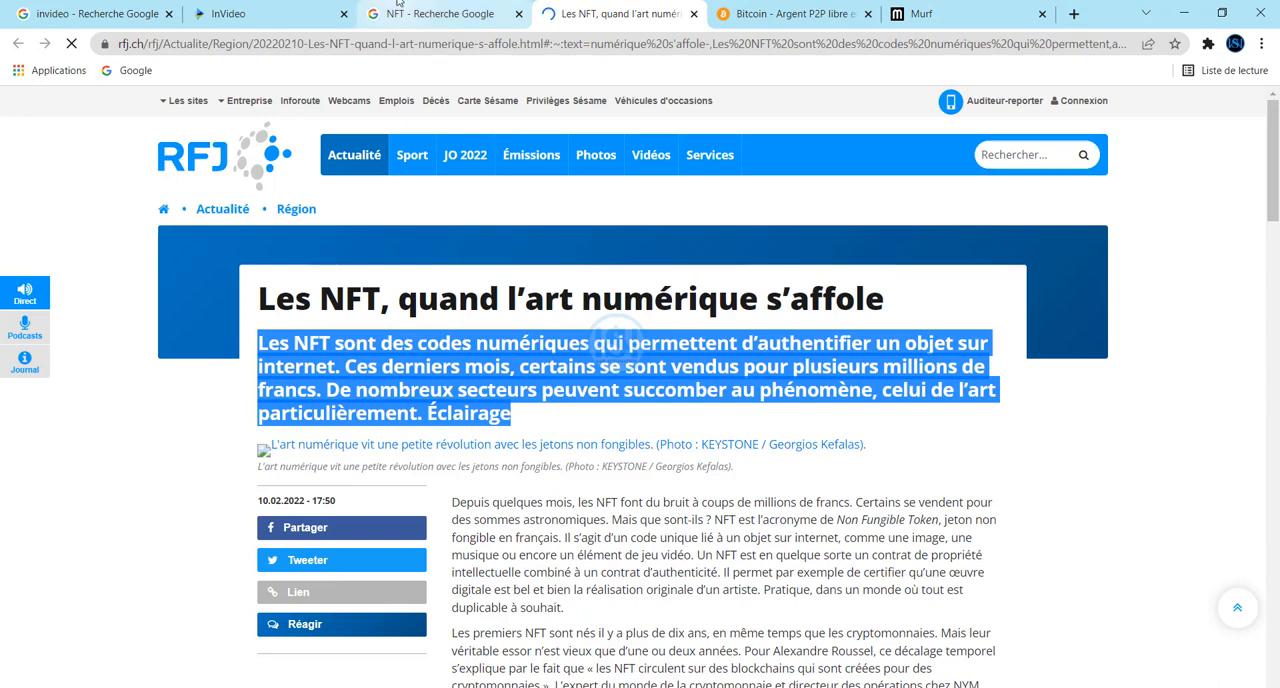
{"action": "left_click", "coordinate": [270, 12]}
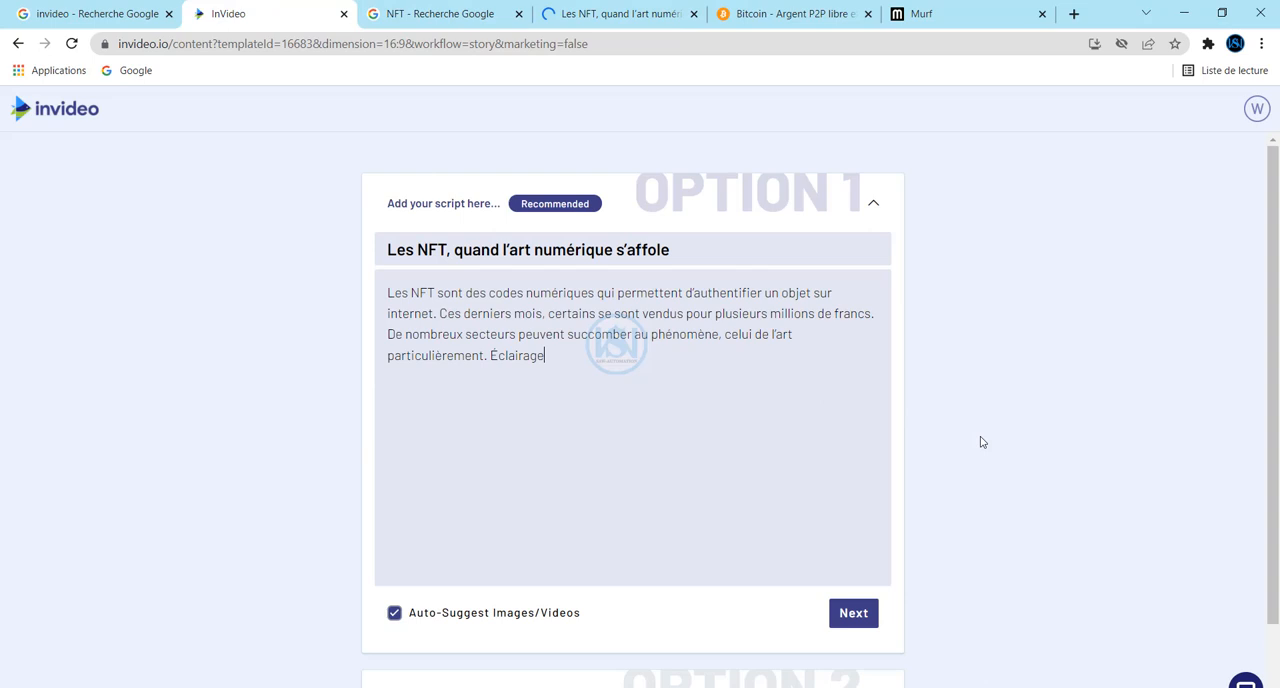
{"action": "scroll", "scroll_direction": "down", "scroll_amount": 3}
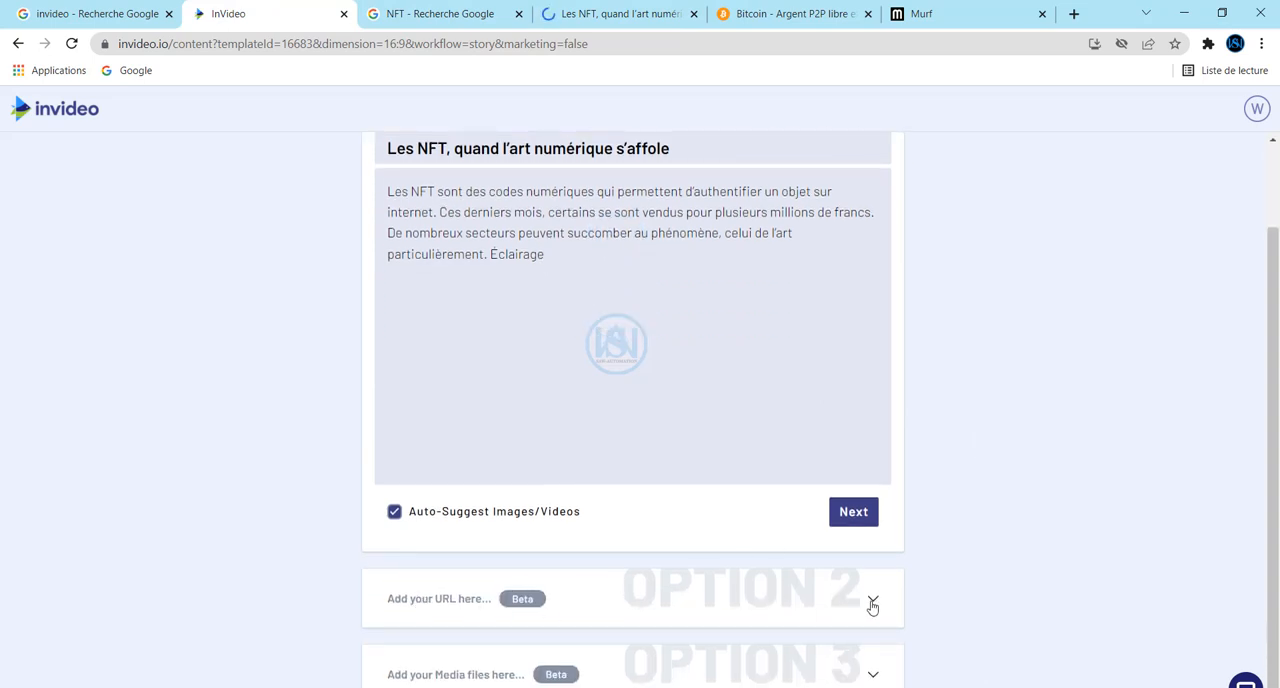
{"action": "left_click", "coordinate": [872, 598]}
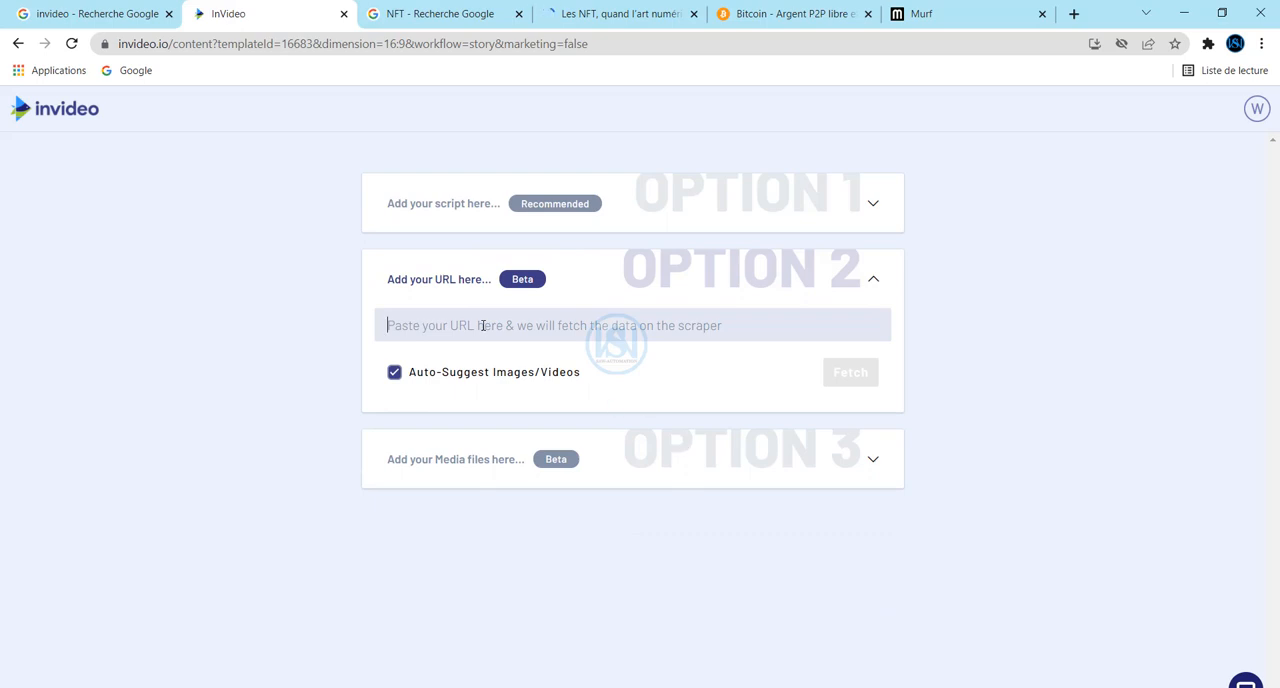
{"action": "mouse_move", "coordinate": [472, 452]}
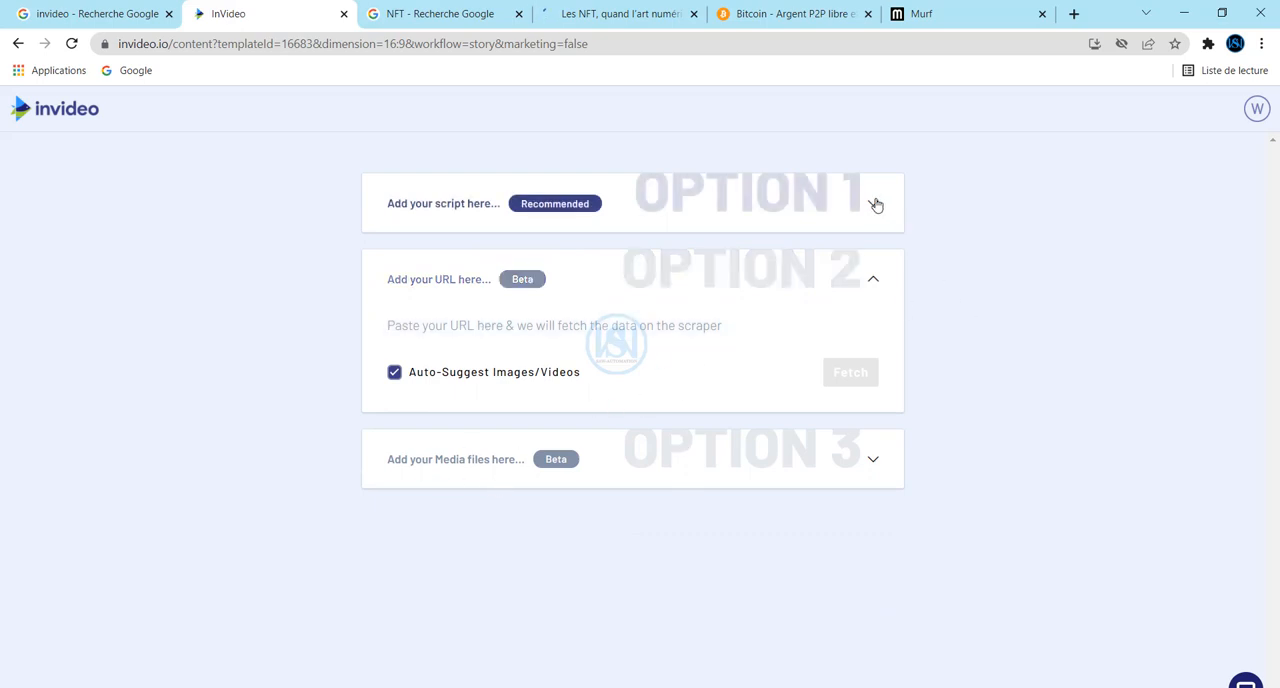
{"action": "left_click", "coordinate": [872, 204]}
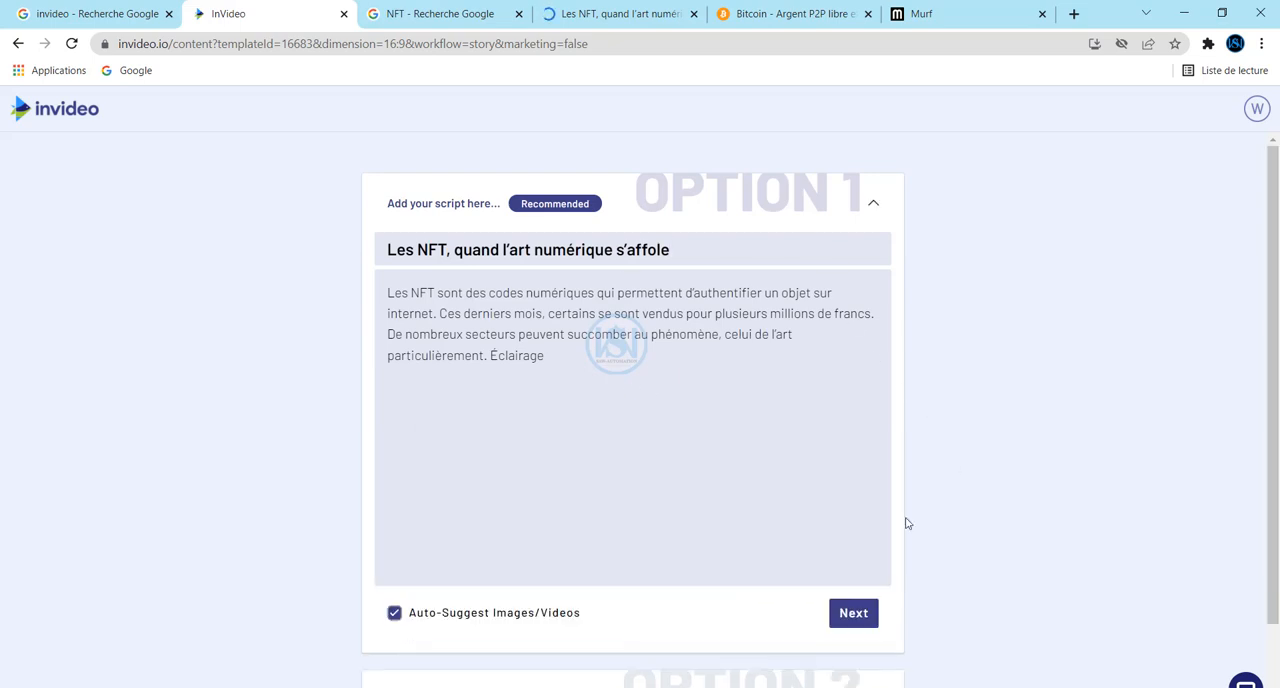
{"action": "mouse_move", "coordinate": [962, 554]}
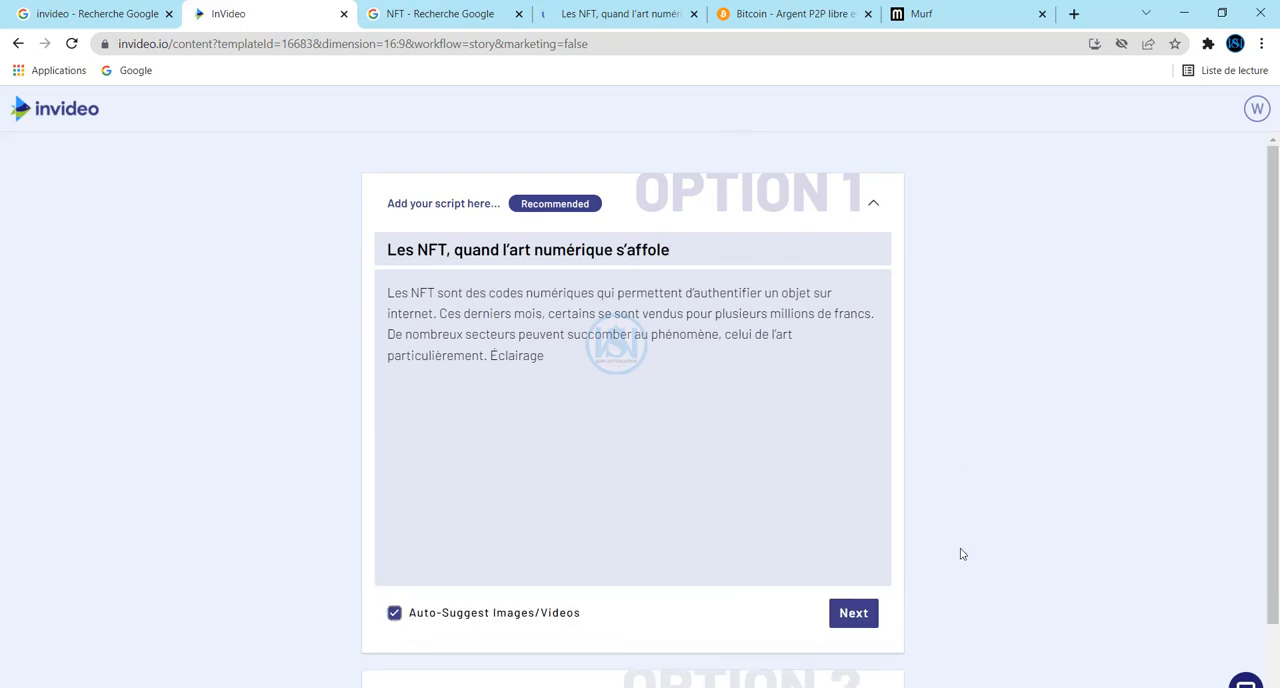
{"action": "left_click", "coordinate": [528, 248]}
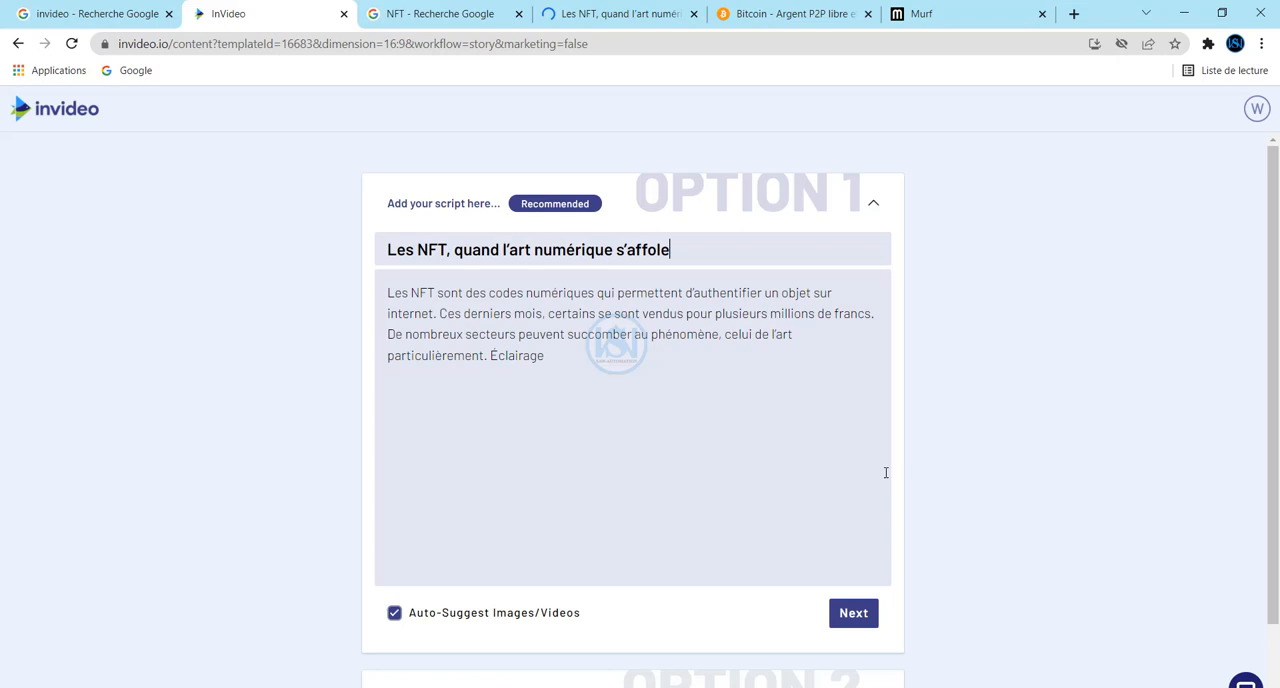
{"action": "left_click", "coordinate": [852, 612]}
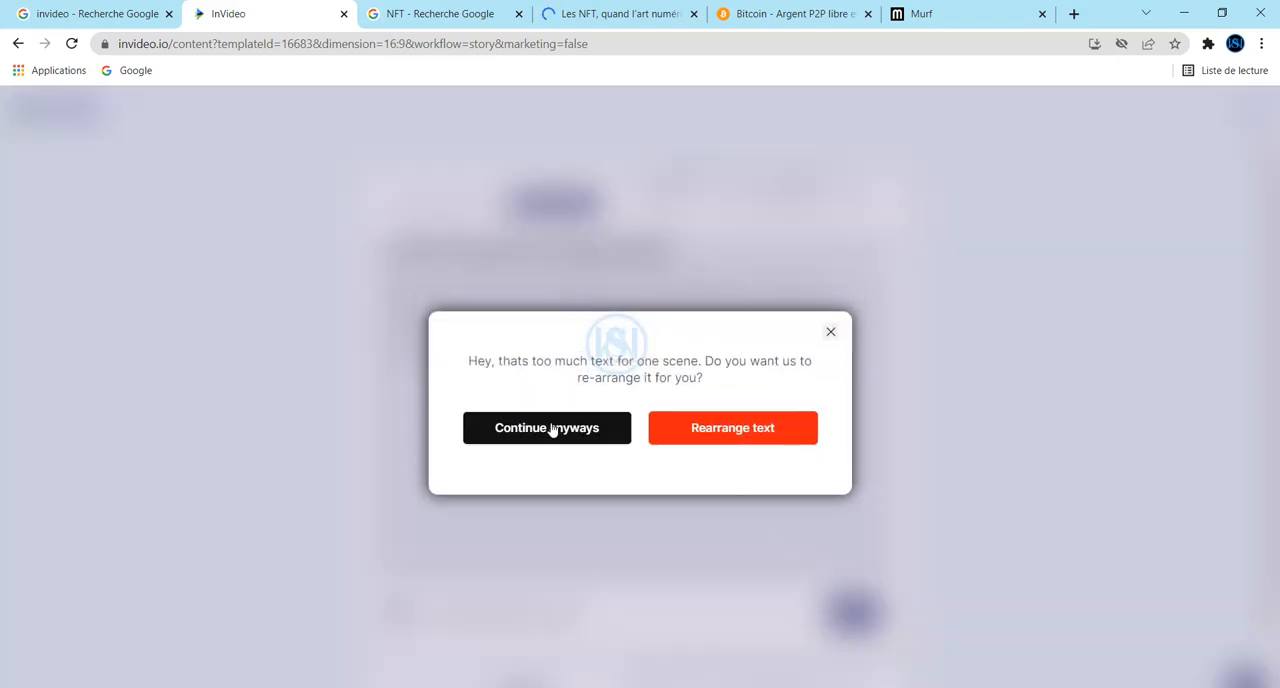
{"action": "mouse_move", "coordinate": [524, 368]}
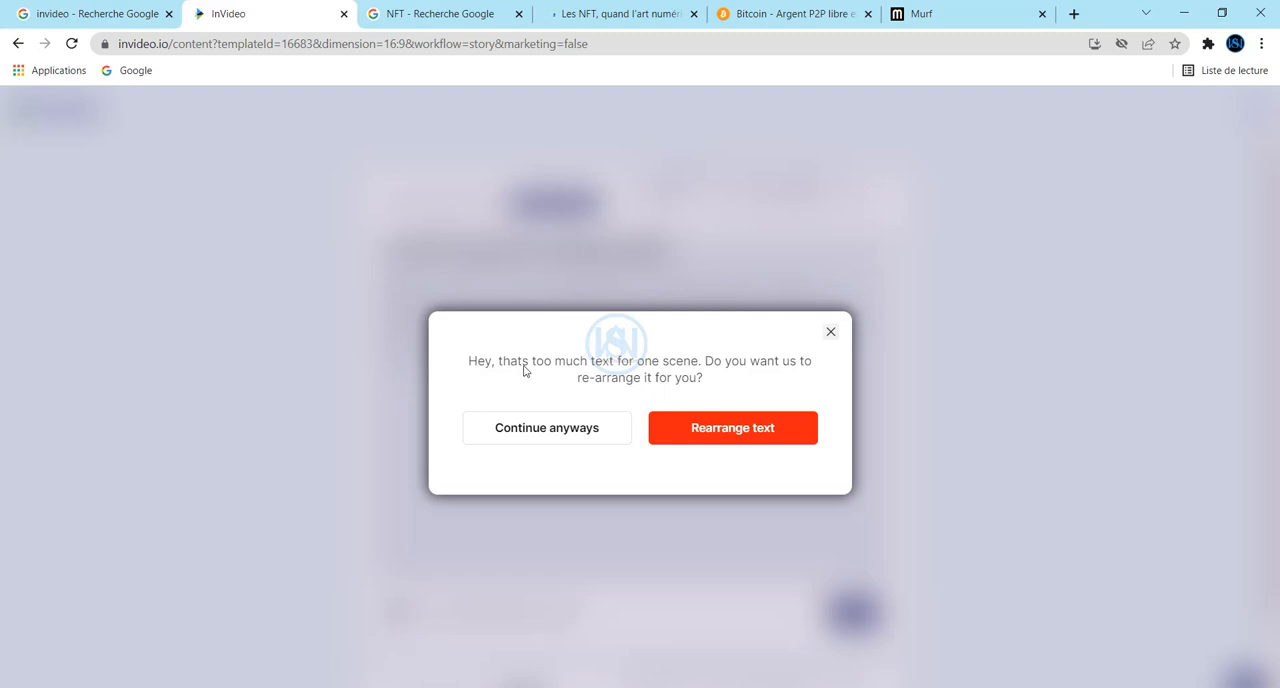
{"action": "mouse_move", "coordinate": [854, 514]}
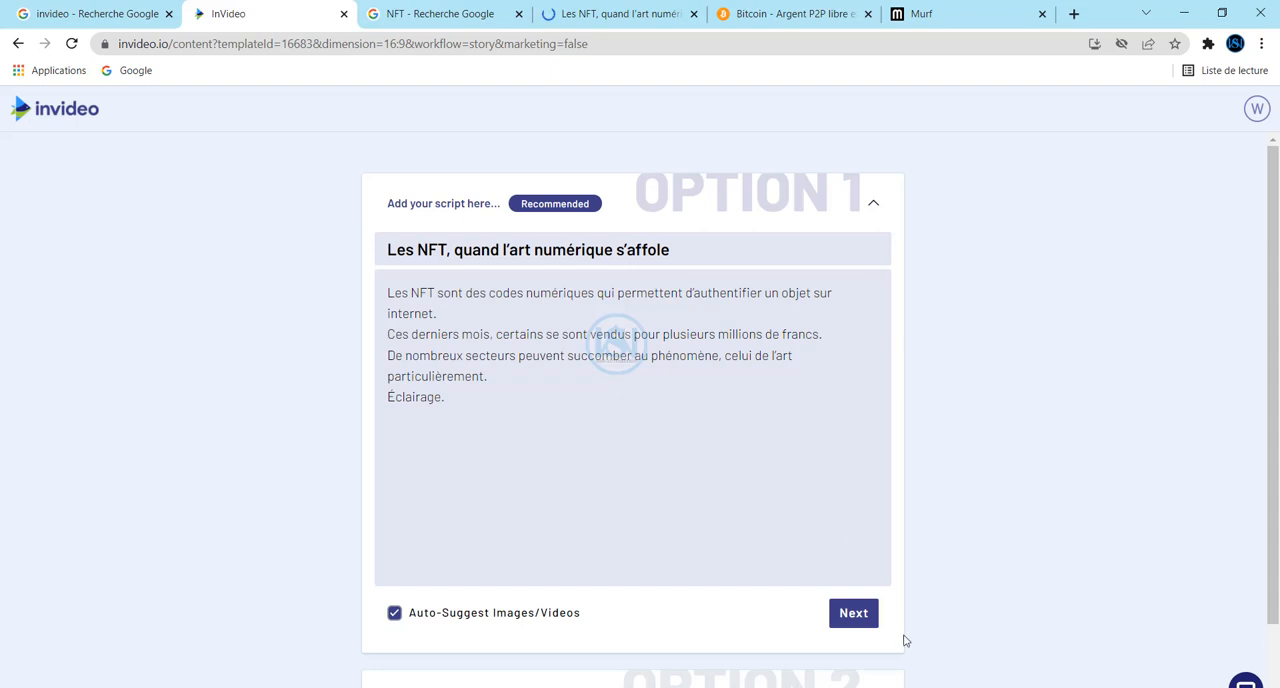
Rearrange the too-long story so each sentence becomes its own scene, generating the five-scene storyboard.
{"action": "left_click", "coordinate": [852, 612]}
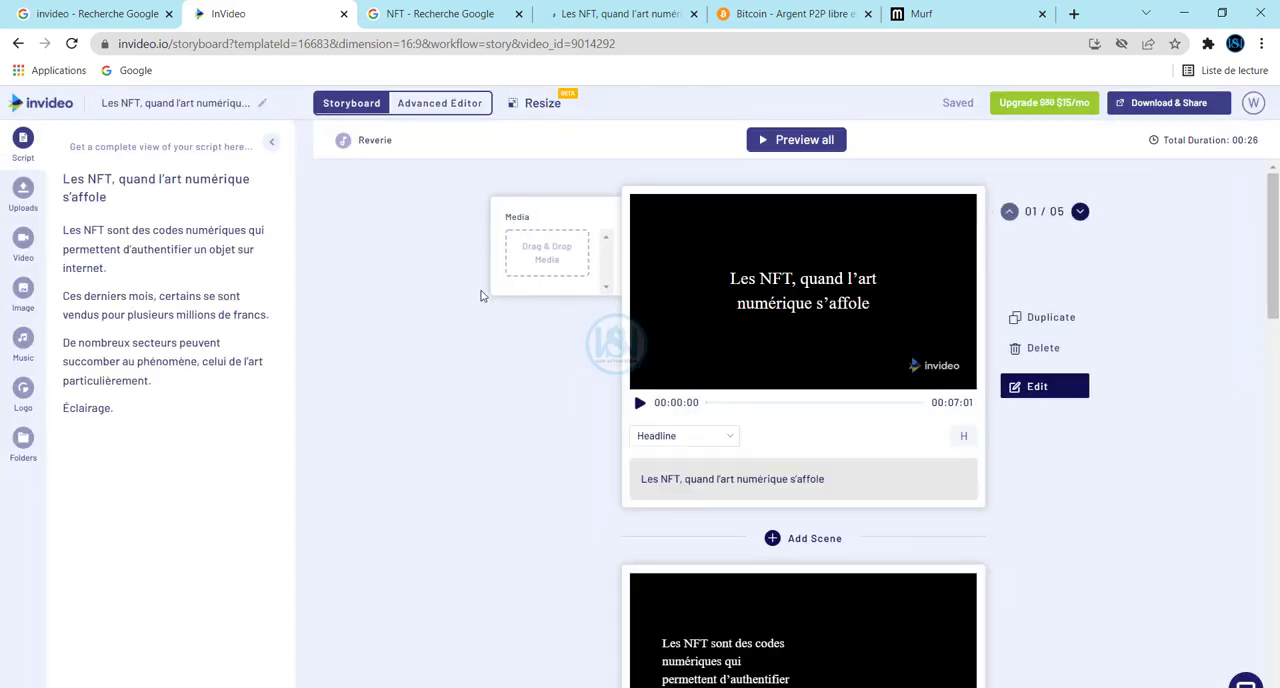
{"action": "mouse_move", "coordinate": [548, 460]}
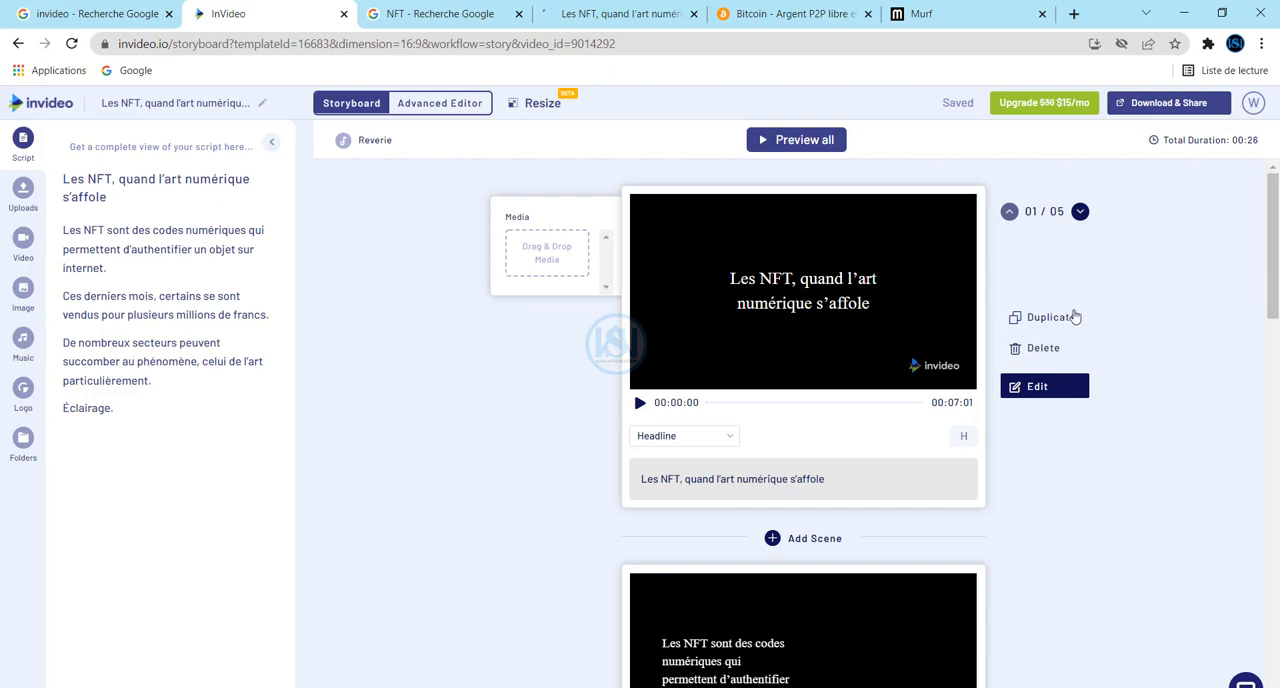
{"action": "mouse_move", "coordinate": [786, 320]}
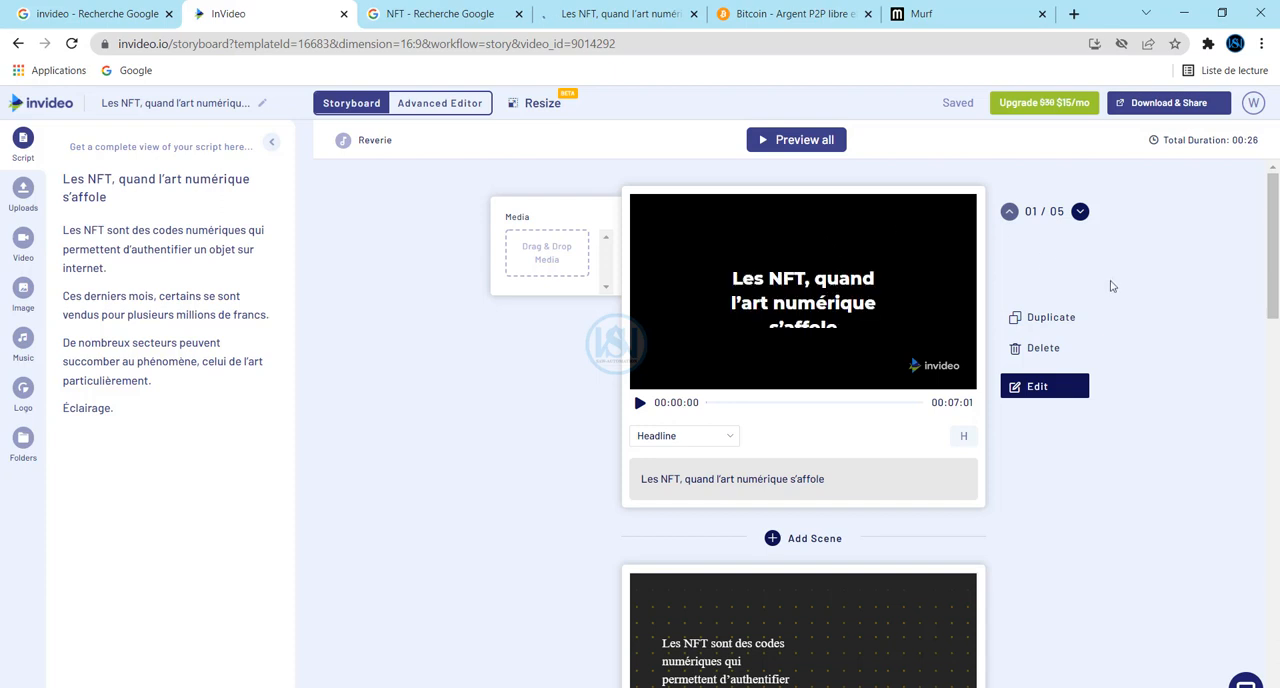
{"action": "mouse_move", "coordinate": [1088, 344]}
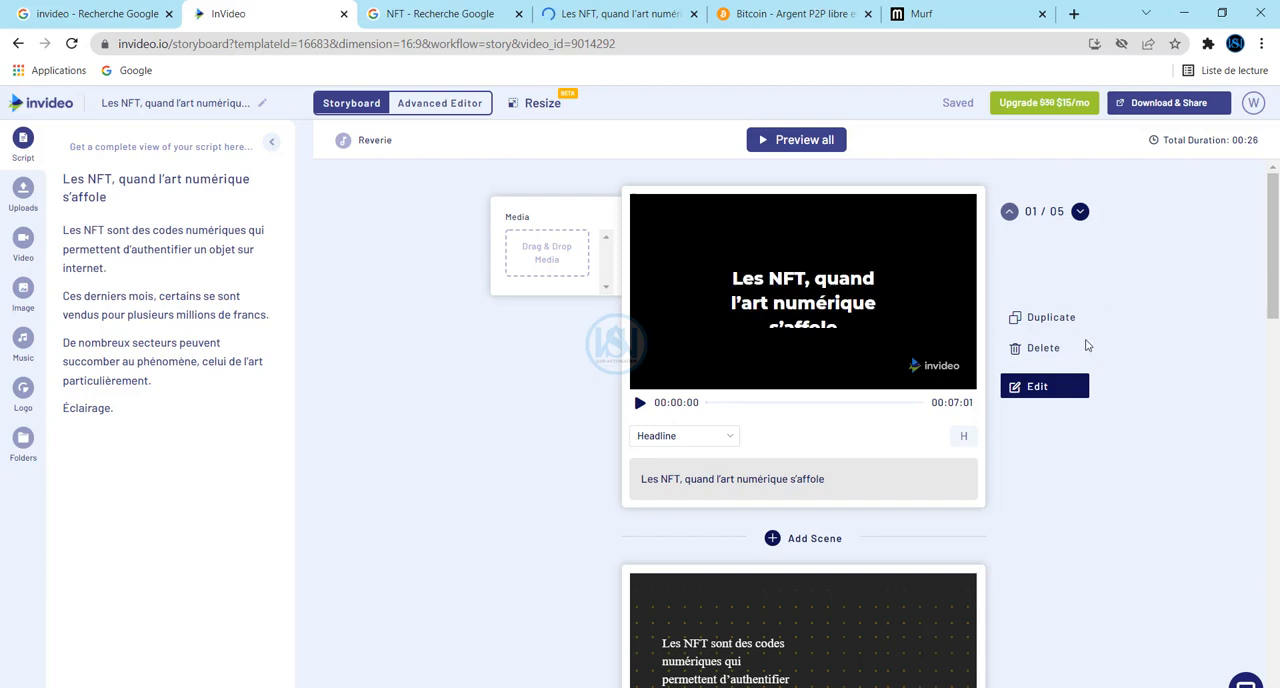
{"action": "mouse_move", "coordinate": [518, 460]}
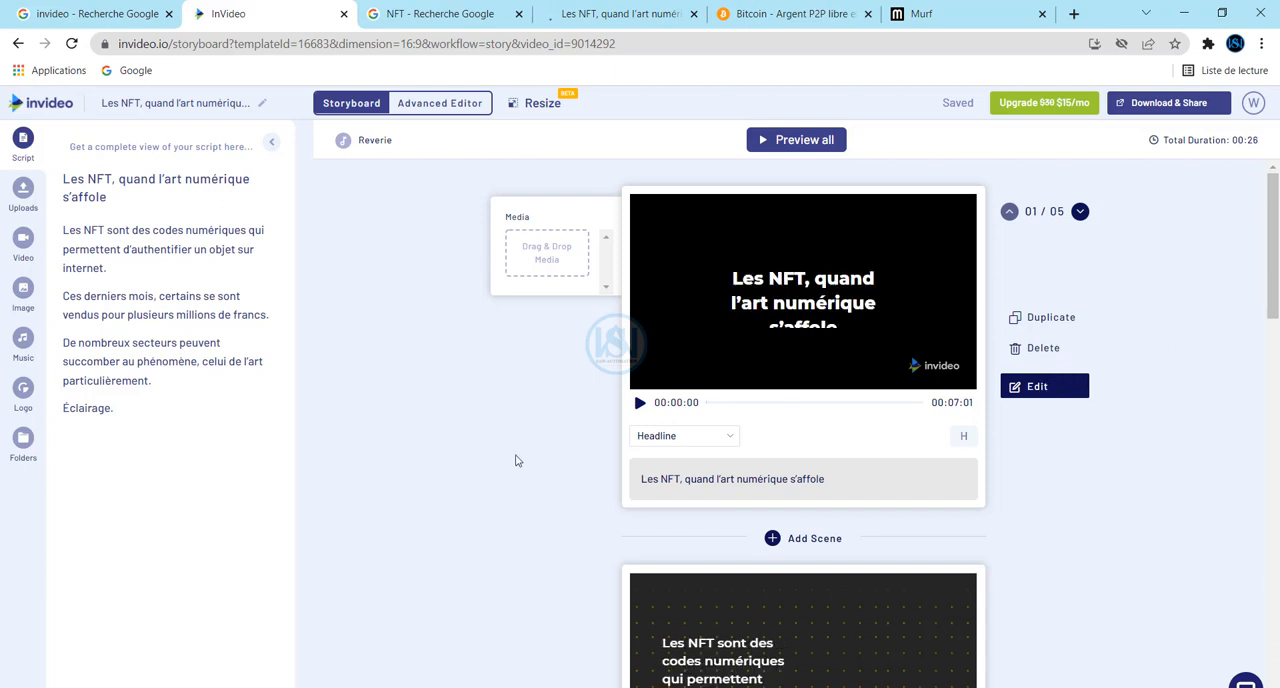
{"action": "mouse_move", "coordinate": [584, 382]}
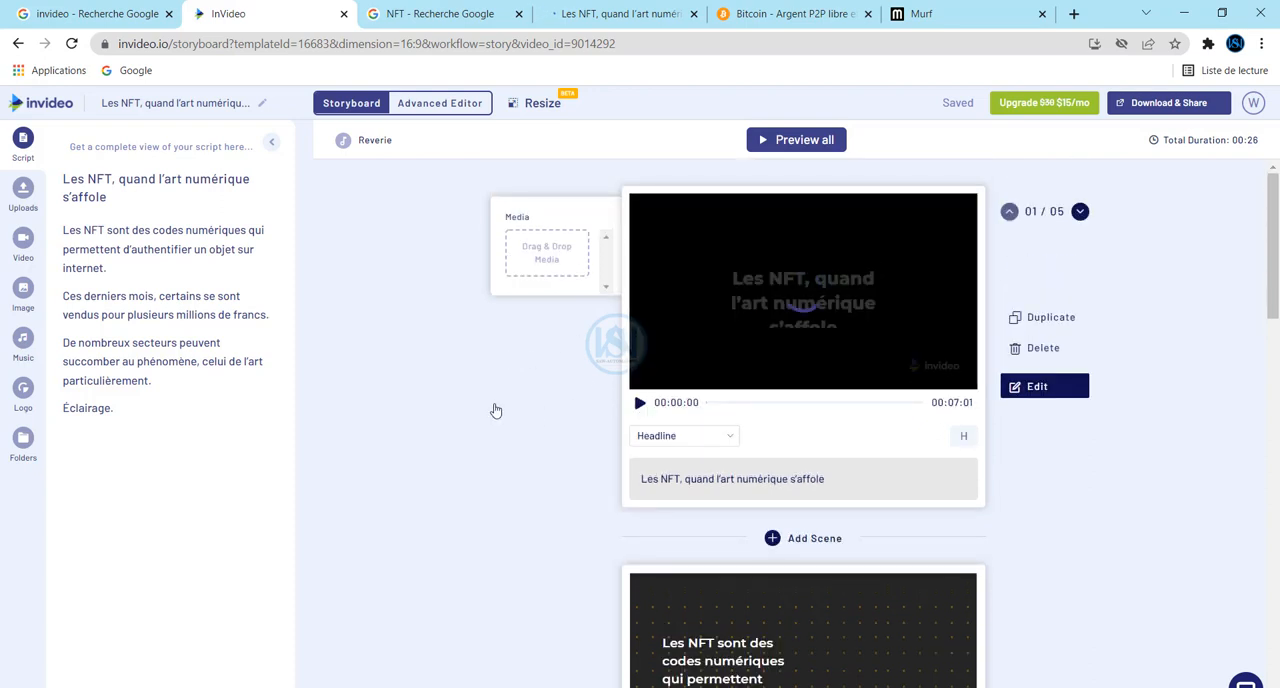
{"action": "left_click", "coordinate": [640, 402]}
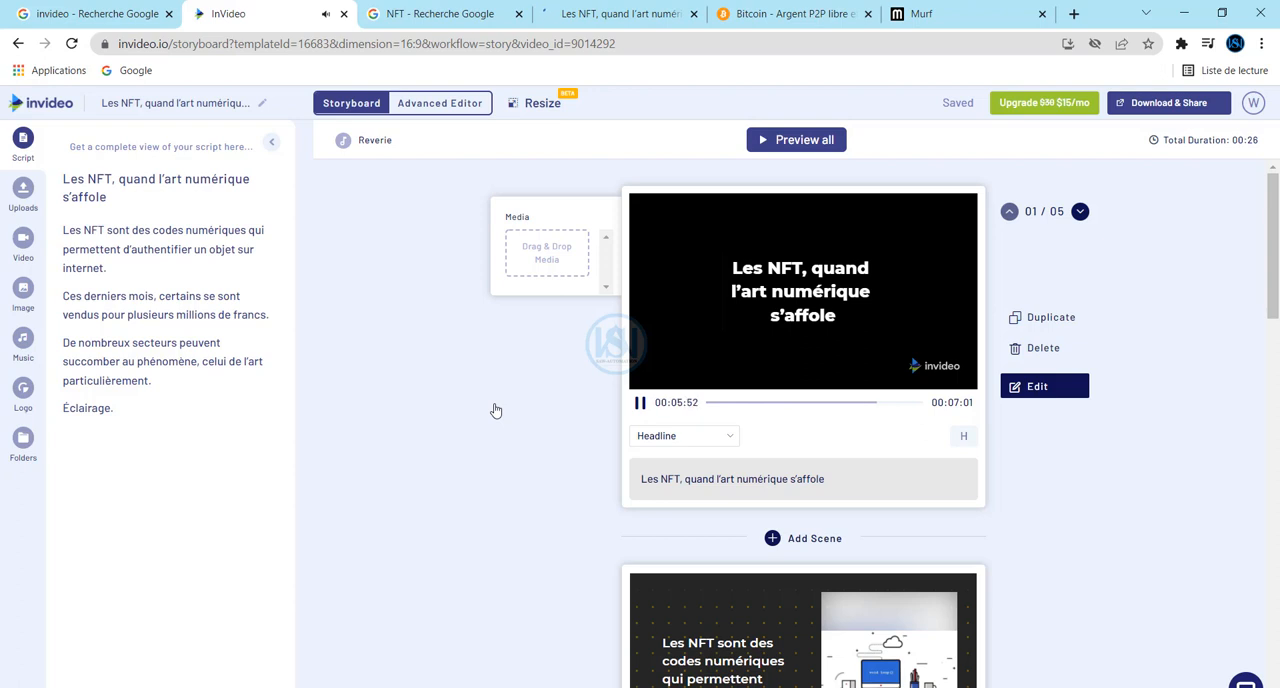
{"action": "left_click", "coordinate": [638, 402]}
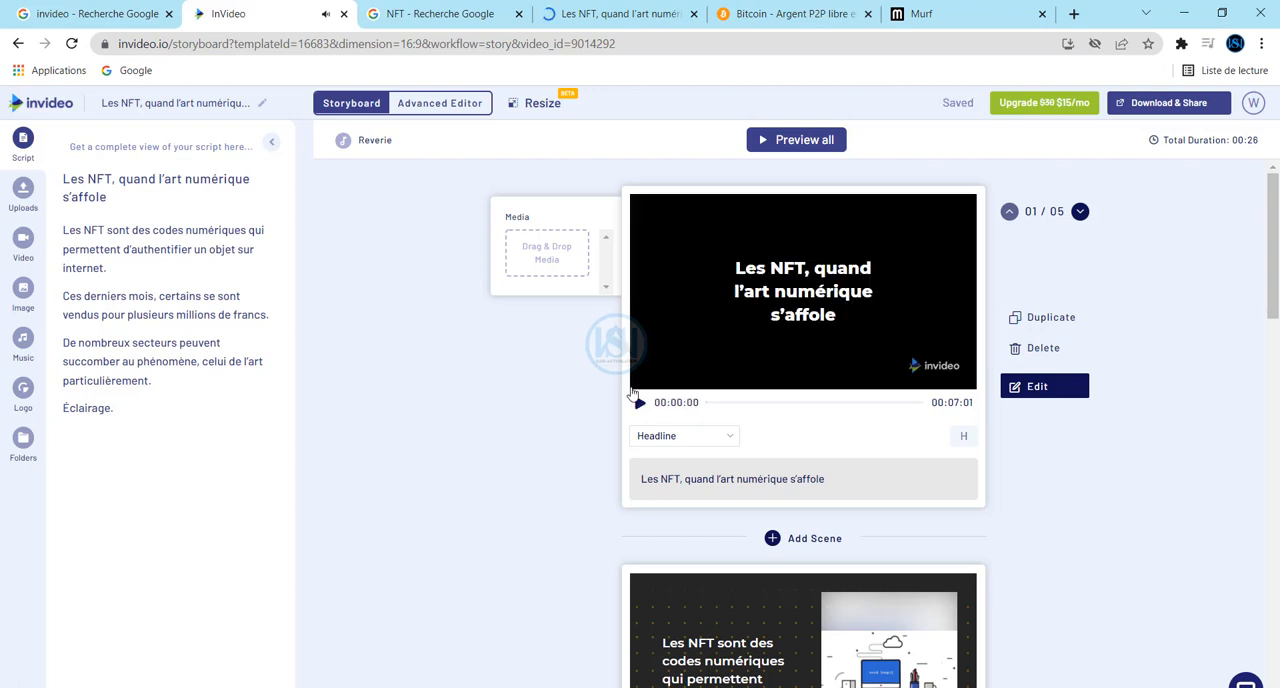
{"action": "mouse_move", "coordinate": [364, 208]}
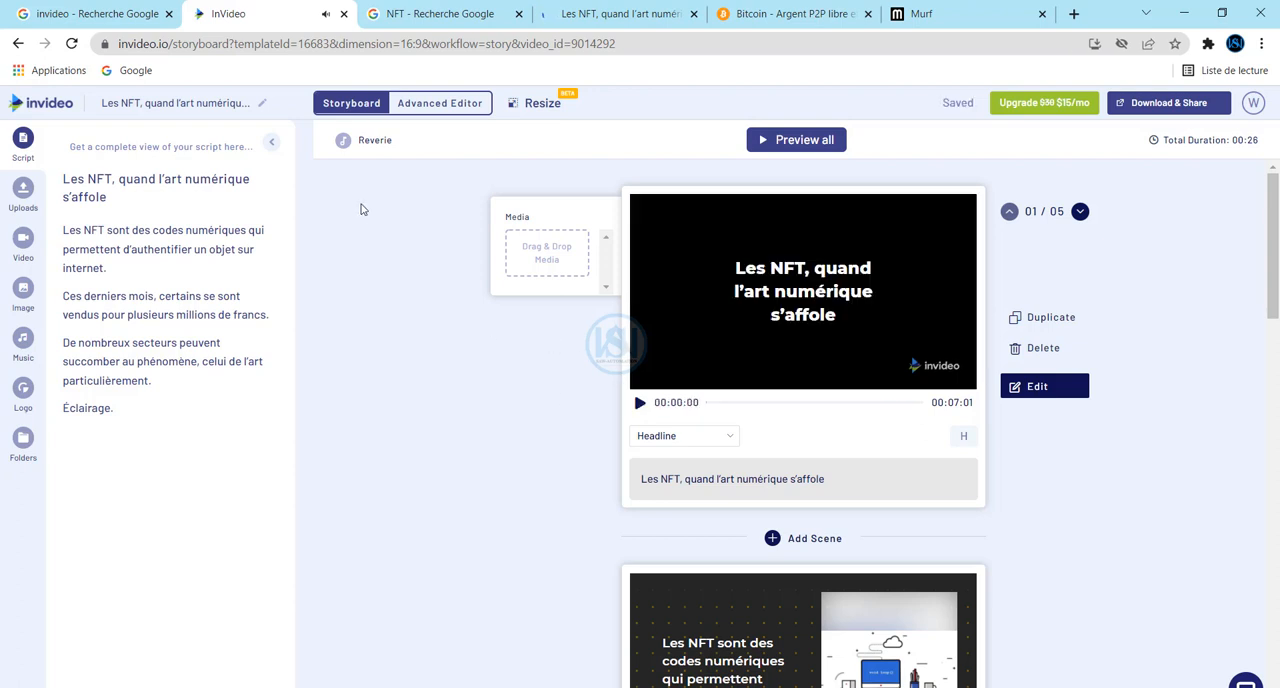
{"action": "mouse_move", "coordinate": [1176, 364]}
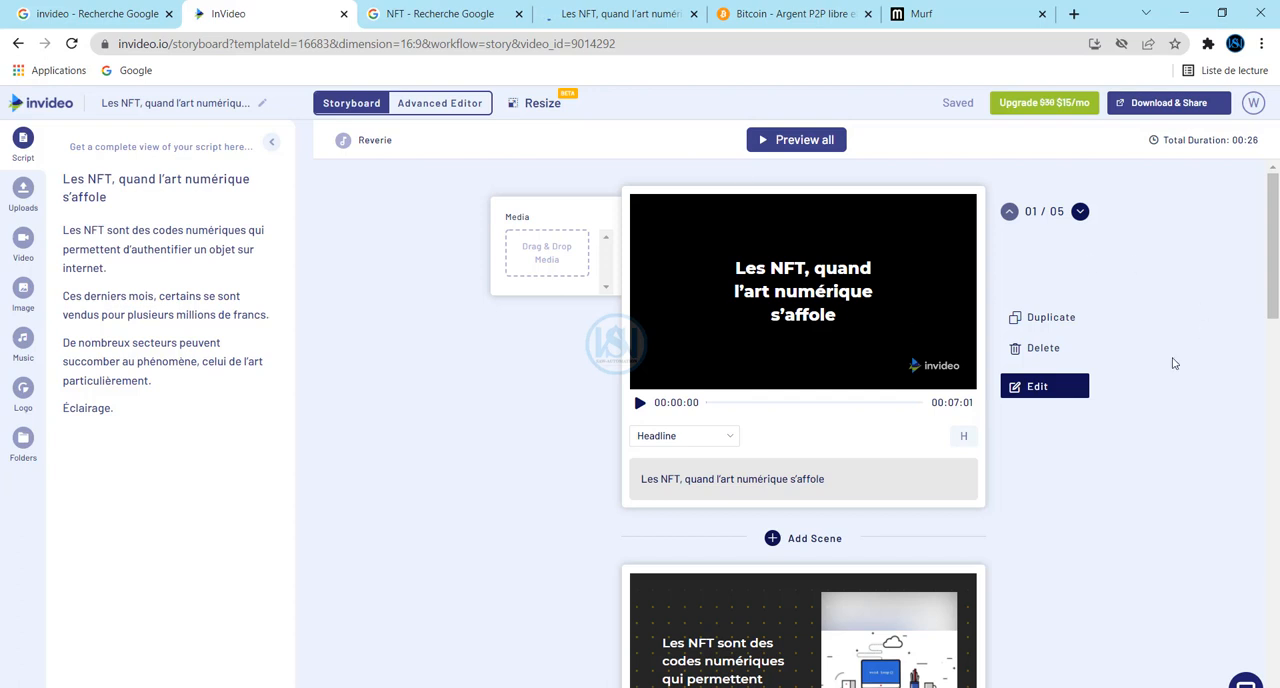
{"action": "mouse_move", "coordinate": [810, 488]}
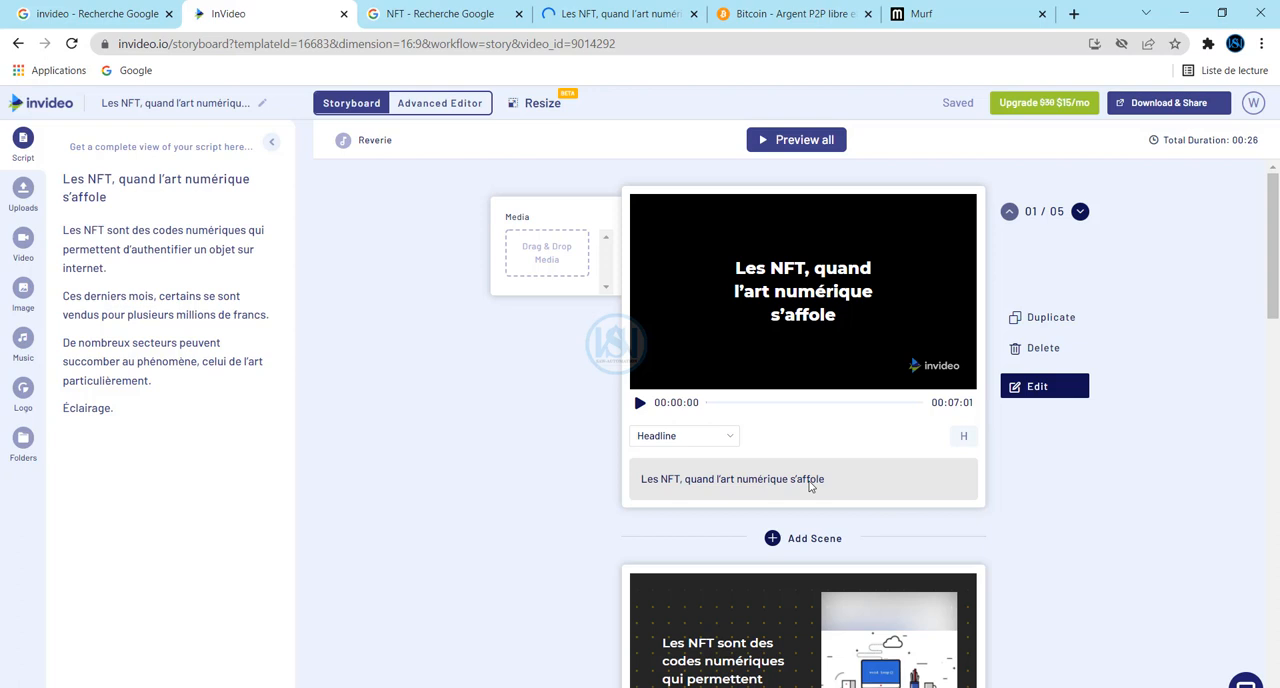
{"action": "scroll", "scroll_direction": "down", "scroll_amount": 3}
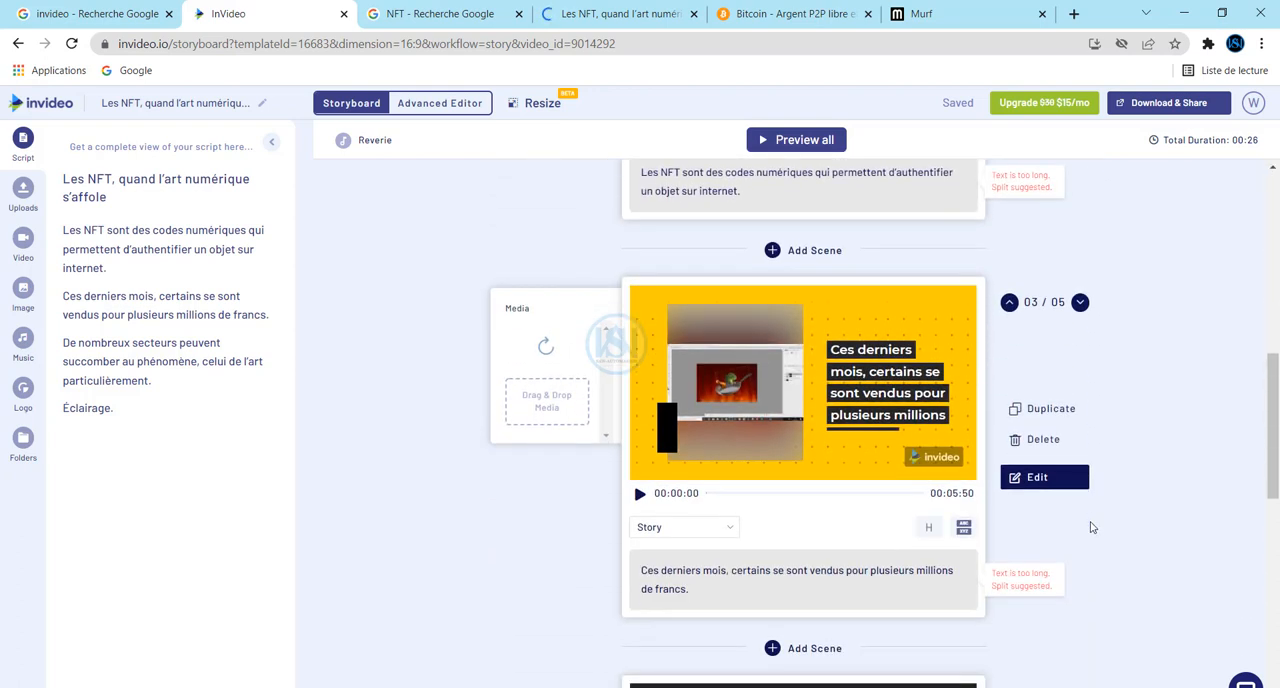
{"action": "scroll", "scroll_direction": "down", "scroll_amount": 3}
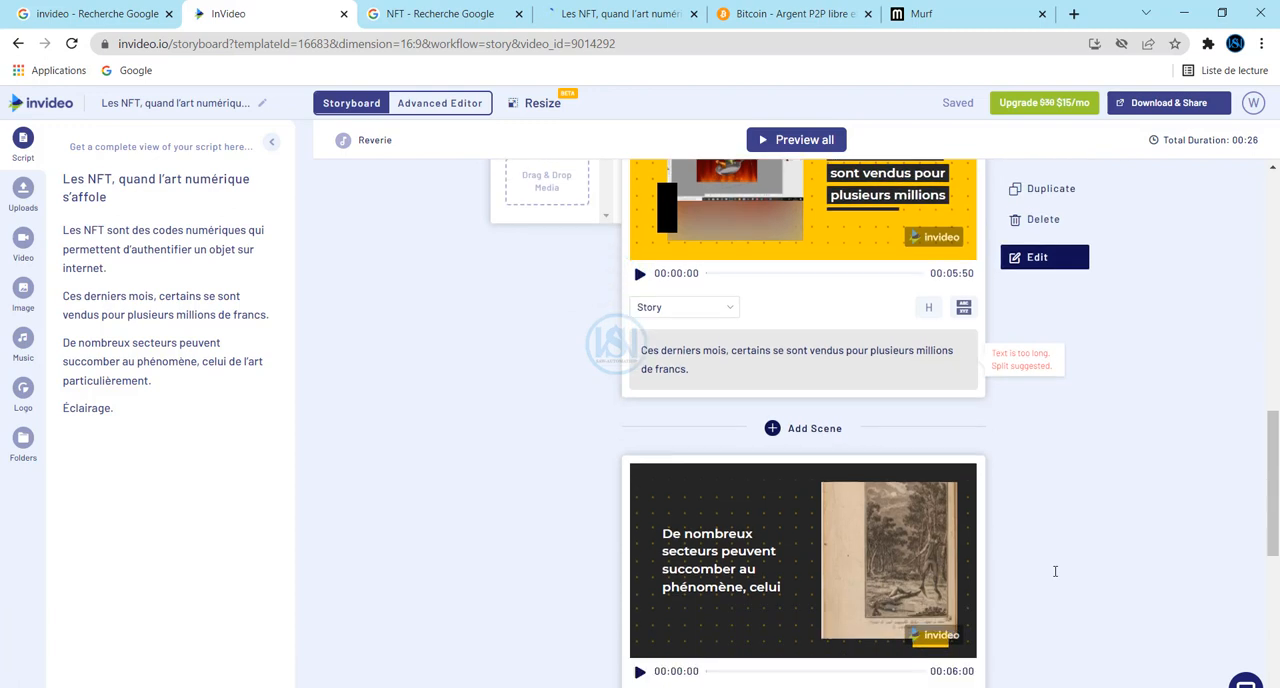
{"action": "scroll", "scroll_direction": "down", "scroll_amount": 3}
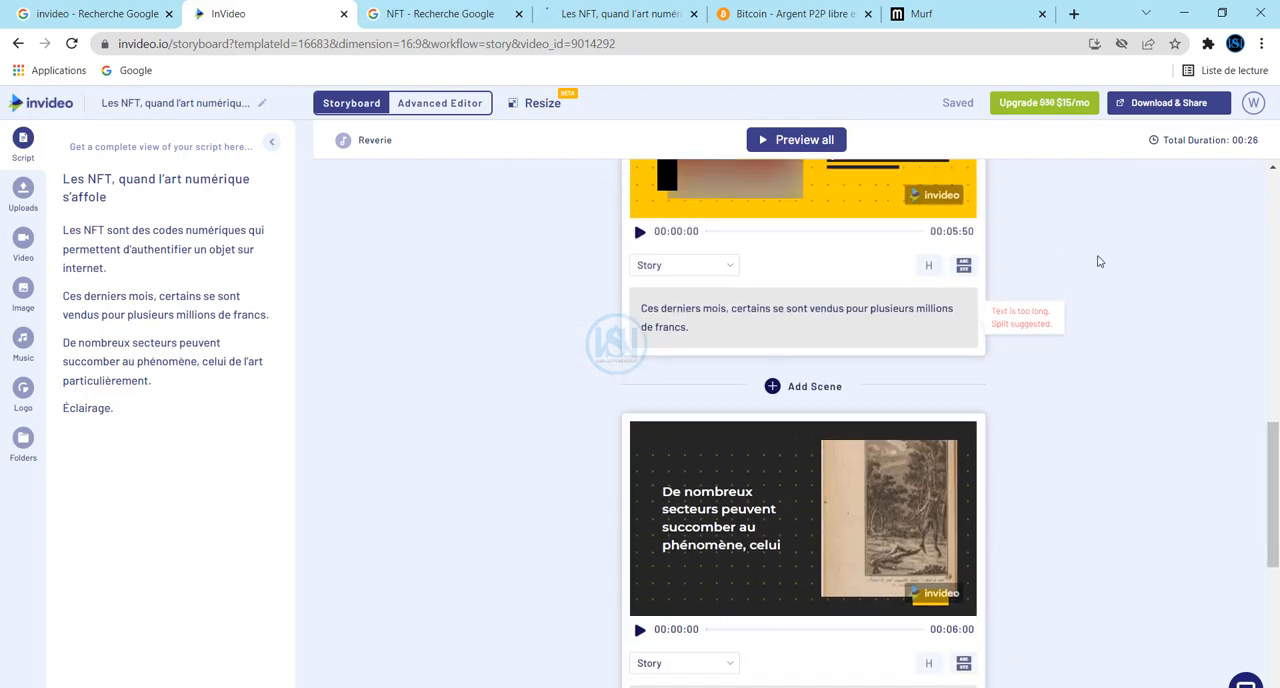
{"action": "scroll", "scroll_direction": "up", "scroll_amount": 3}
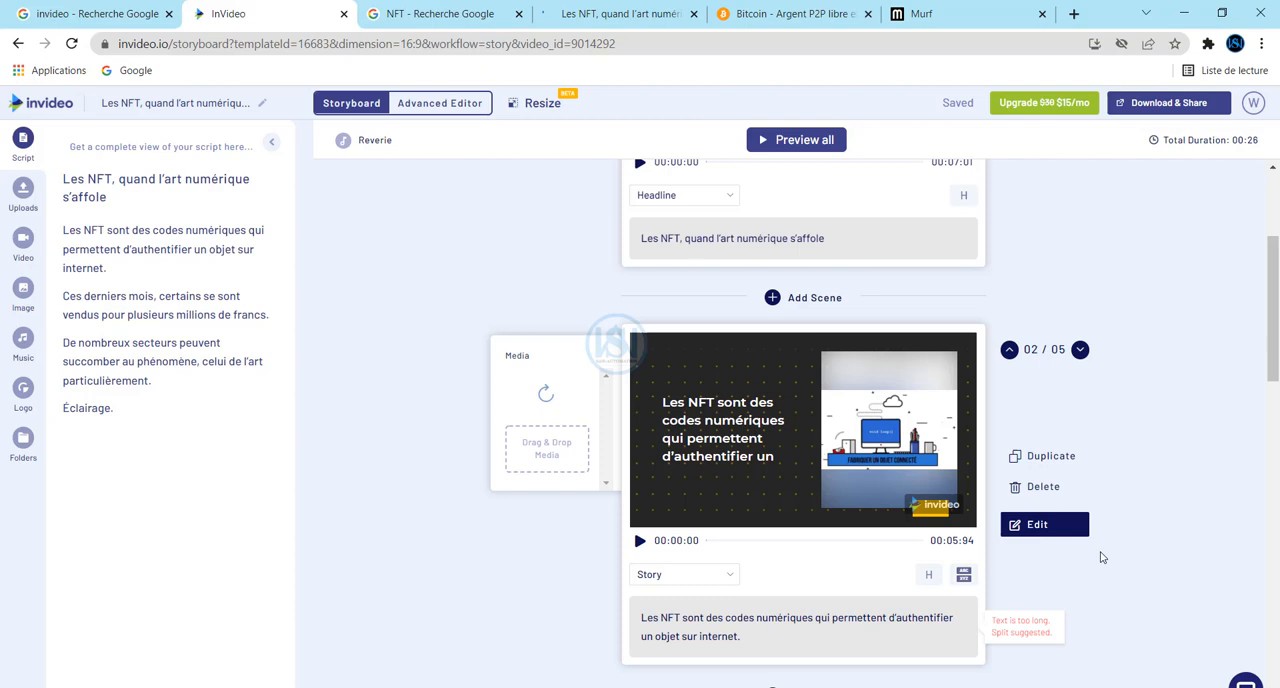
{"action": "scroll", "scroll_direction": "down", "scroll_amount": 3}
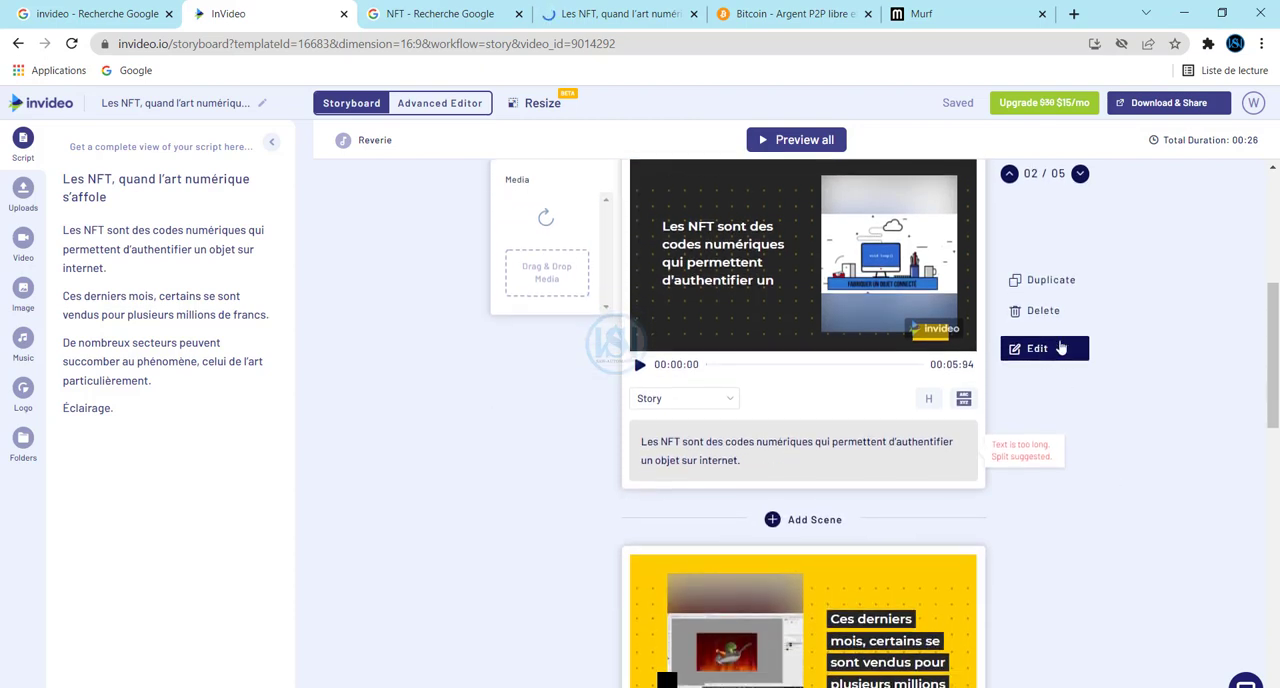
{"action": "mouse_move", "coordinate": [1104, 404]}
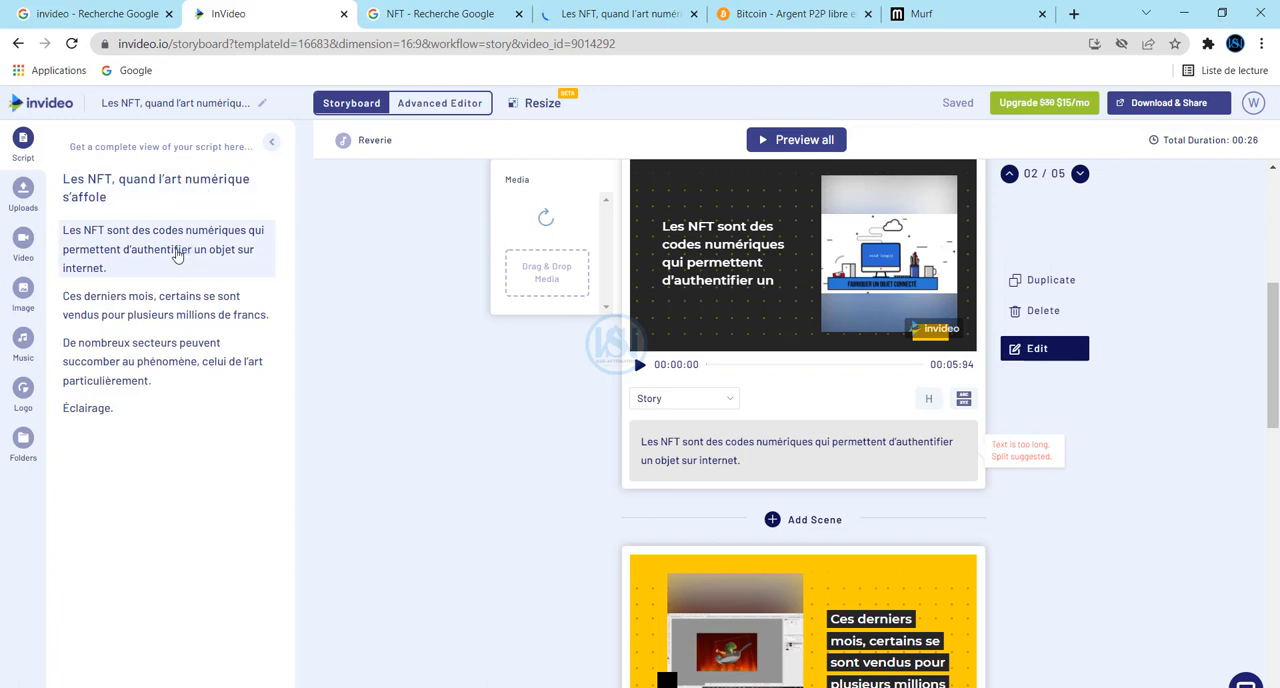
{"action": "triple_click", "coordinate": [164, 248]}
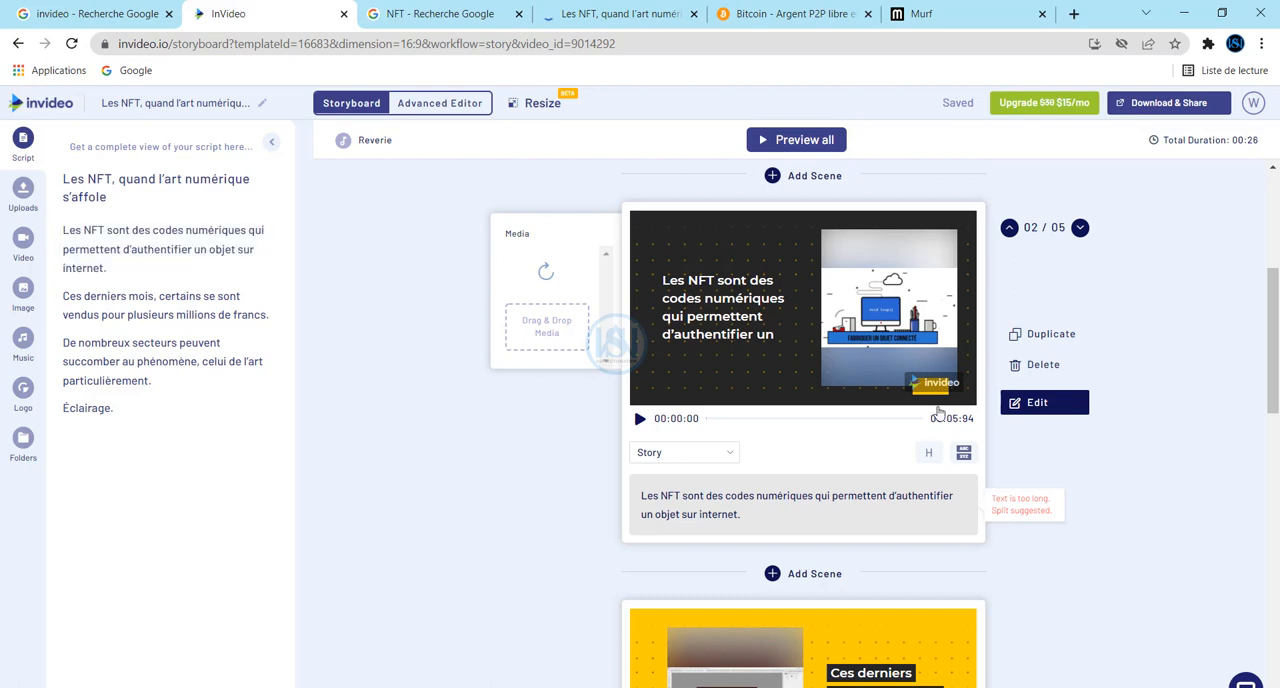
{"action": "scroll", "scroll_direction": "down", "scroll_amount": 3}
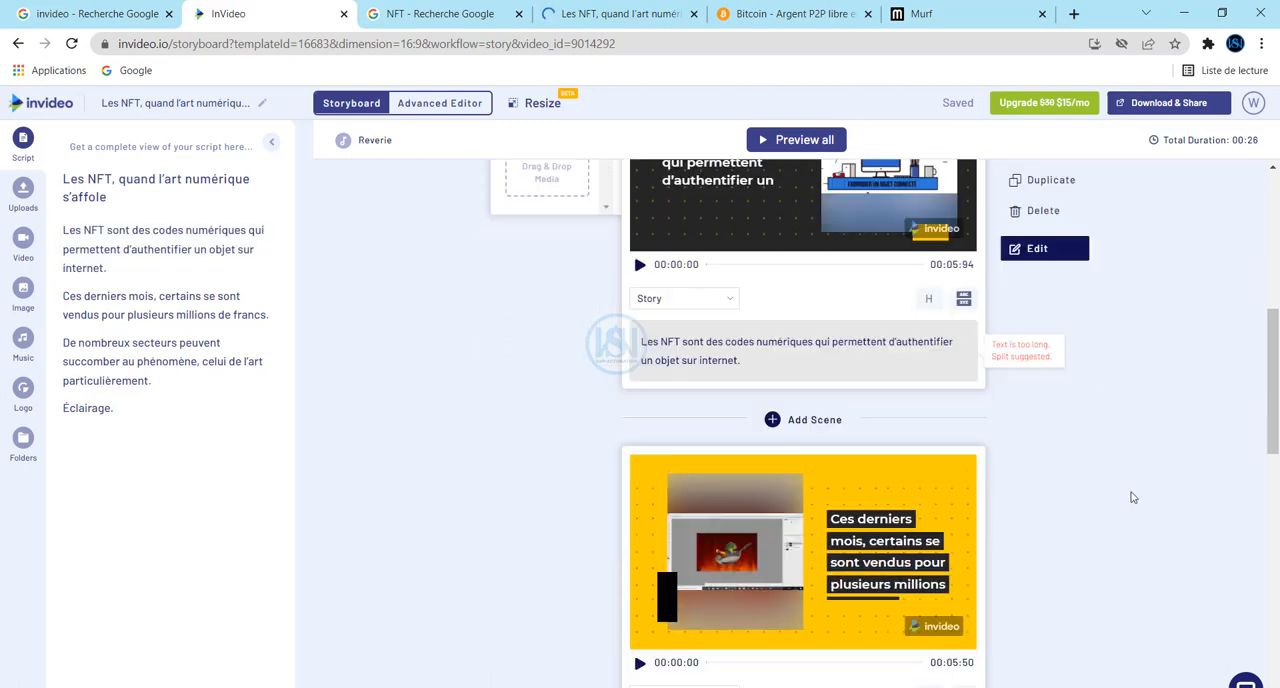
{"action": "scroll", "scroll_direction": "down", "scroll_amount": 3}
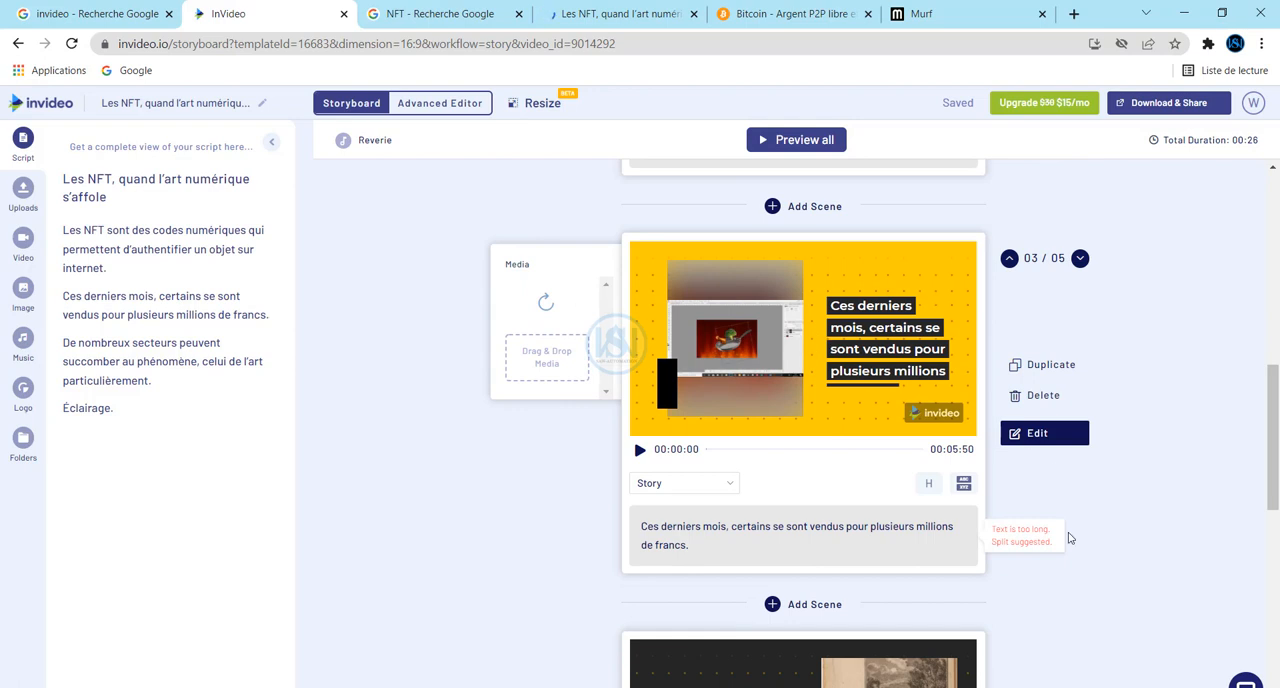
{"action": "scroll", "scroll_direction": "down", "scroll_amount": 3}
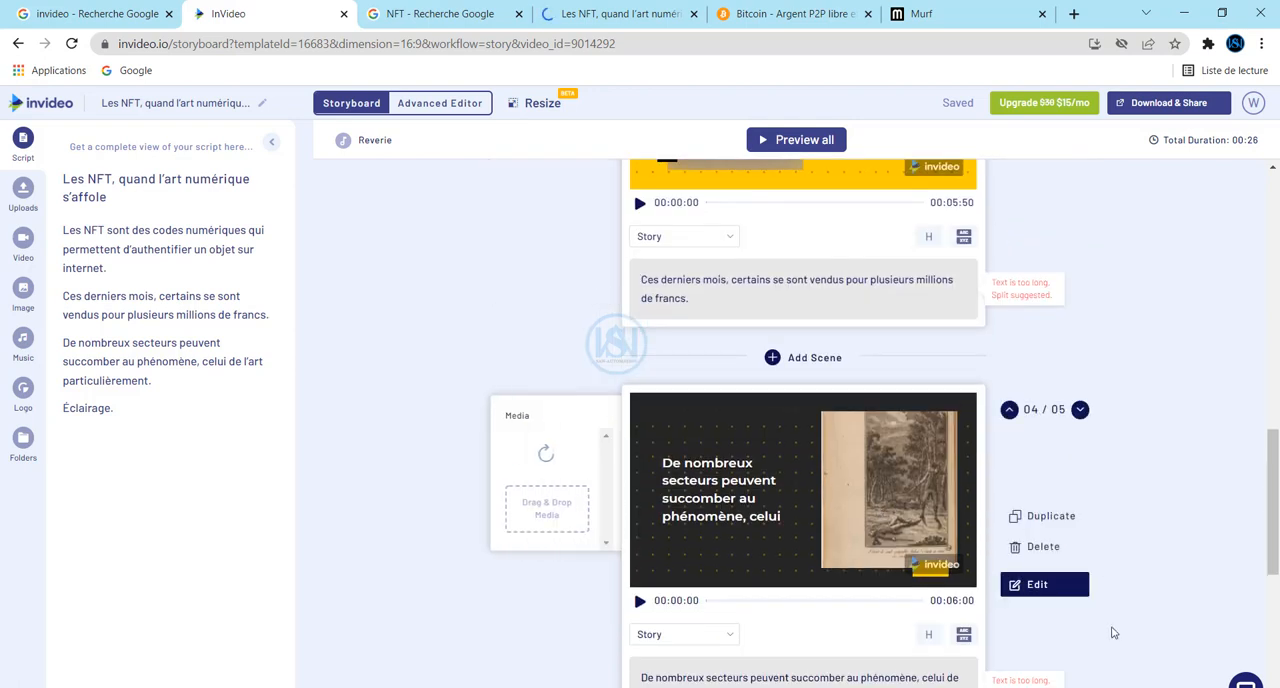
{"action": "scroll", "scroll_direction": "down", "scroll_amount": 3}
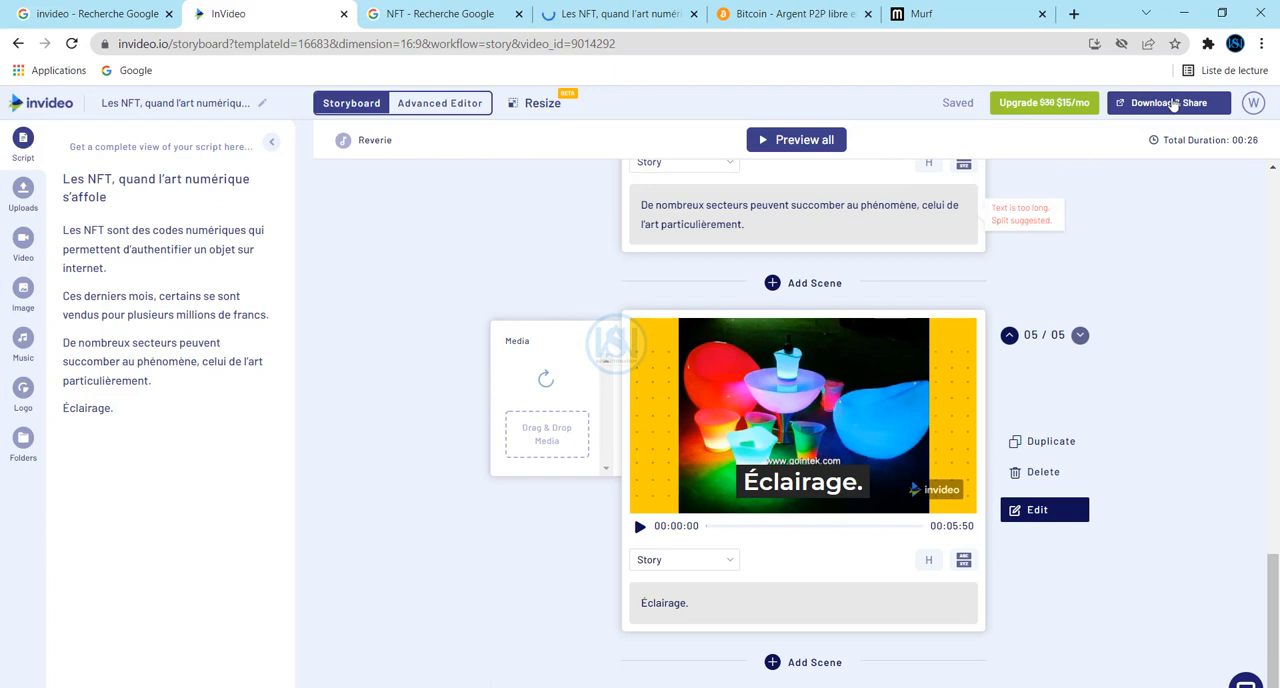
{"action": "left_click", "coordinate": [1168, 102]}
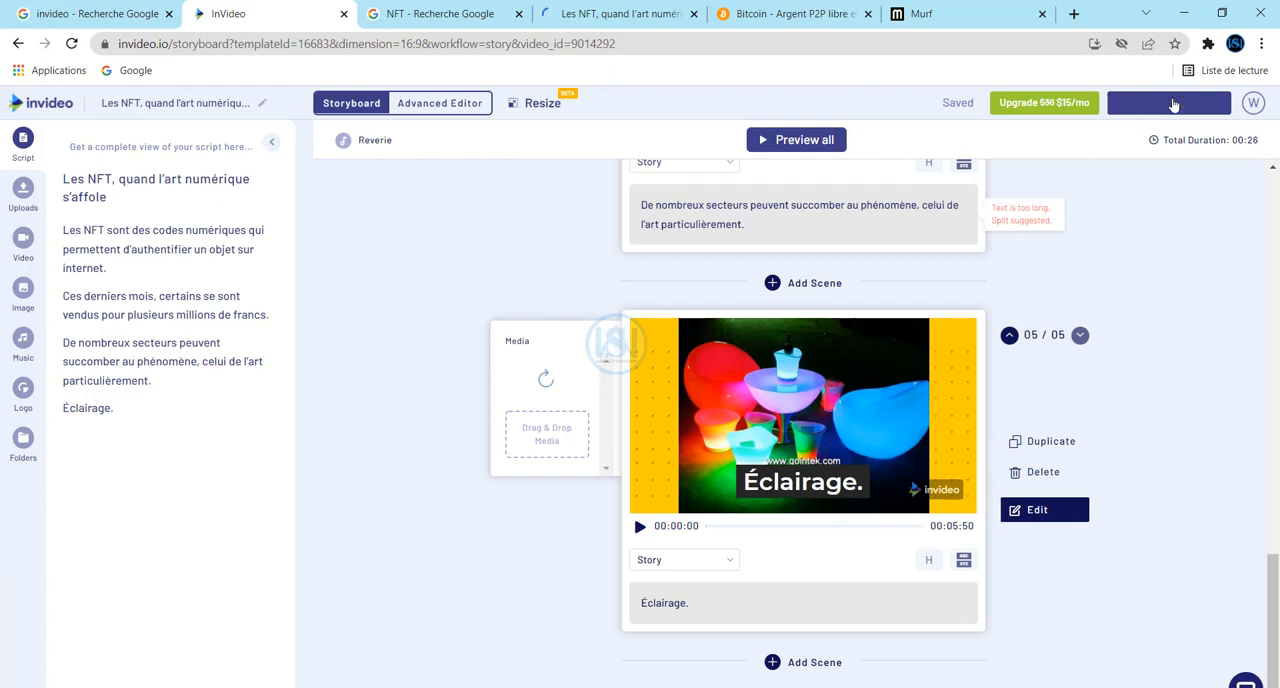
{"action": "left_click", "coordinate": [1168, 102]}
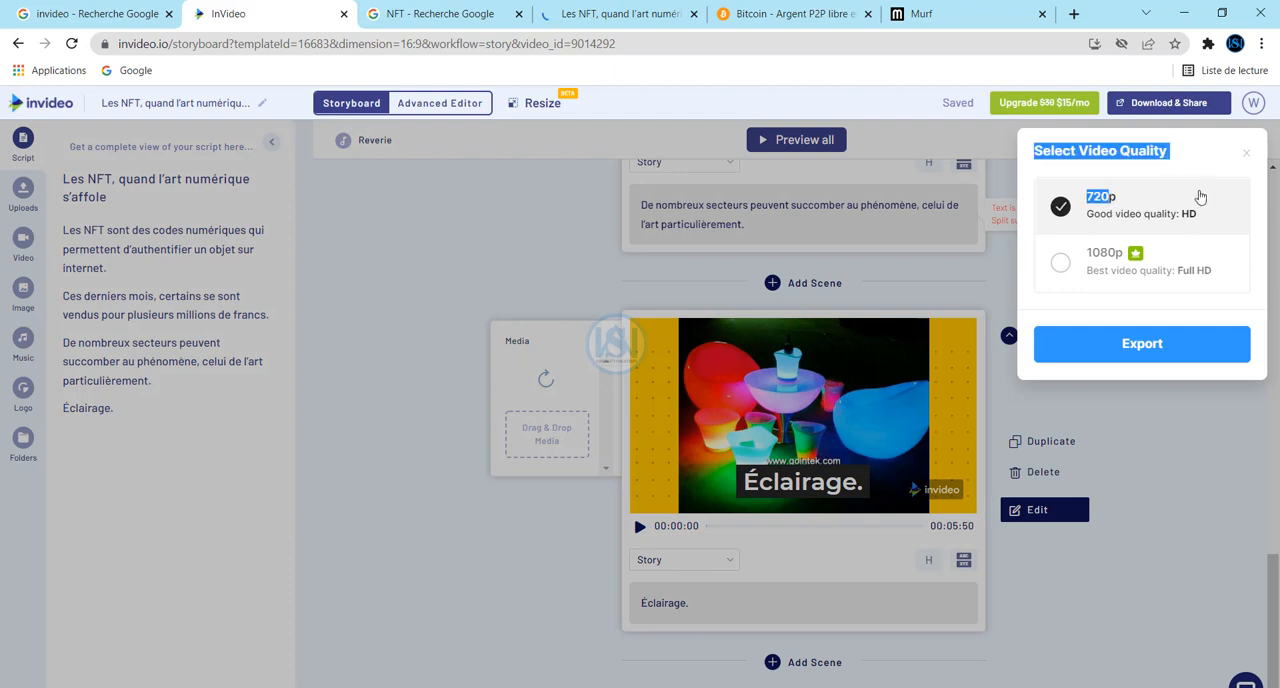
{"action": "mouse_move", "coordinate": [1080, 208]}
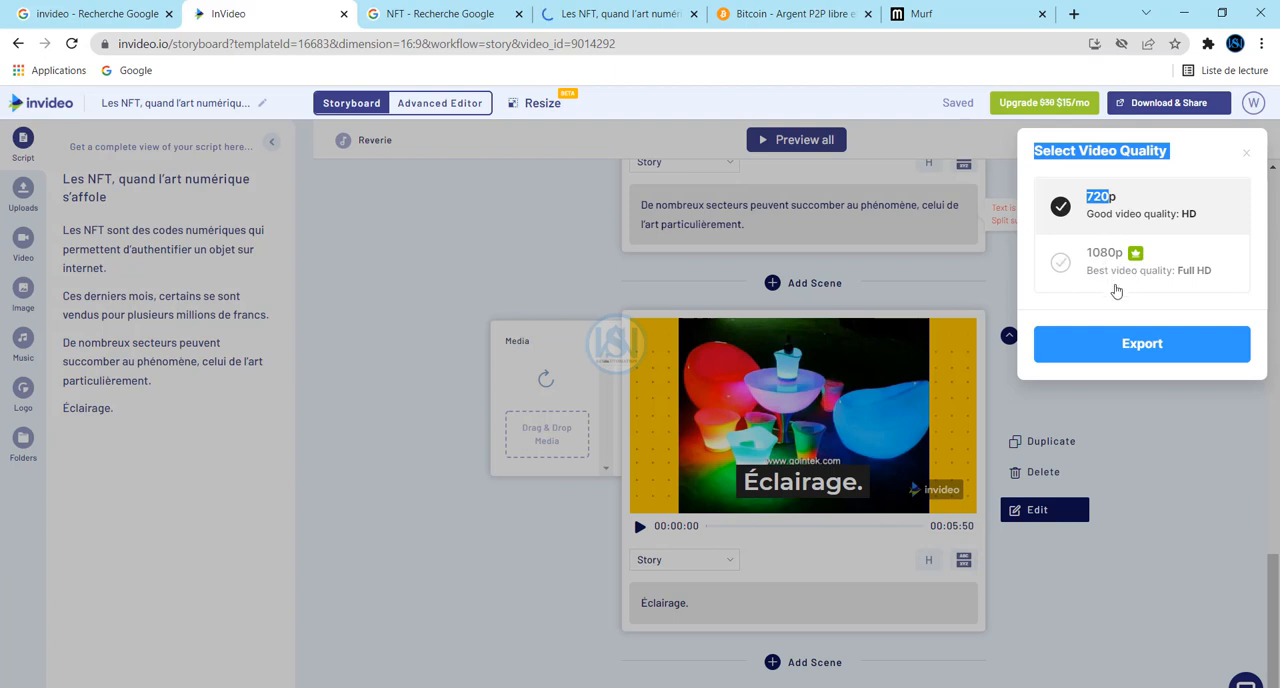
{"action": "mouse_move", "coordinate": [1118, 276]}
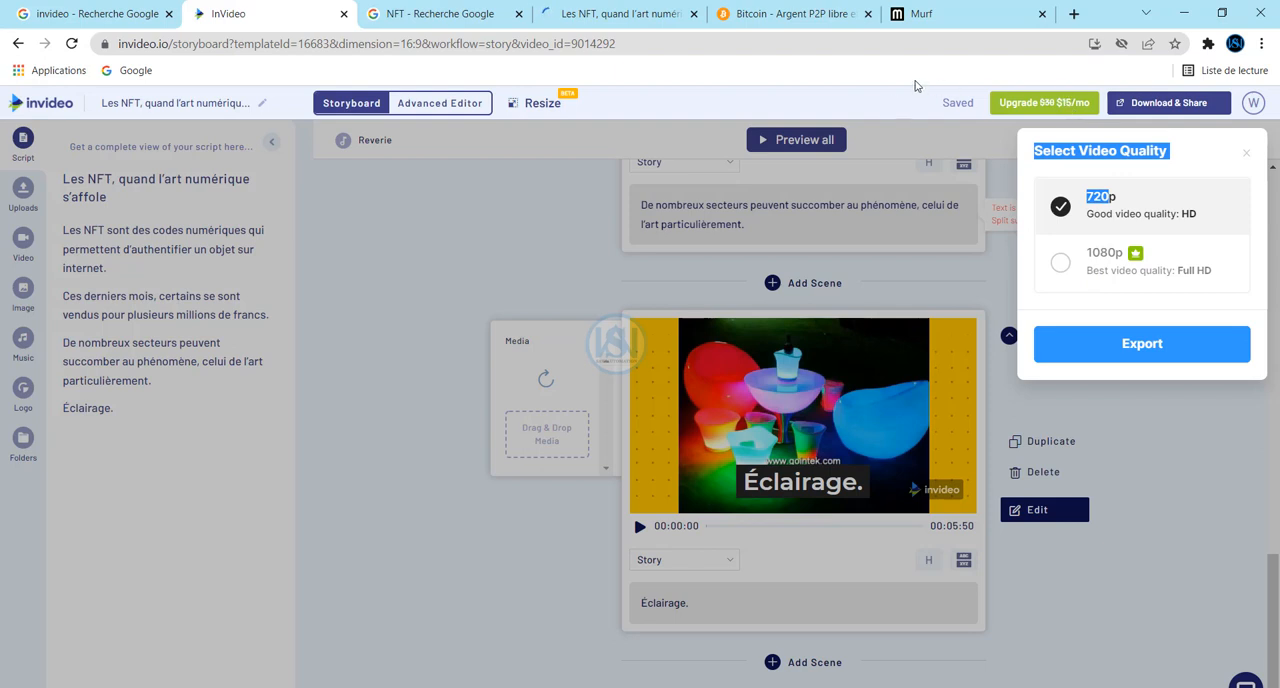
{"action": "mouse_move", "coordinate": [1176, 372]}
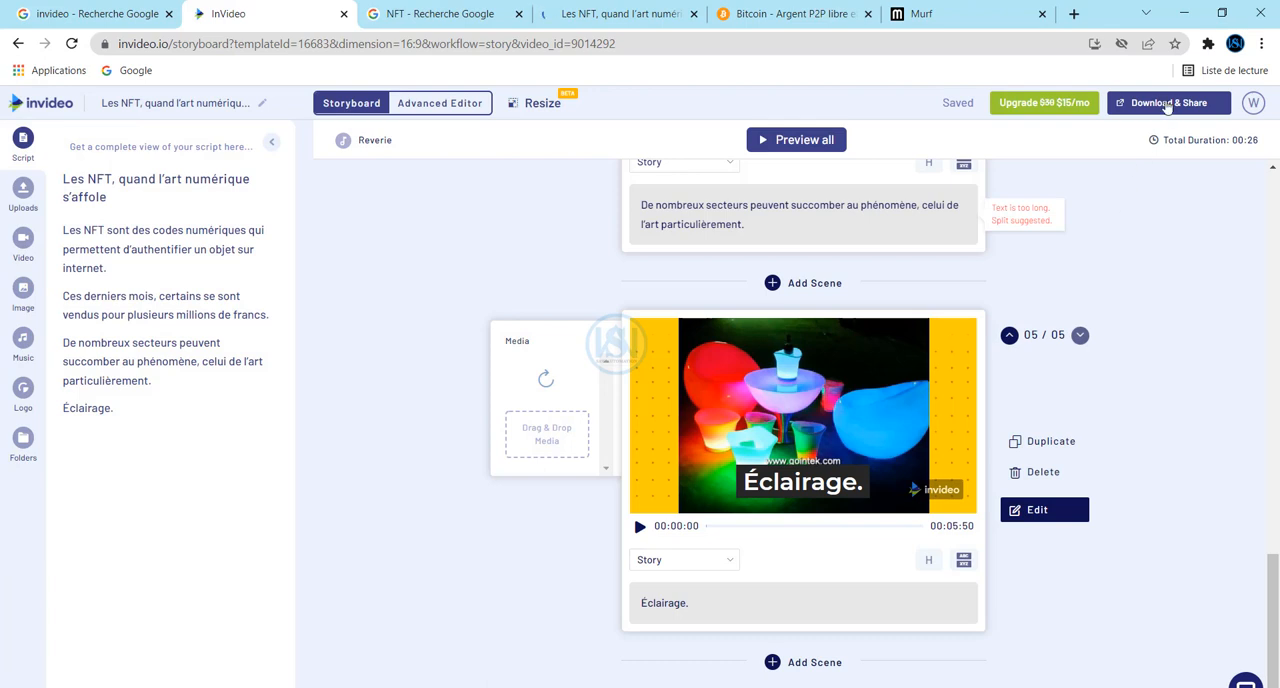
{"action": "left_click", "coordinate": [1168, 102]}
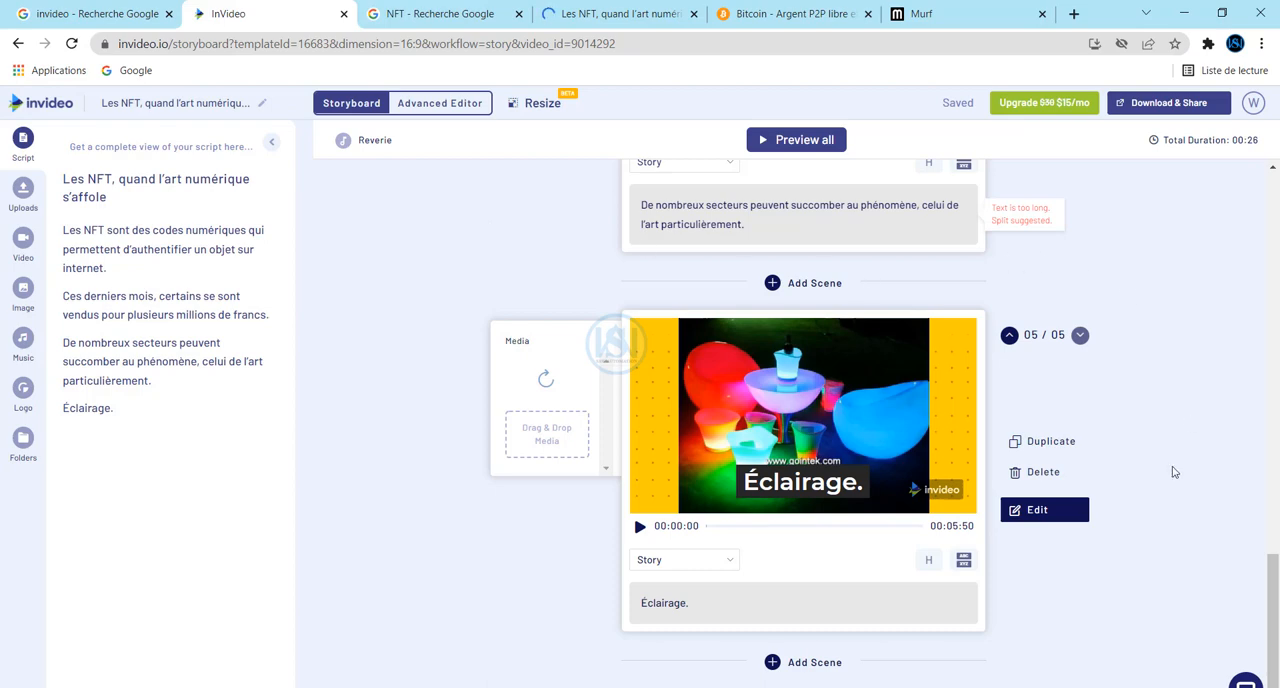
{"action": "scroll", "scroll_direction": "up", "scroll_amount": 3}
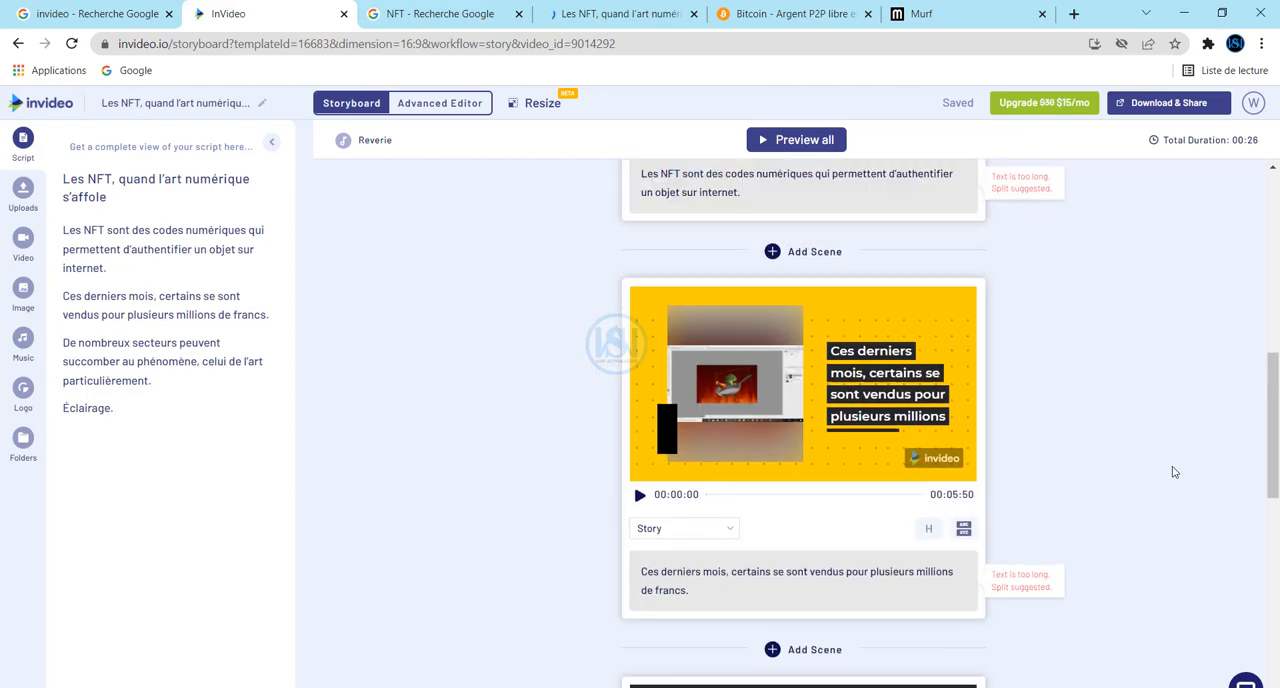
{"action": "scroll", "scroll_direction": "up", "scroll_amount": 3}
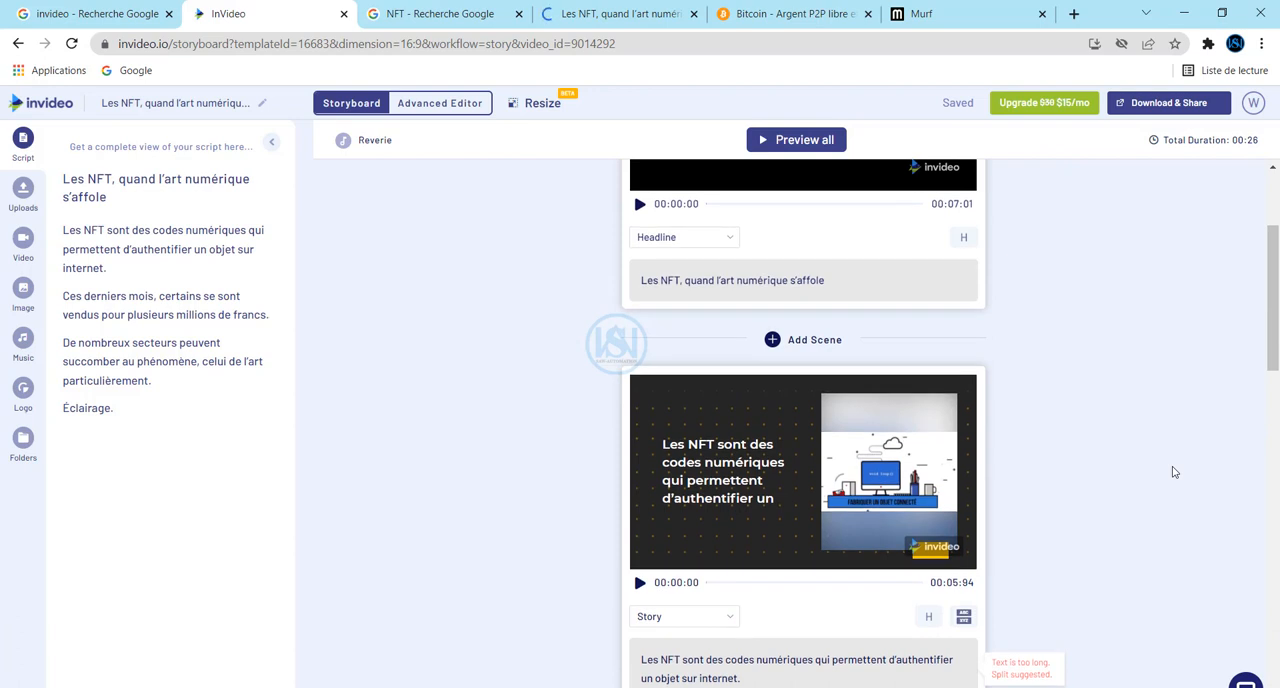
{"action": "scroll", "scroll_direction": "up", "scroll_amount": 3}
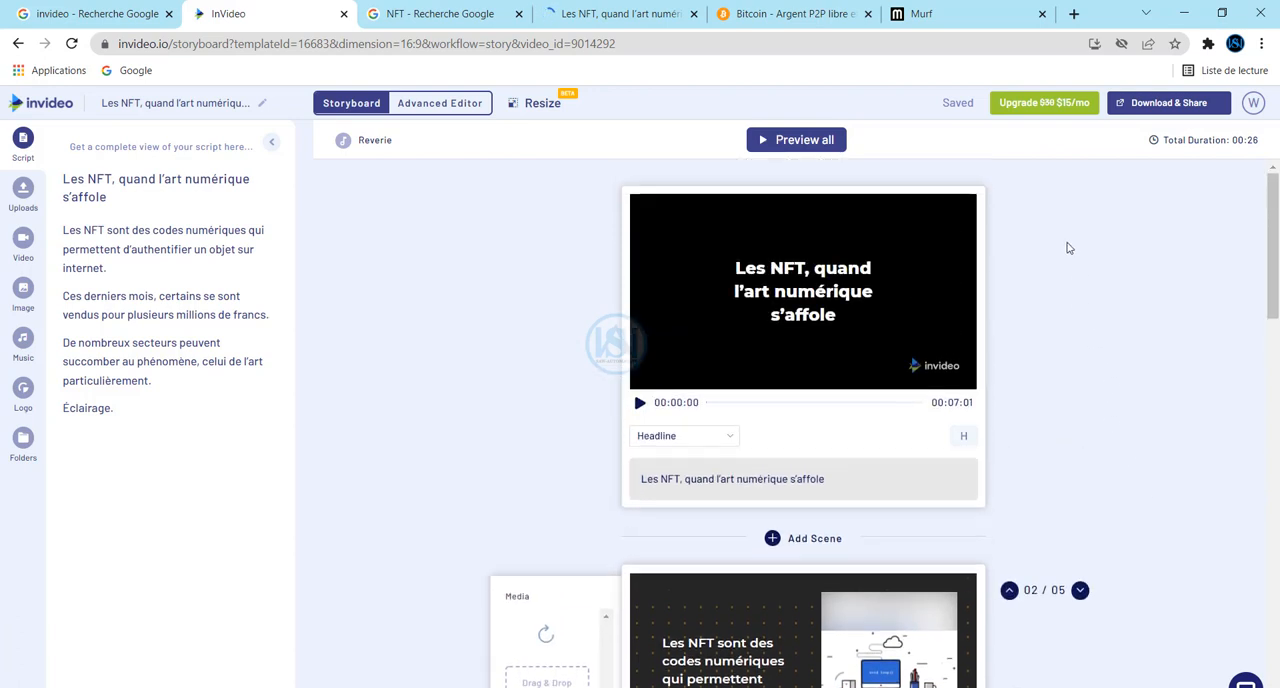